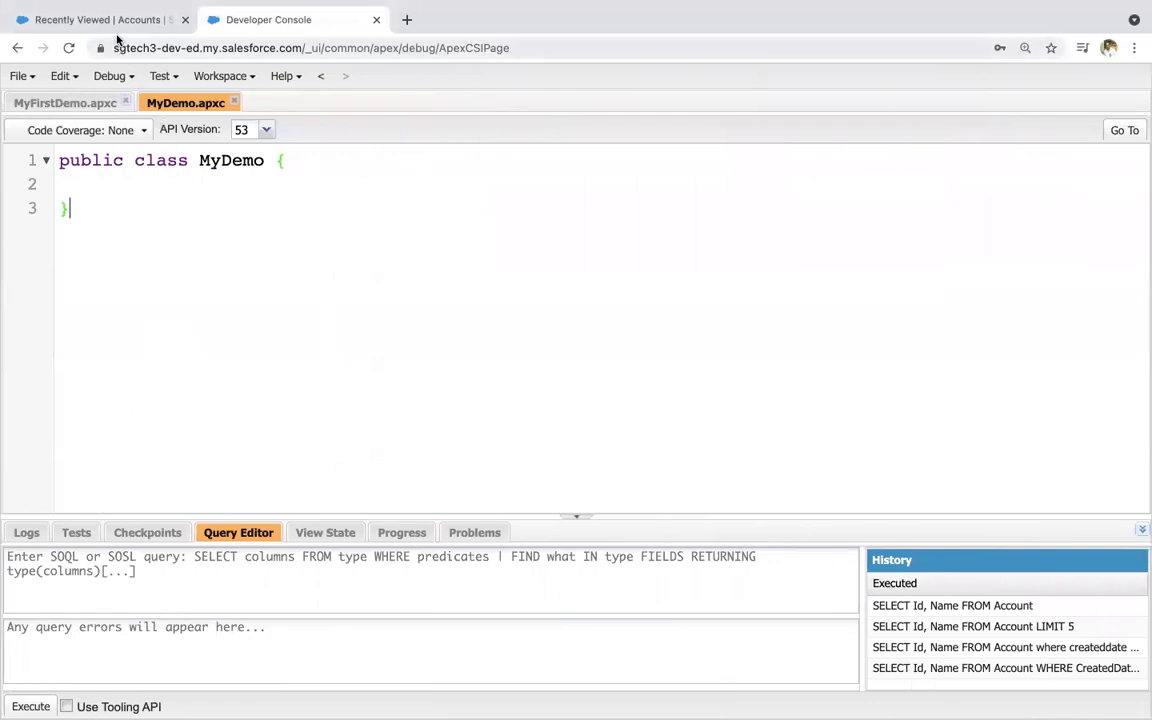
mouse_move(97, 19)
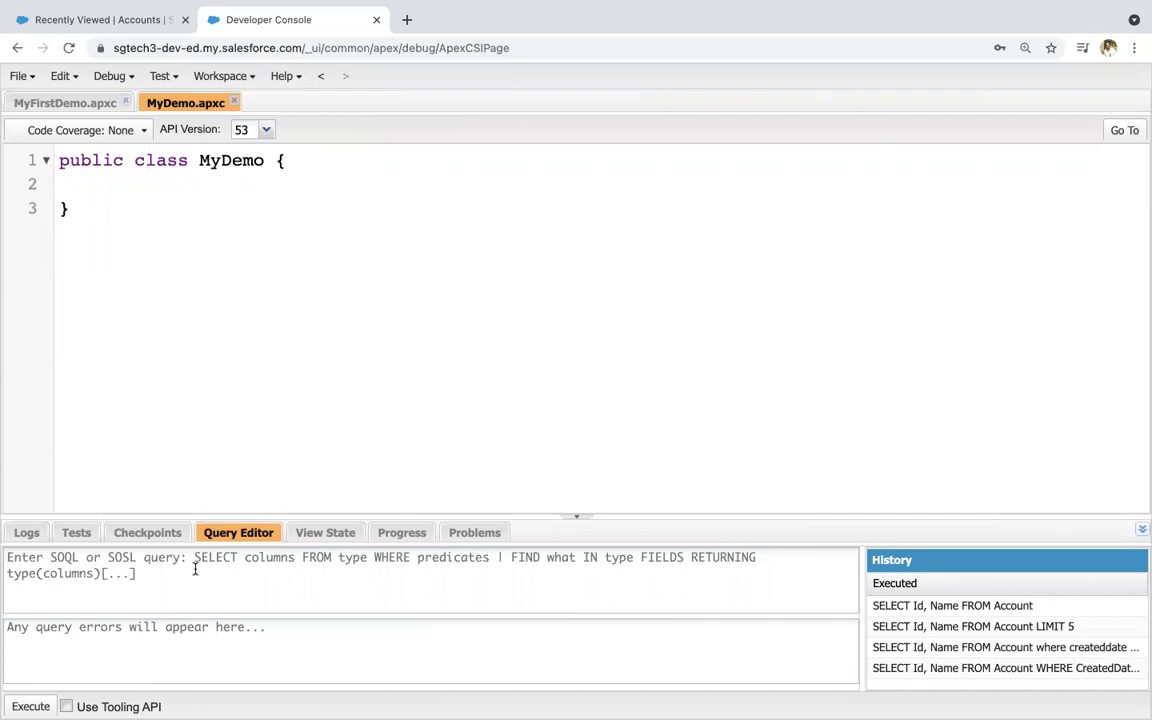
- Write the SOQL query SELECT Id, Name FROM Account WHERE CreatedDate = THIS_YEAR
type("SELECT I")
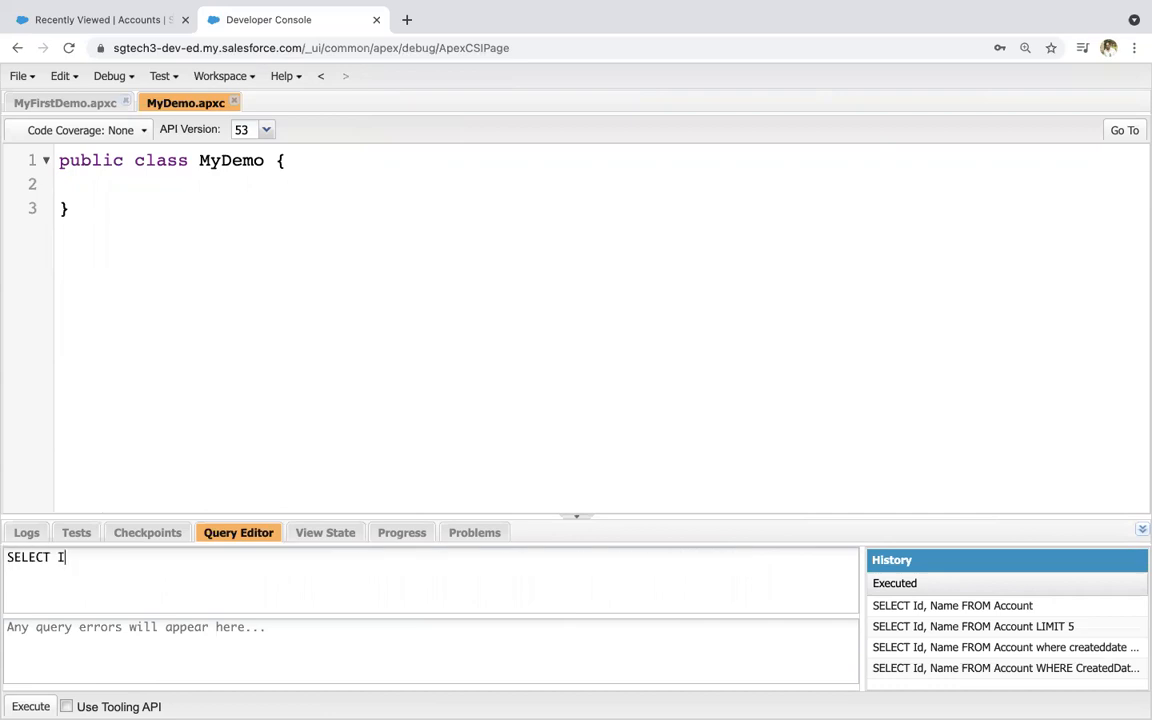
type("d, Name")
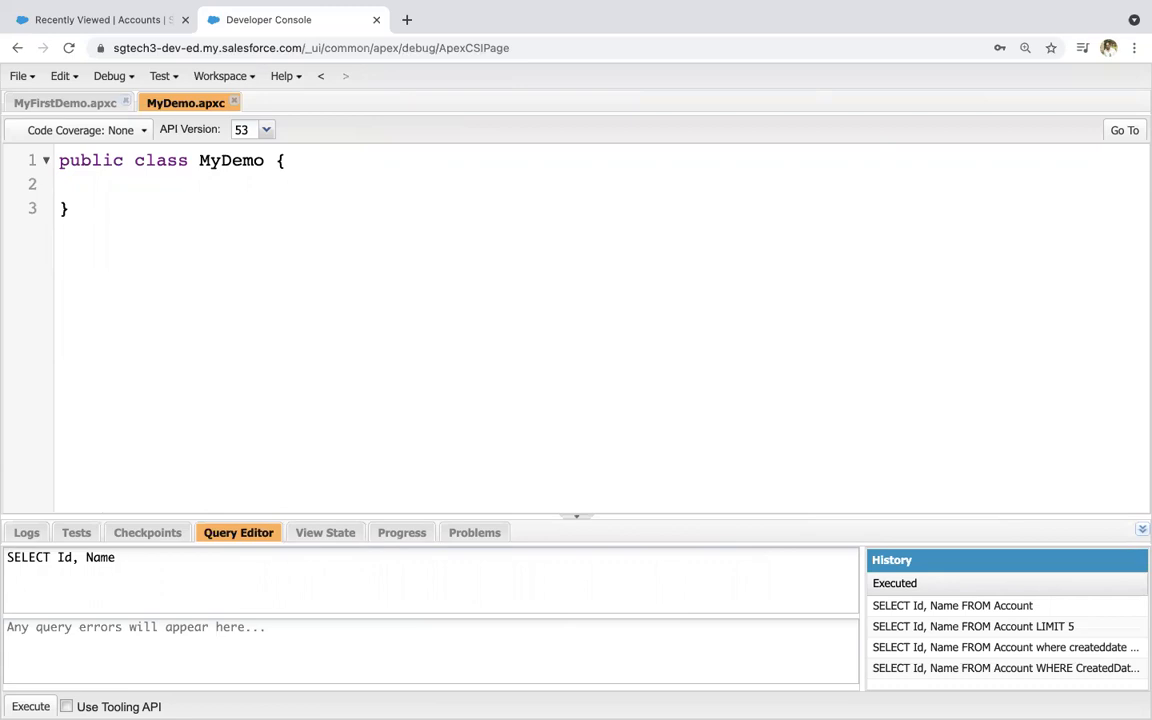
type("FROM Ac")
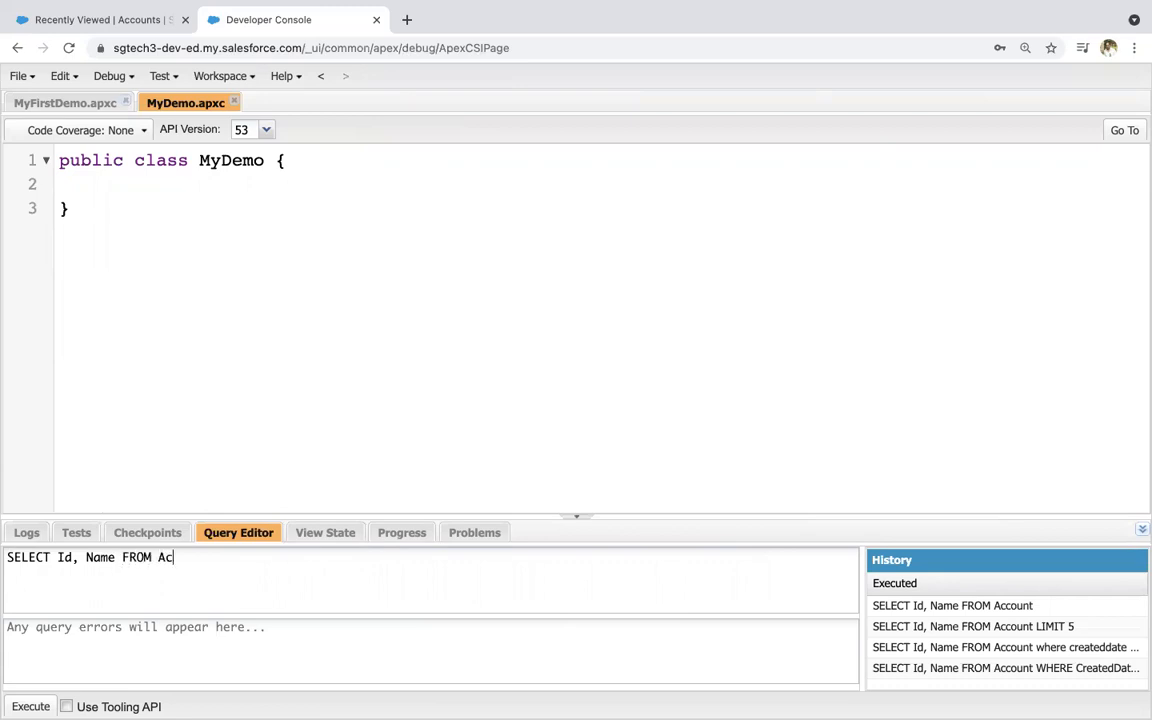
type("count WHERE C")
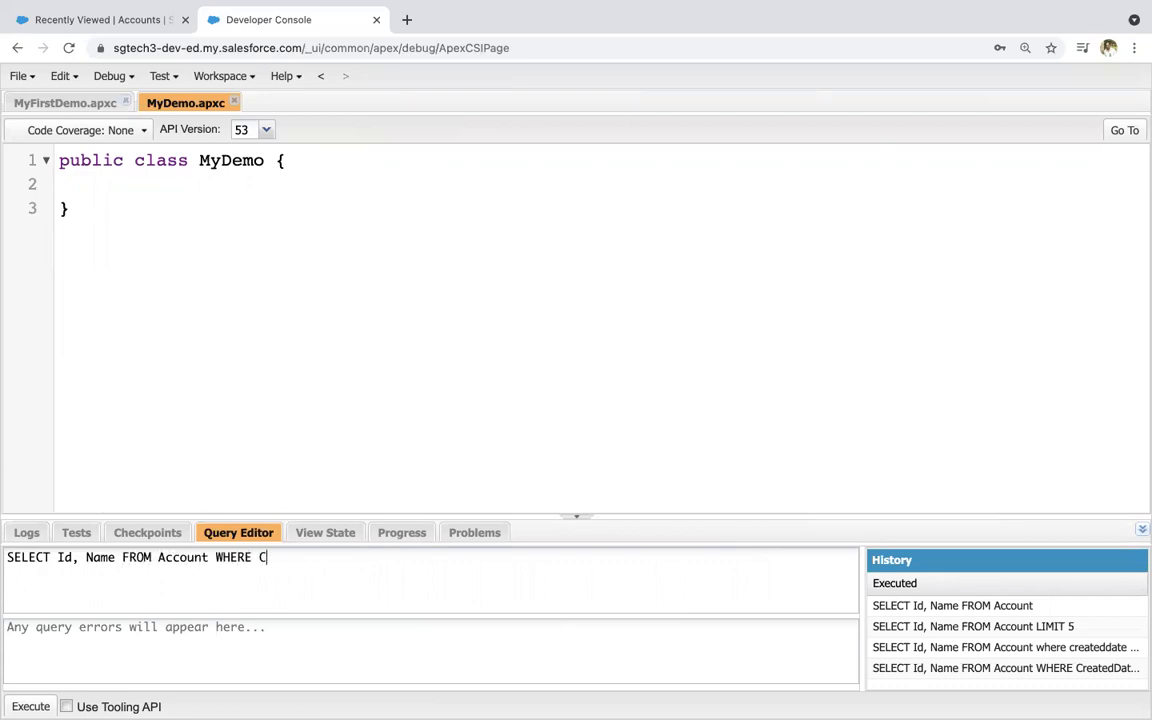
type("reatedDate =")
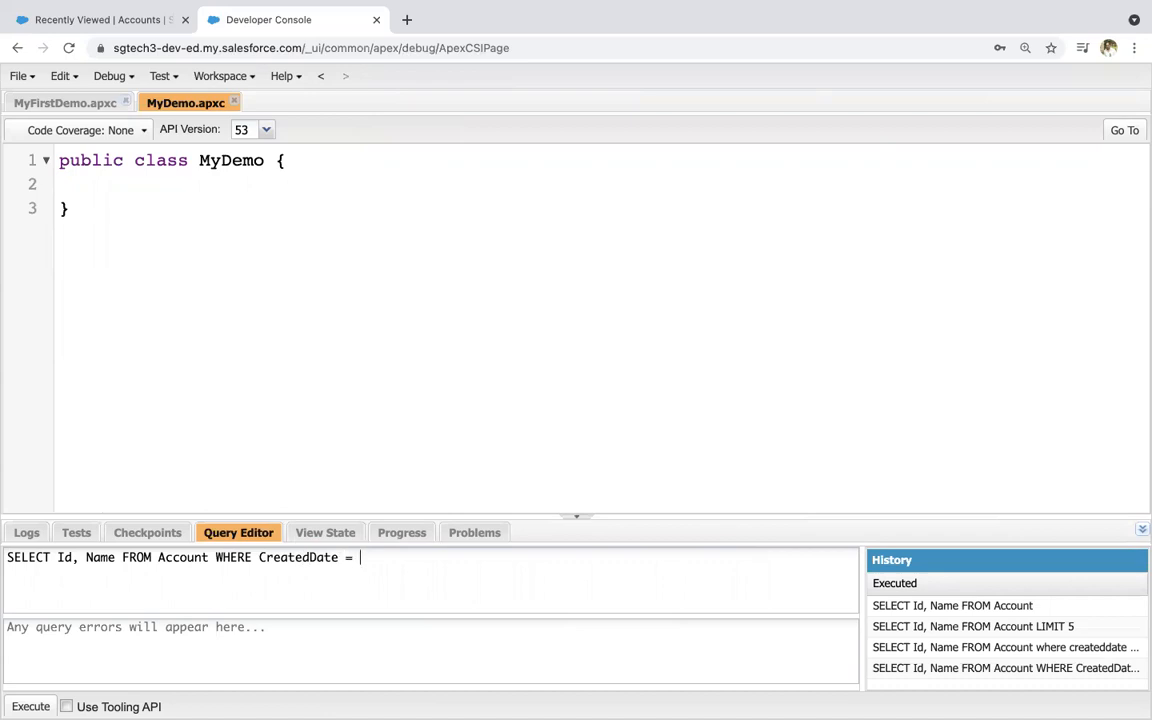
type("THIS")
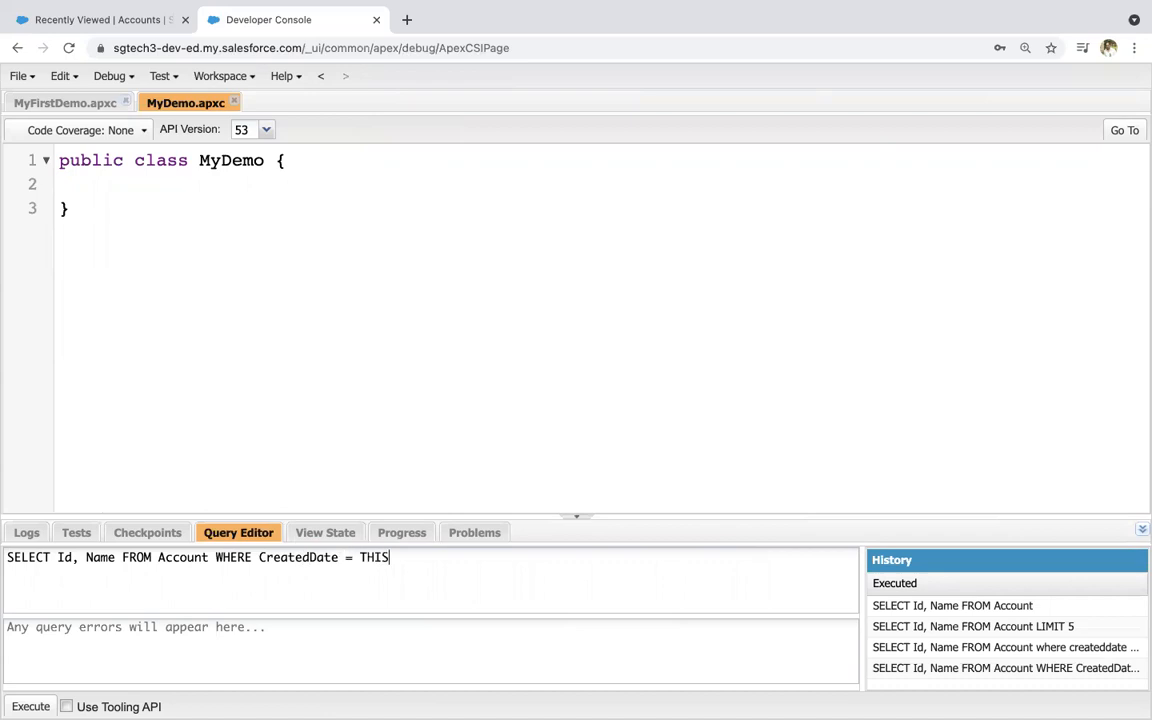
type("_YEAR")
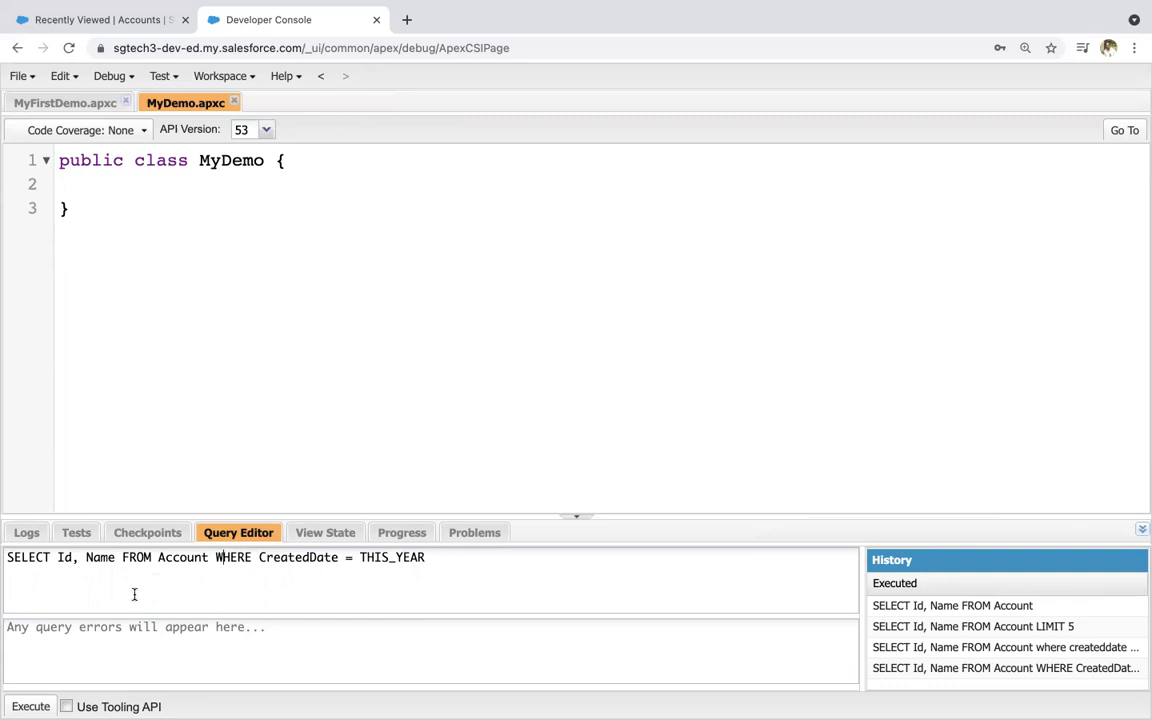
- Execute the THIS_YEAR Account query and review the 13 returned Id and Name rows
left_click(30, 706)
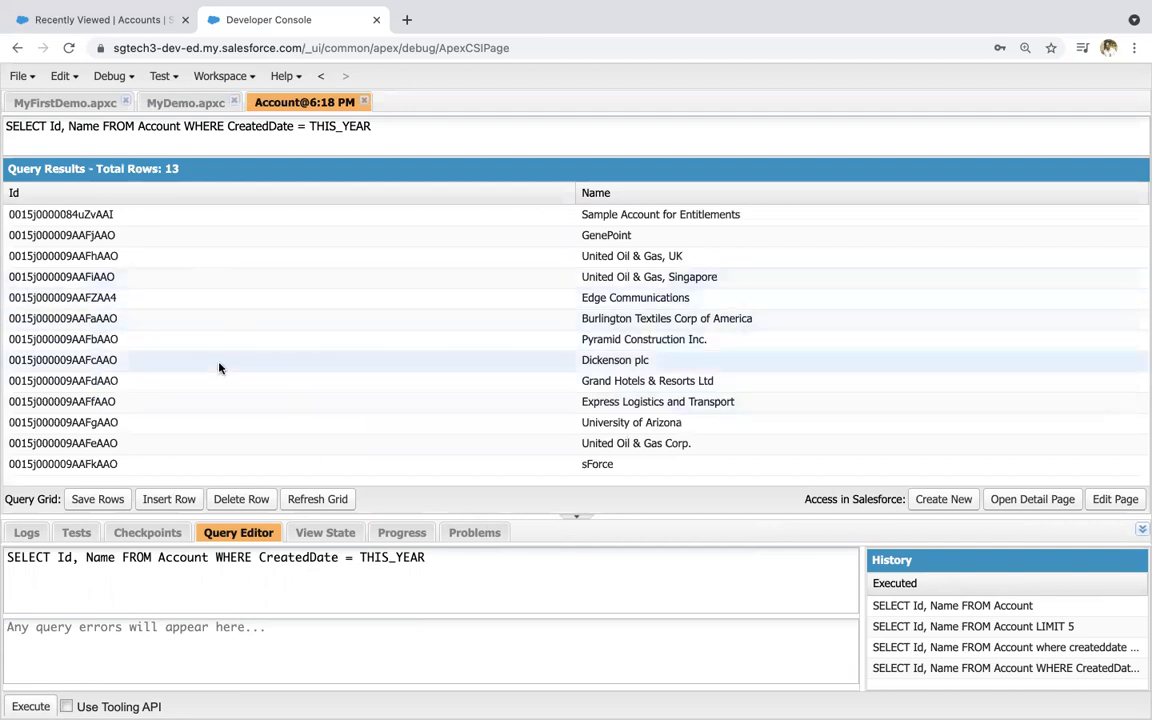
mouse_move(640, 390)
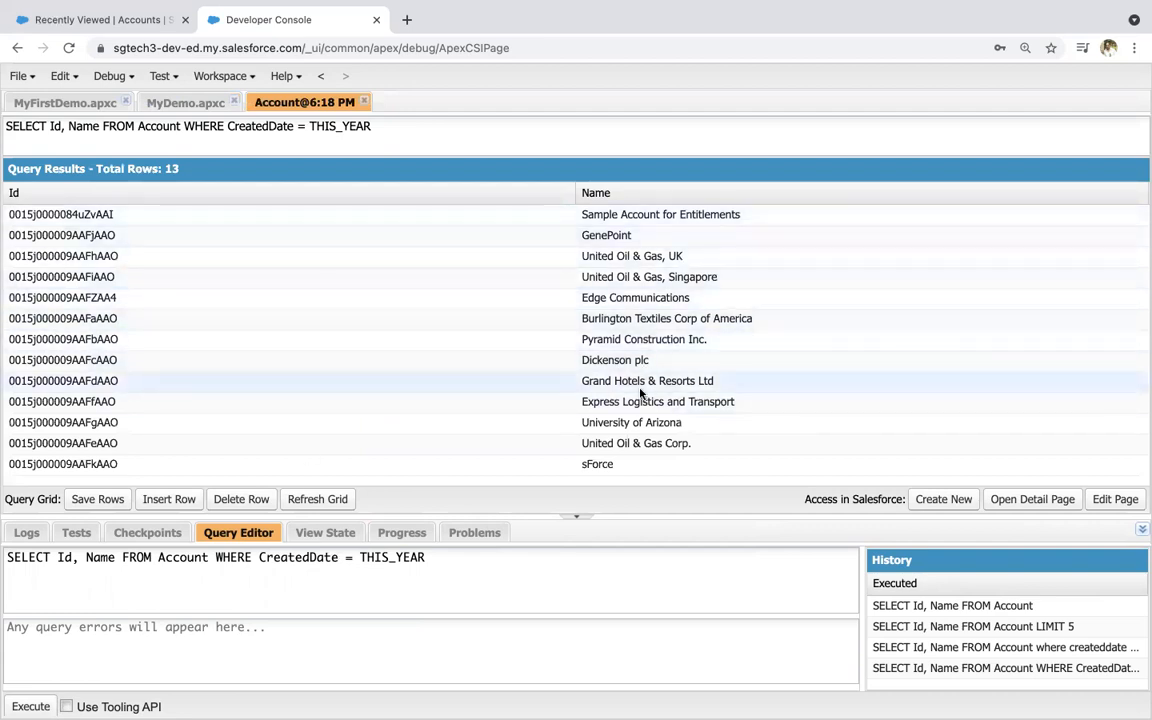
mouse_move(367, 117)
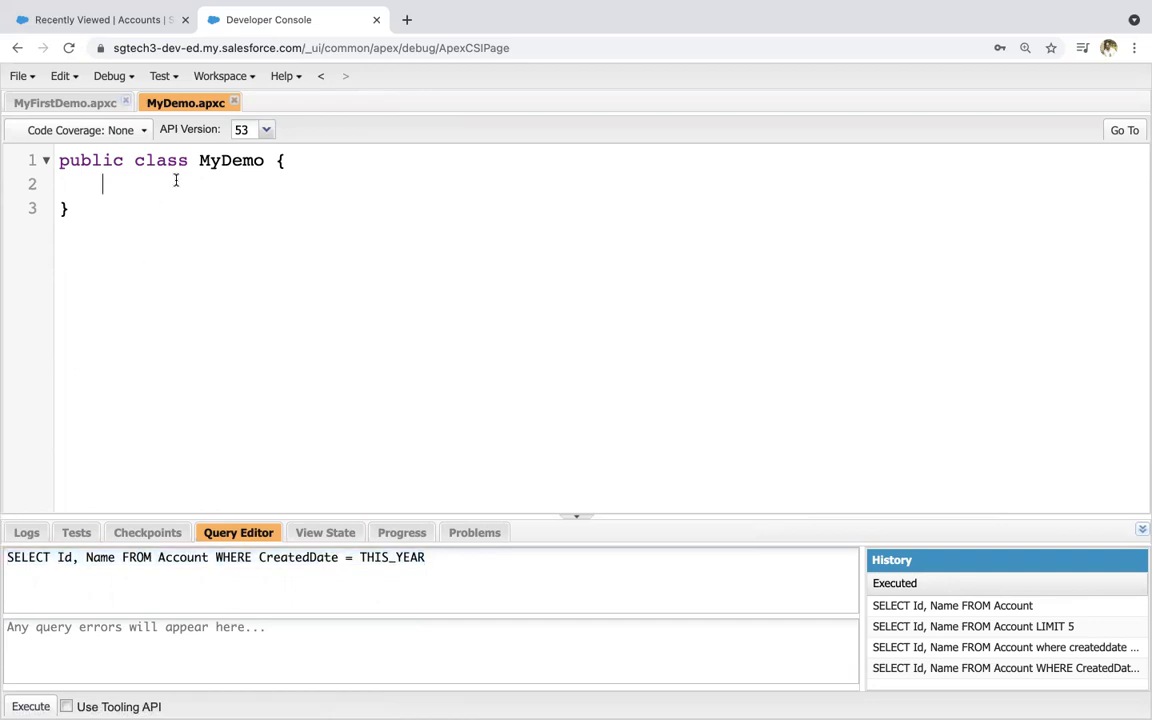
- Add public static void createOppOnAccount() with List<Account> accList set from the THIS_YEAR query
type("publi")
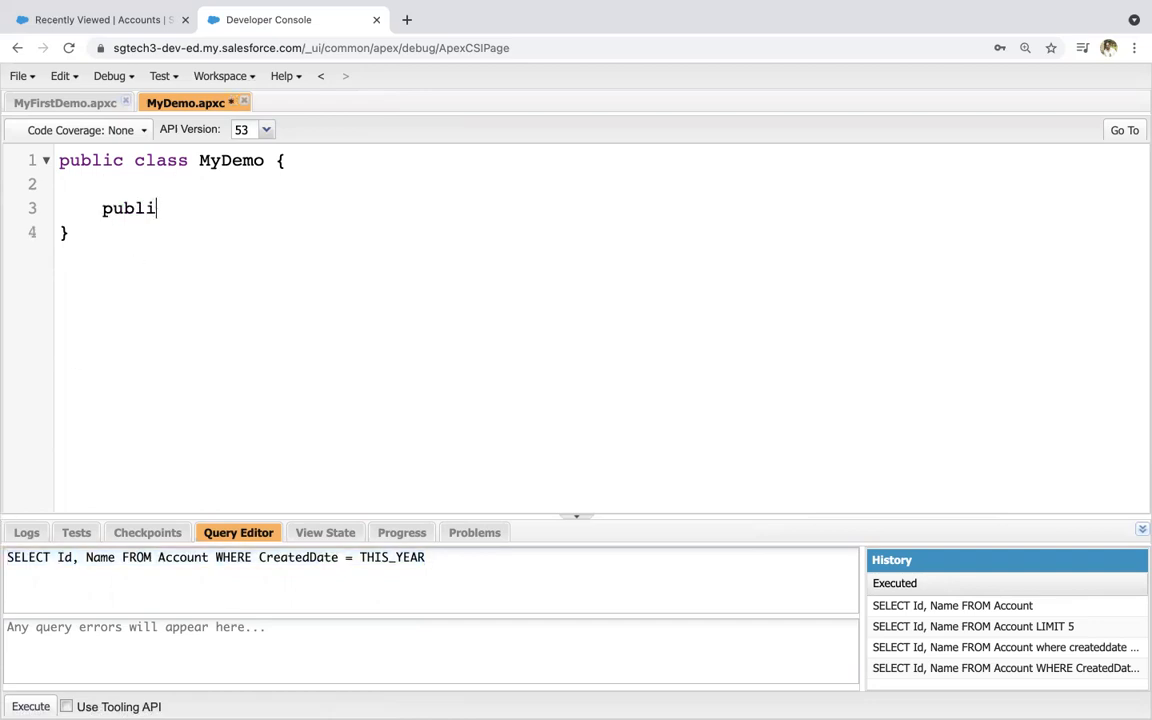
type("c static void")
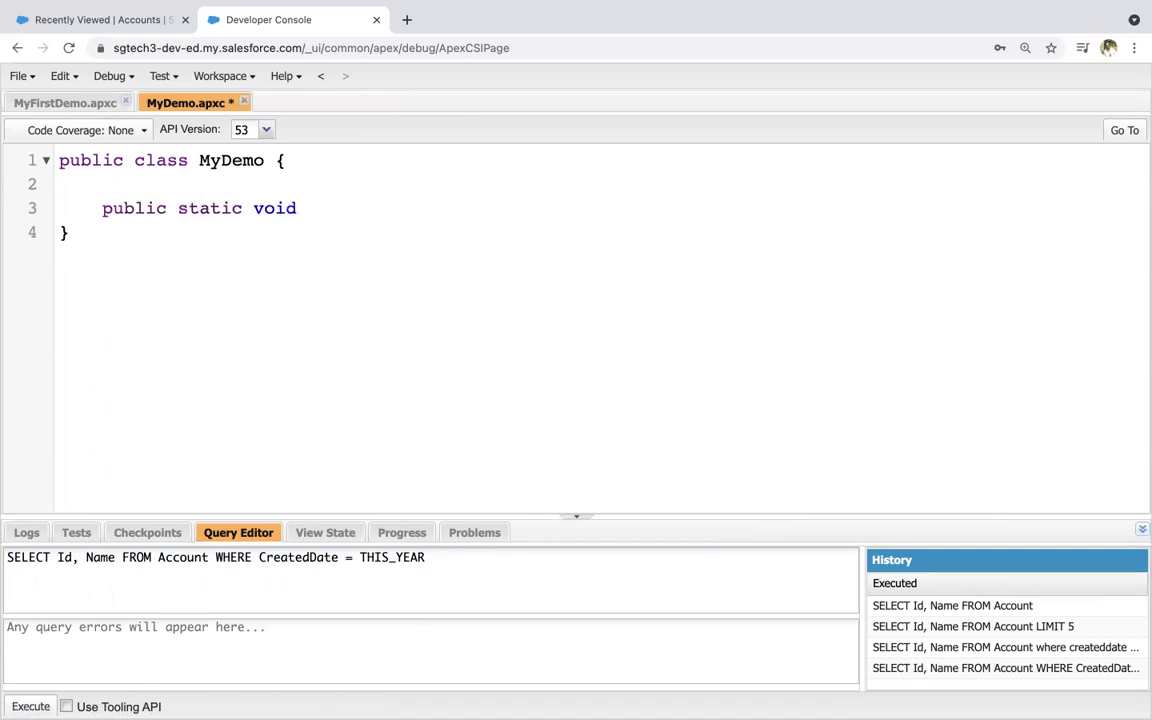
type("createOpp")
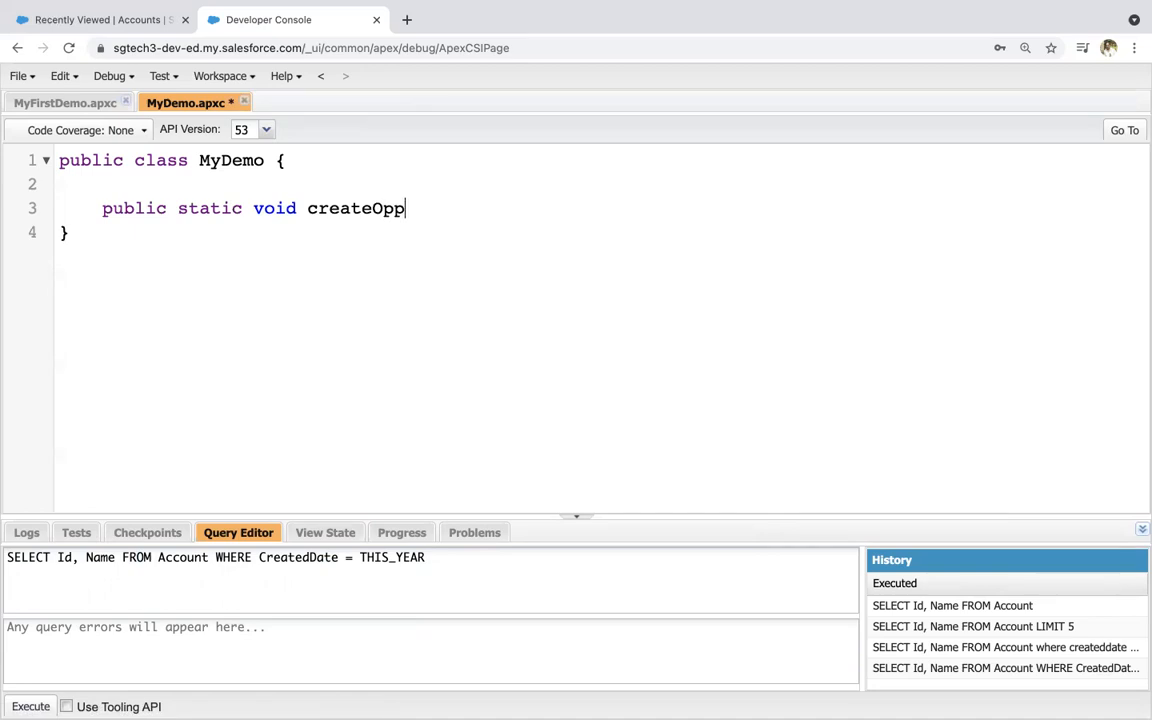
type("OnAccount(){")
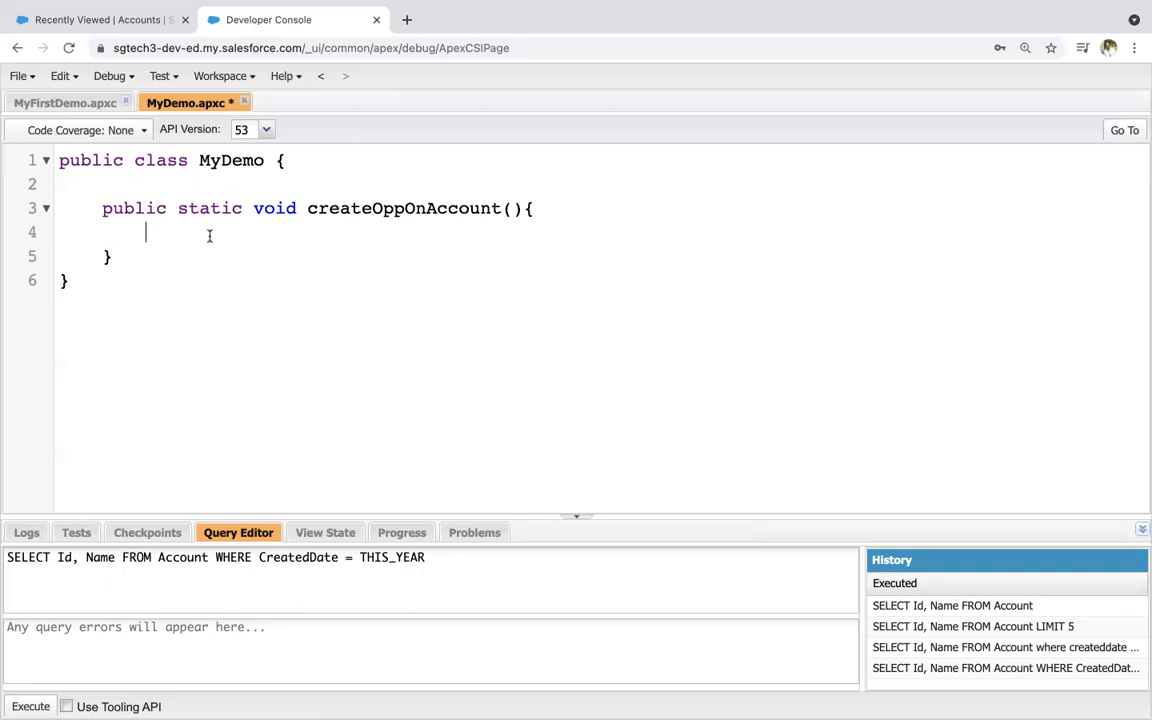
type("List<Account")
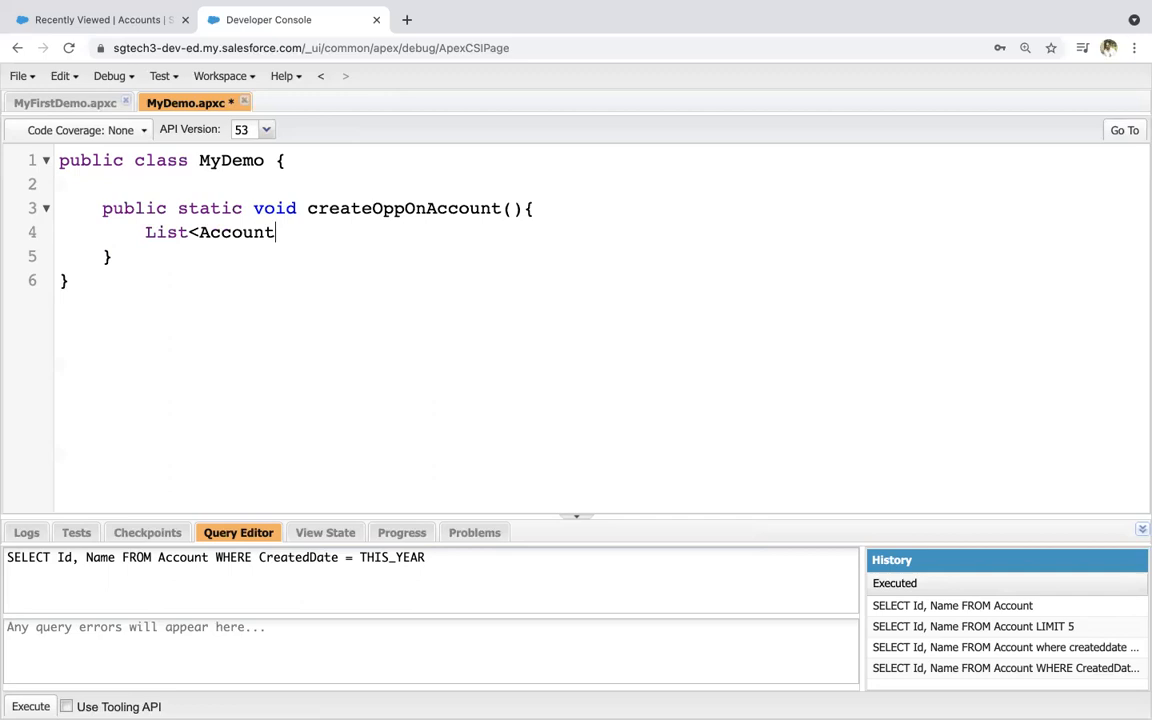
type("> accList")
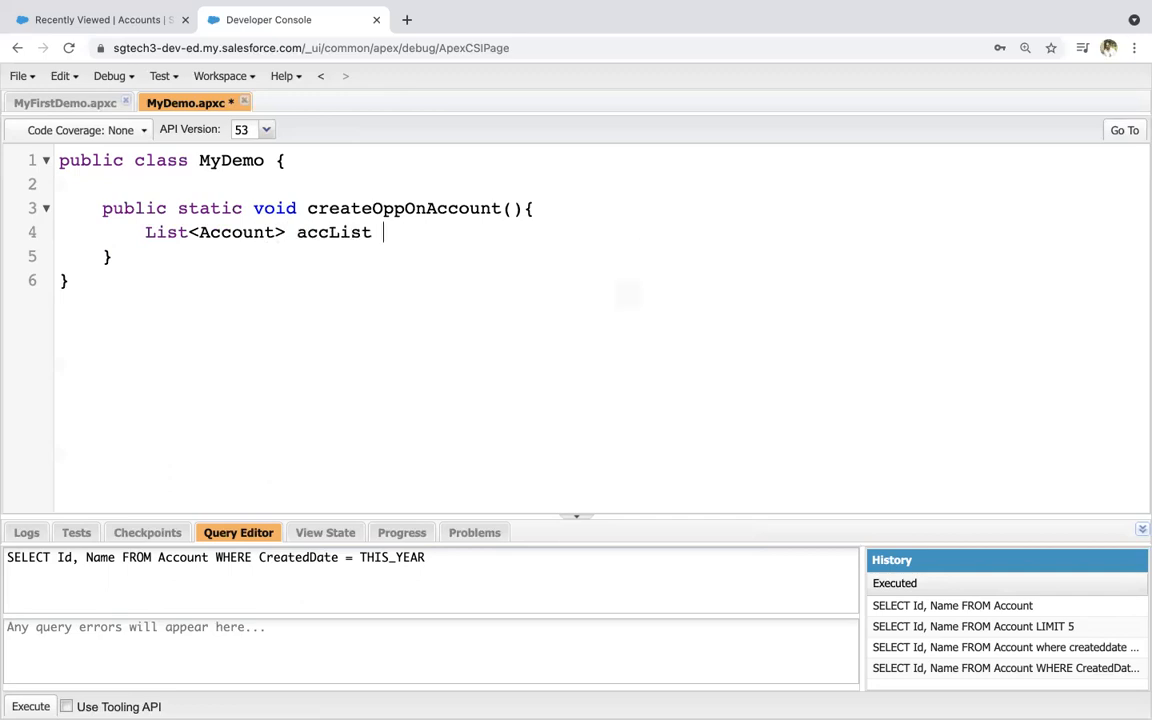
type("= [SELECT Id, Name FROM Account WHERE CreatedDate = THIS_YEAR]")
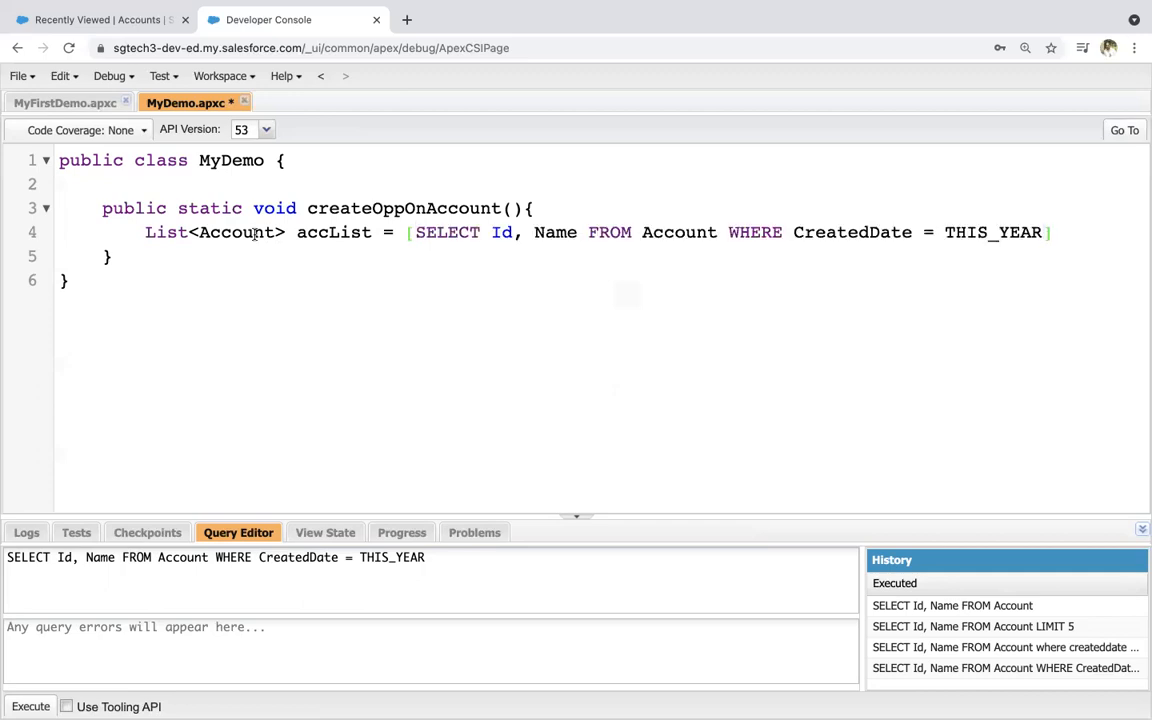
type(";")
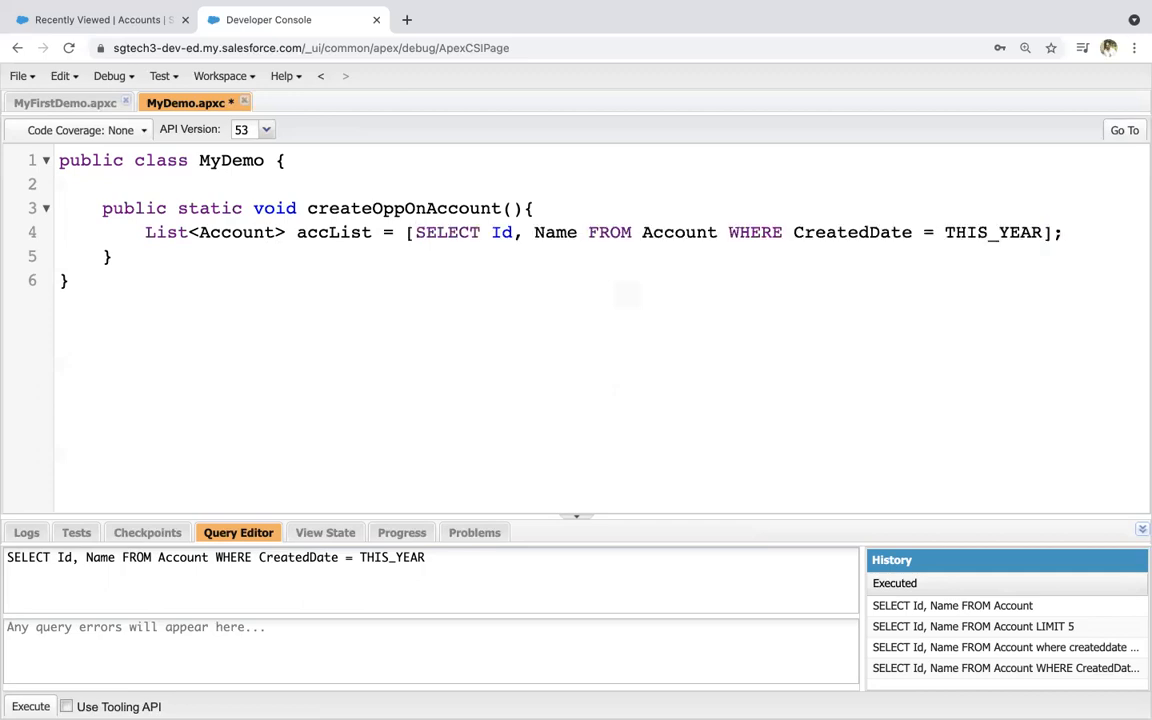
key("enter")
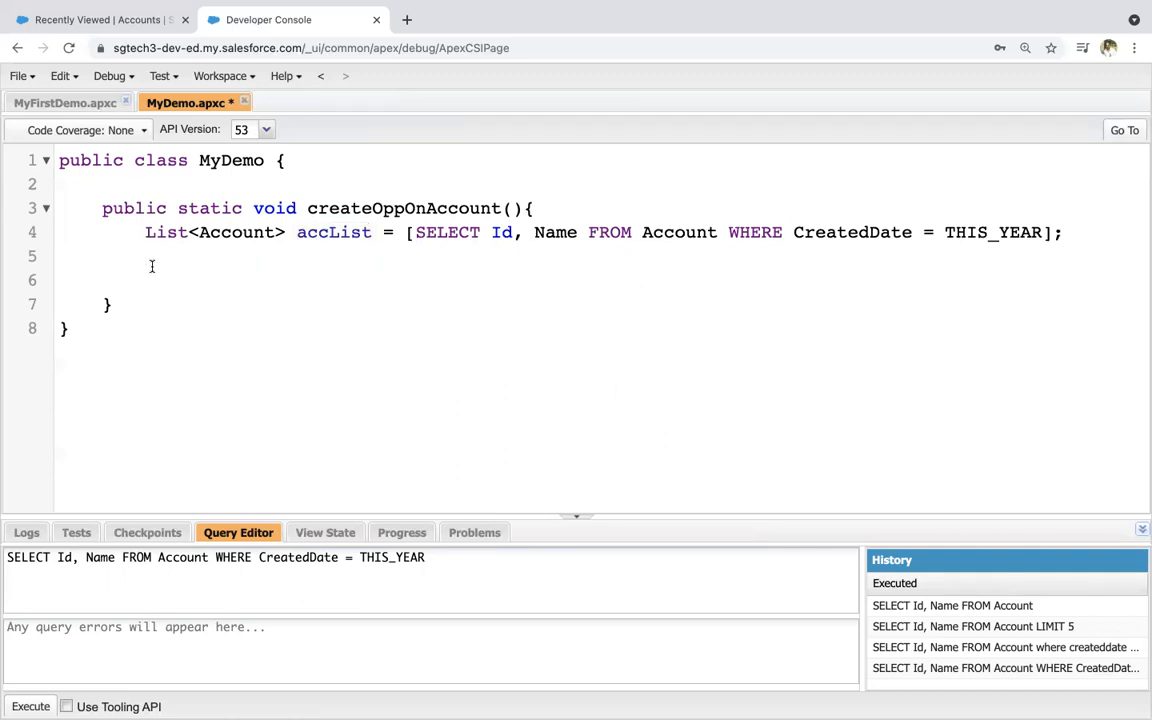
left_click(147, 256)
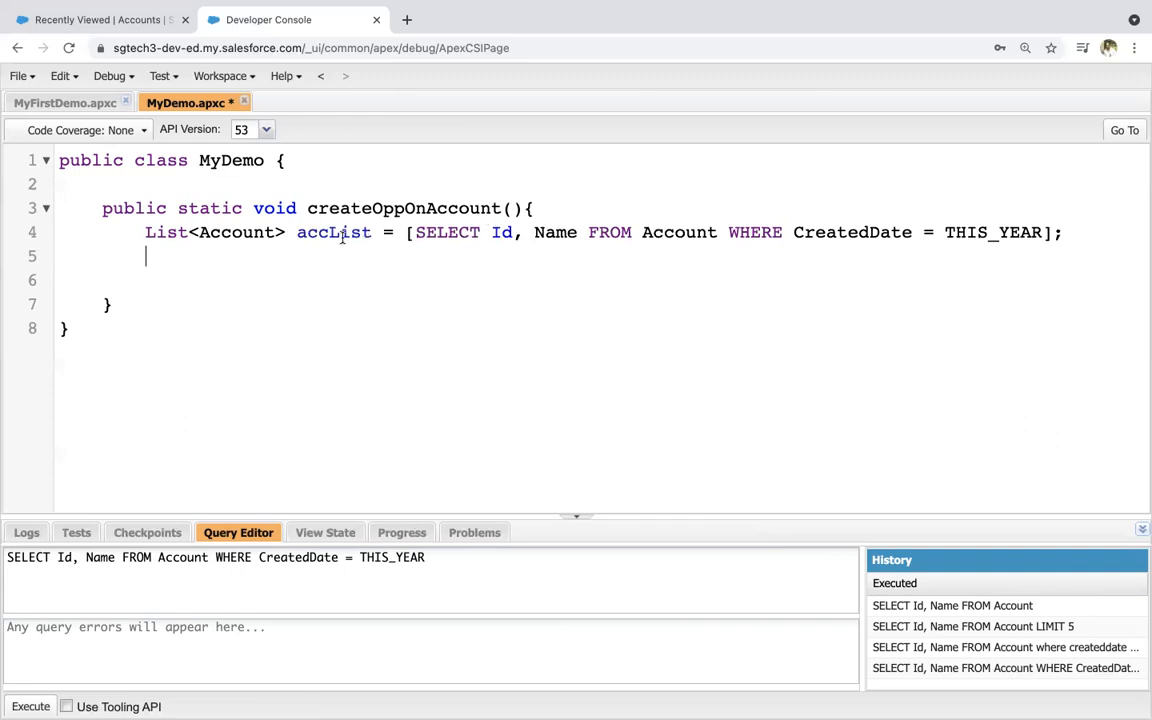
double_click(333, 232)
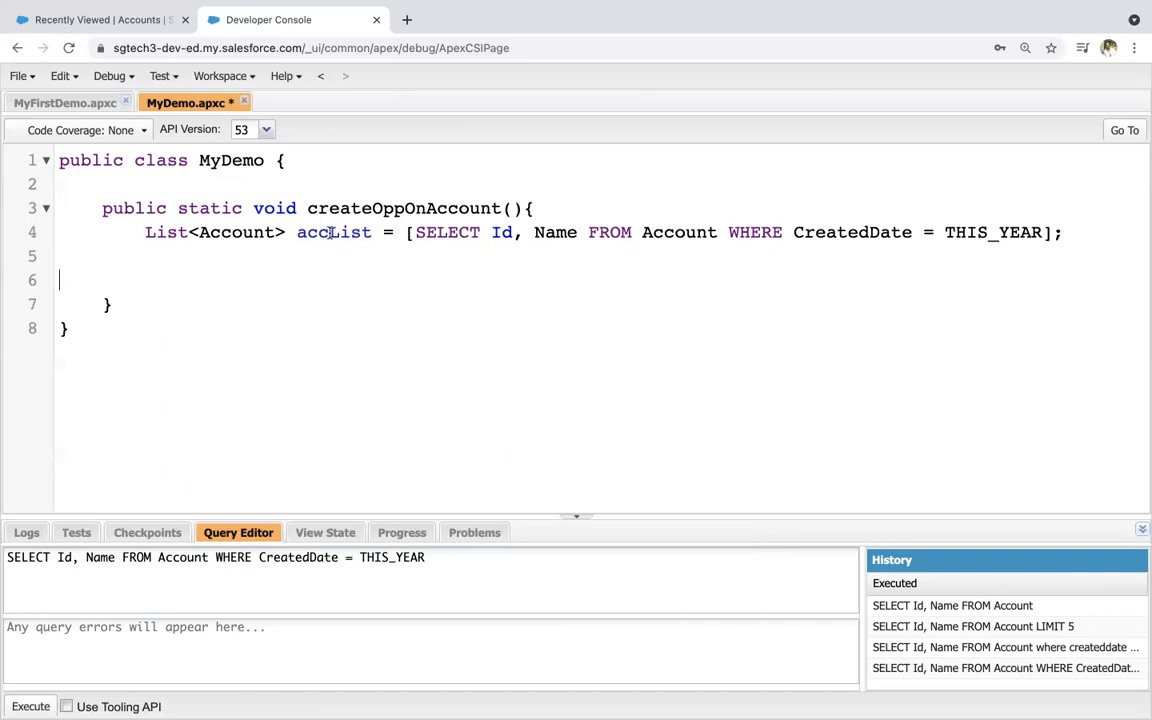
double_click(334, 232)
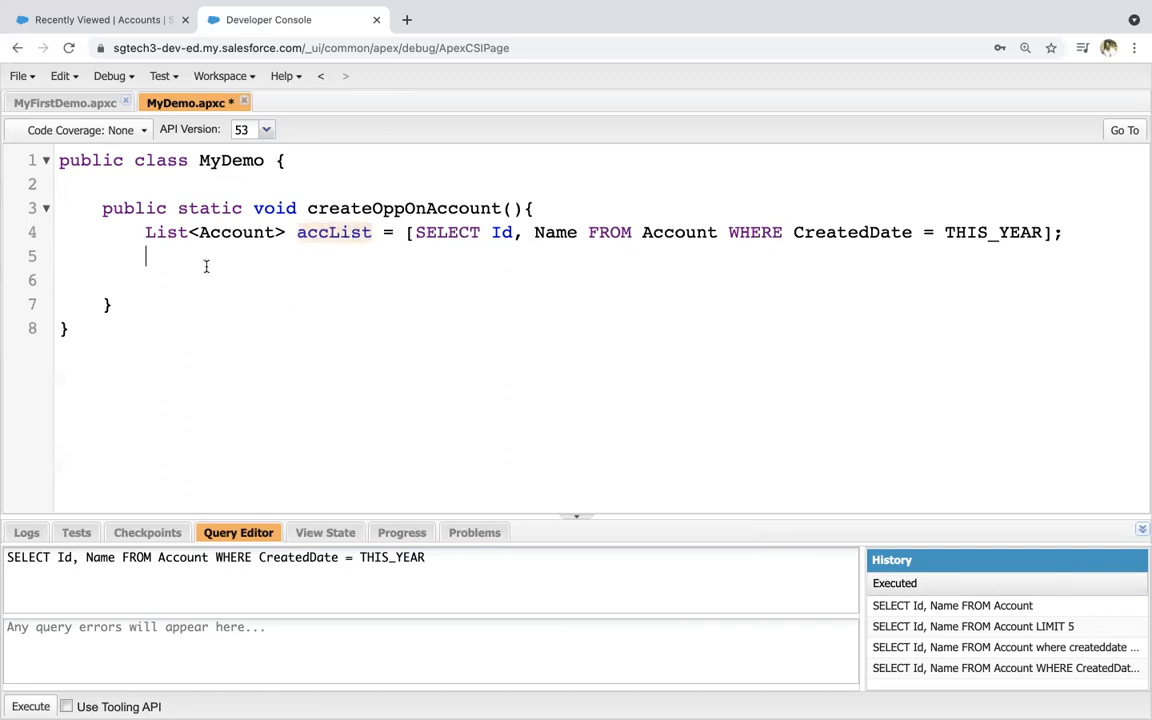
- Declare List<Opportunity> oppToBeCreated = new List<Opportunity>(); below the accList query
type("List<")
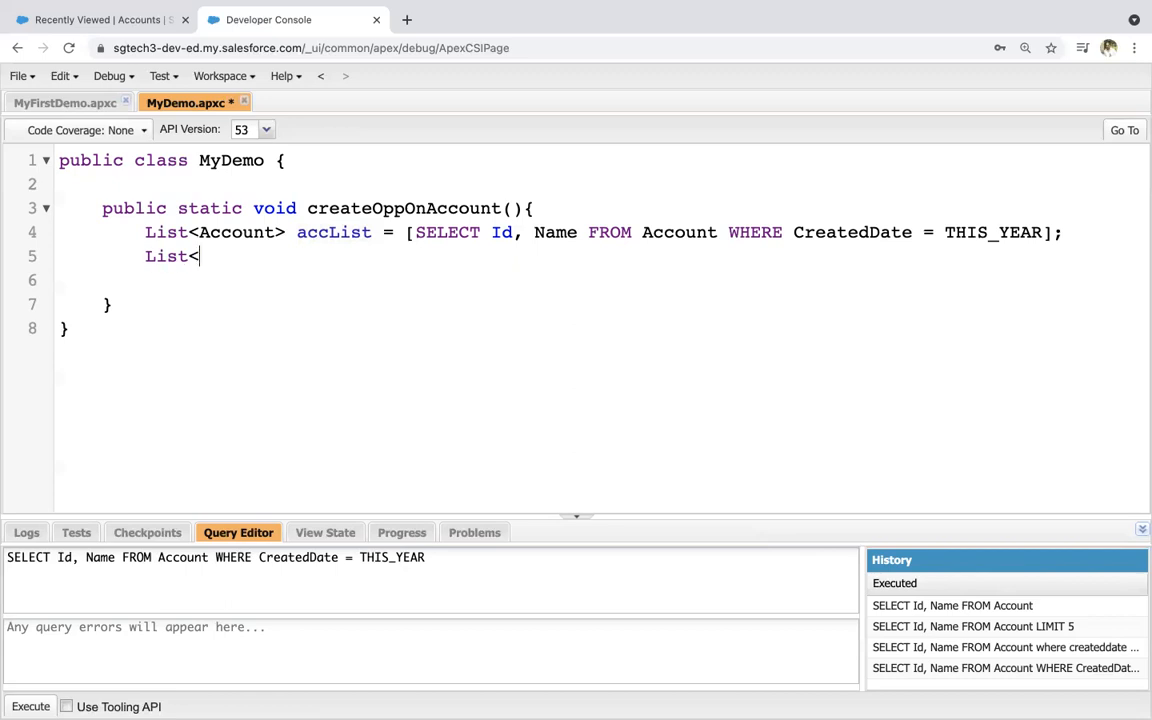
type("Opporutni")
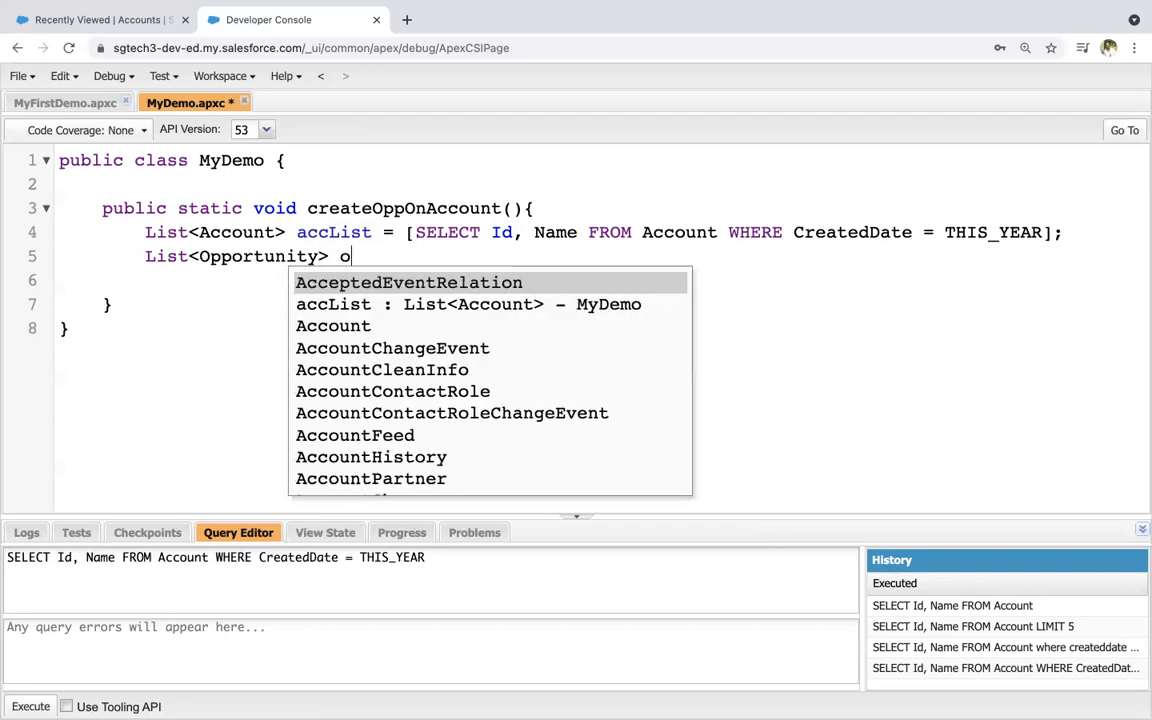
type("pp")
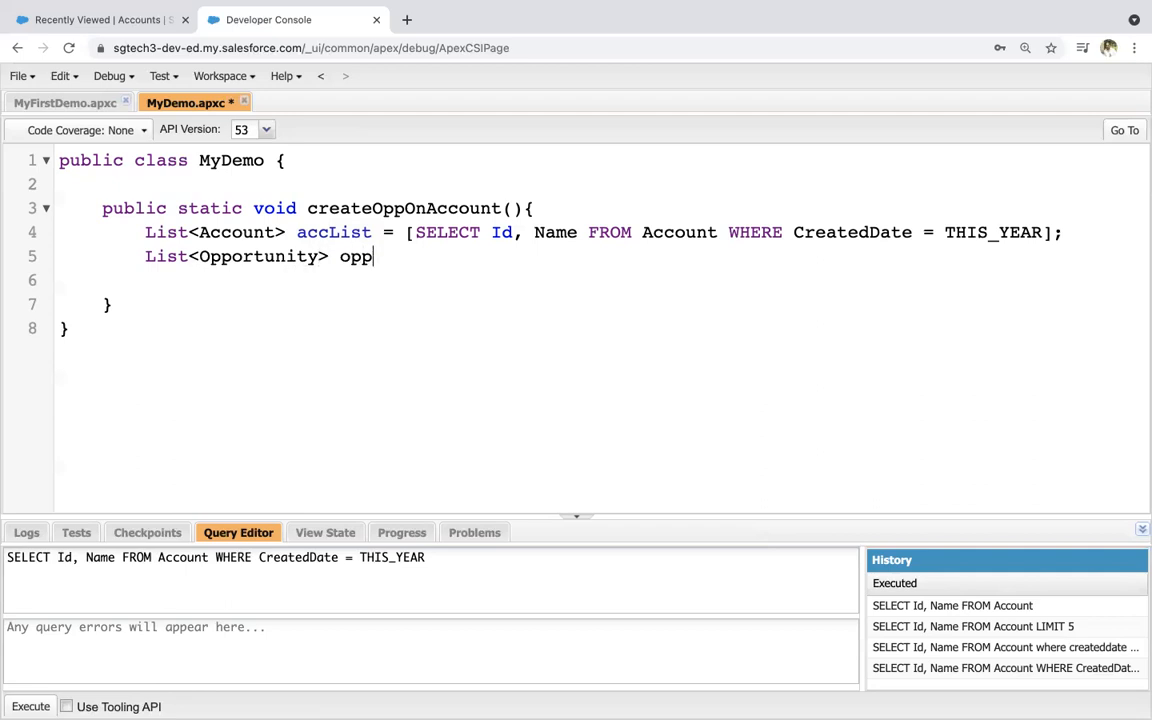
type("ToBeCreated")
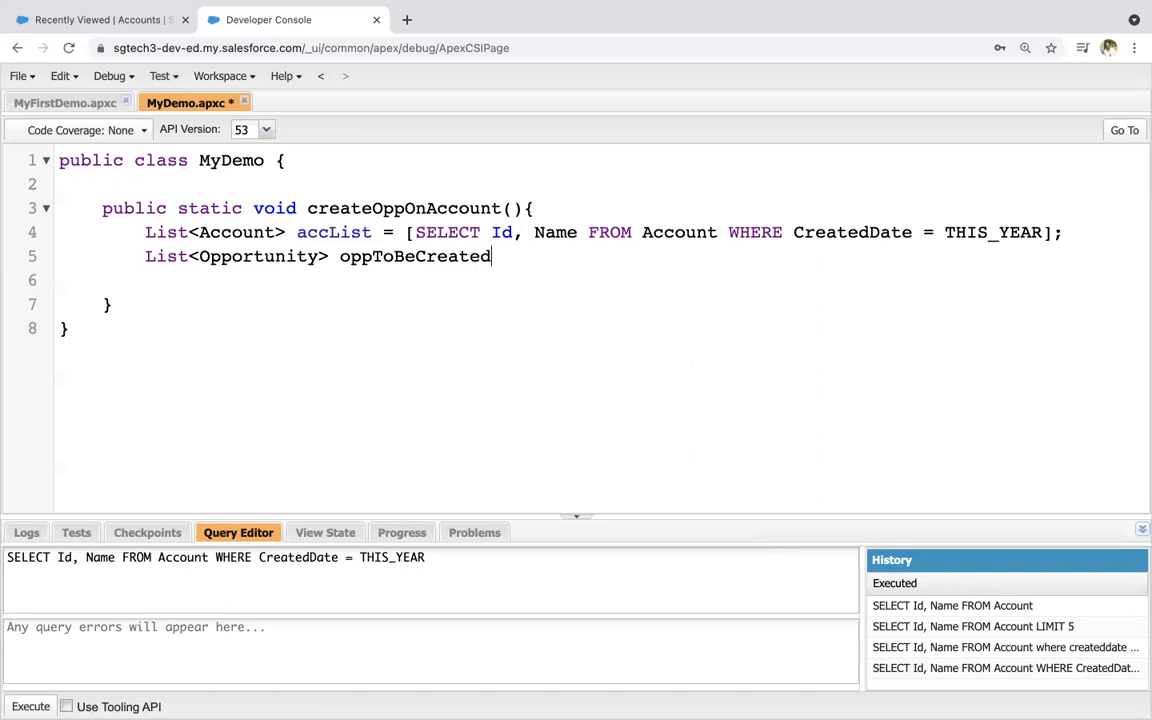
type("= new List<O")
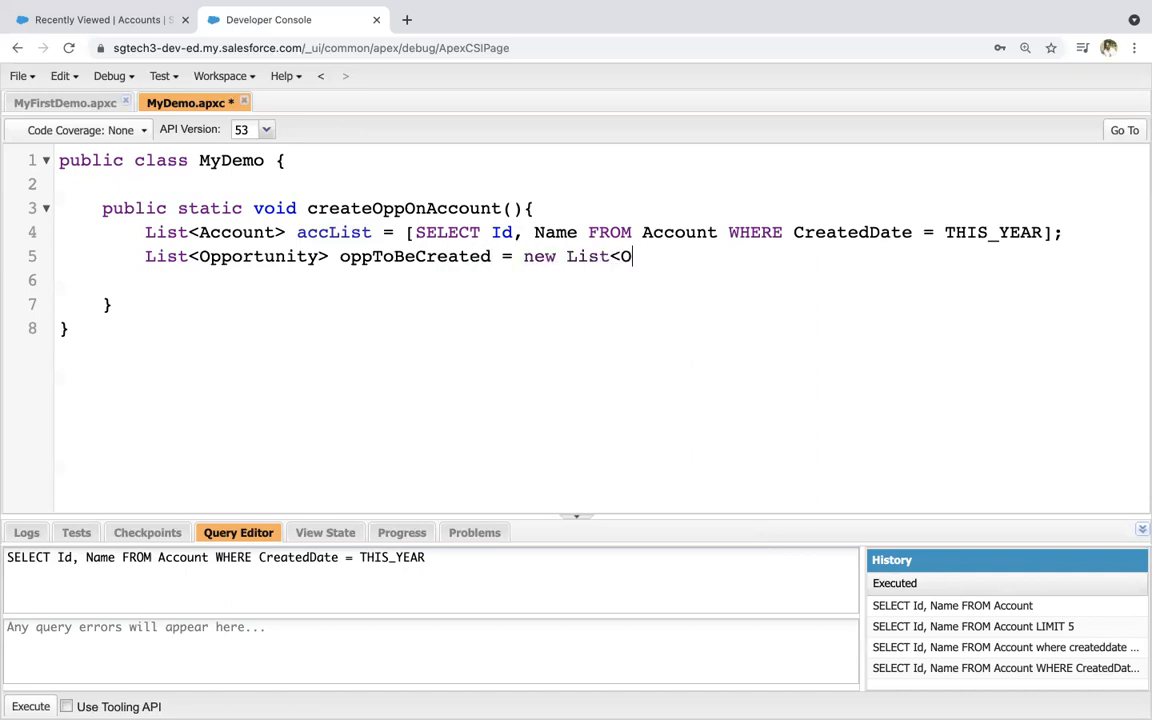
type("pportunity")
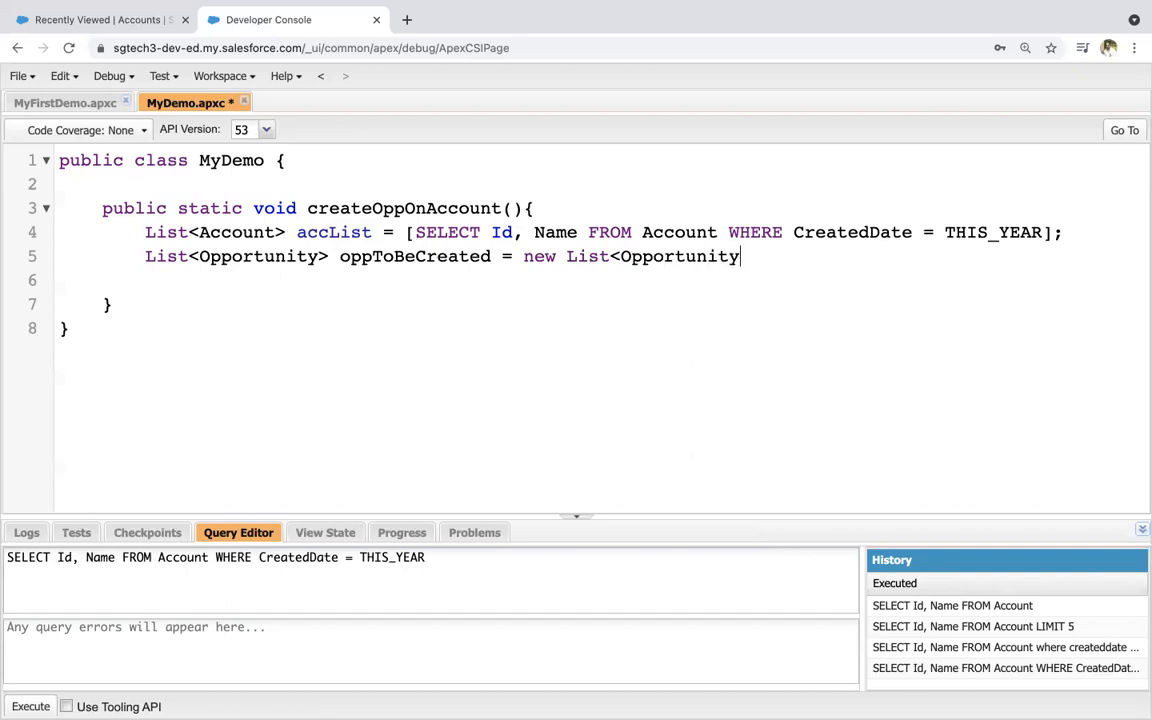
type(">();")
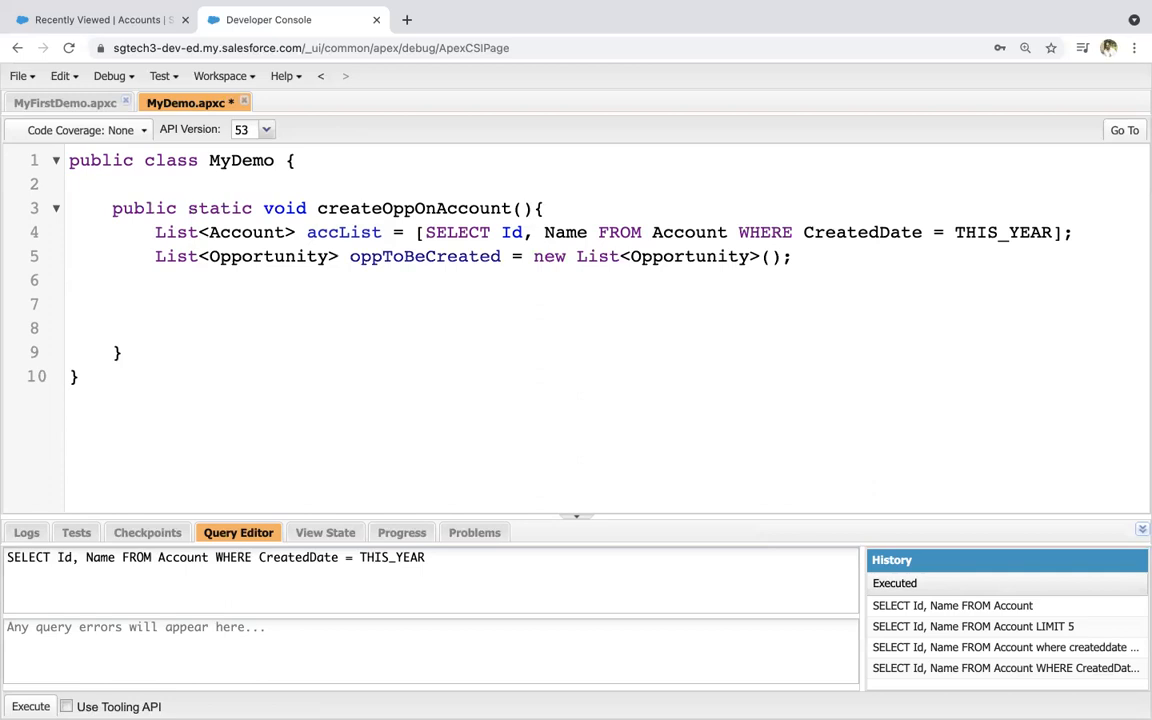
- Add an if(accList.size() > 0){ block, trying and discarding an isEmpty() alternative
type("if")
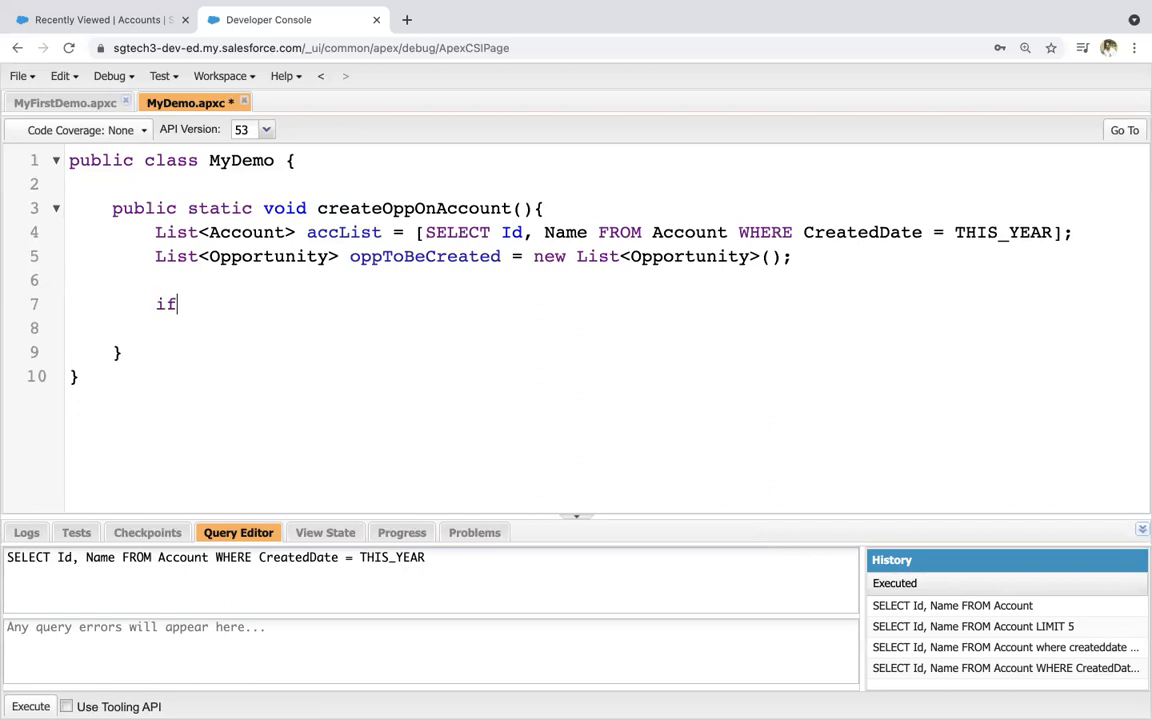
type("(a")
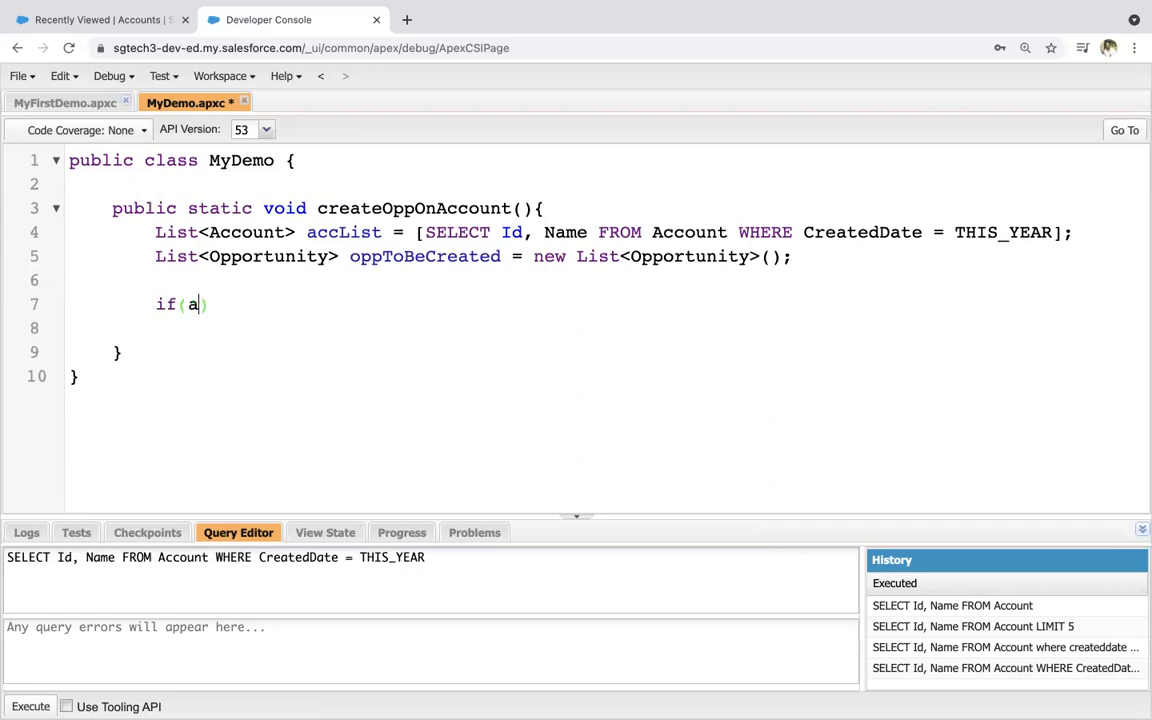
type("ccList.")
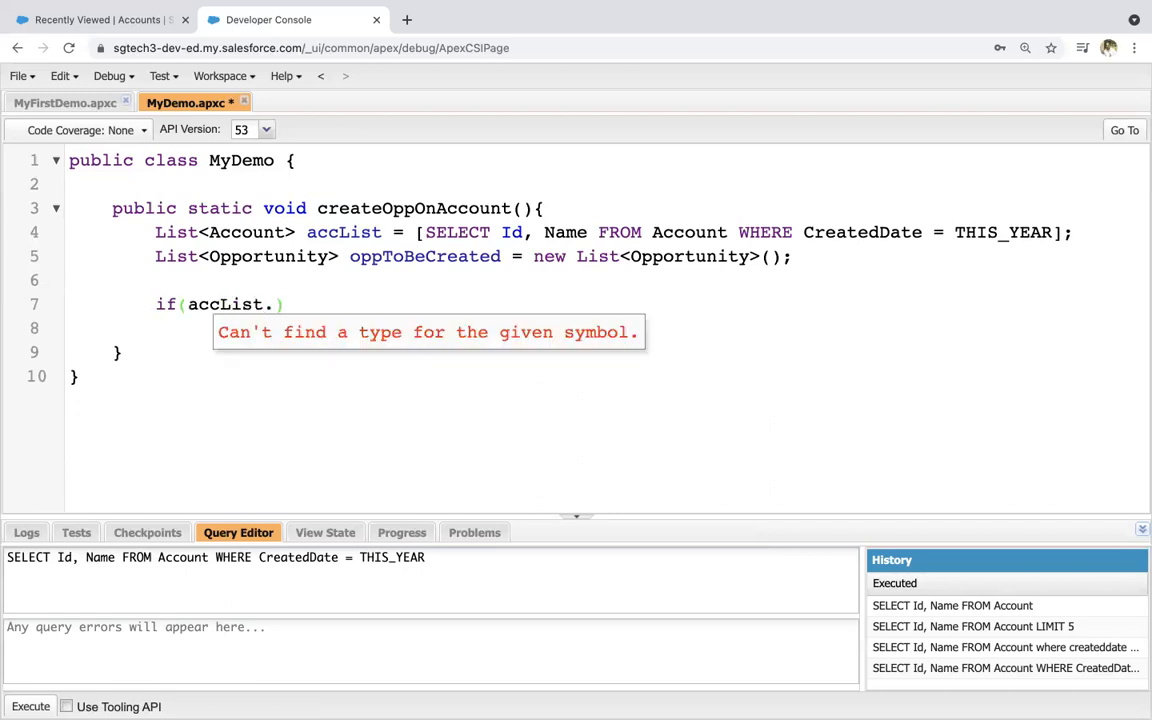
type("size()")
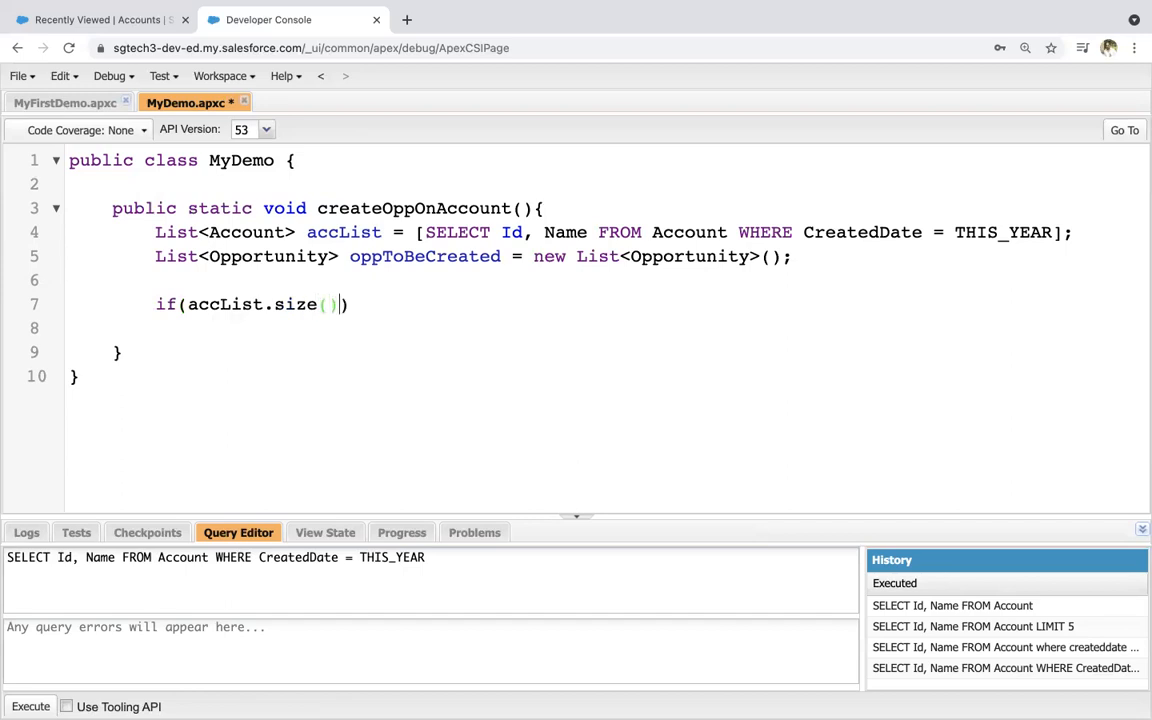
type("> 0){")
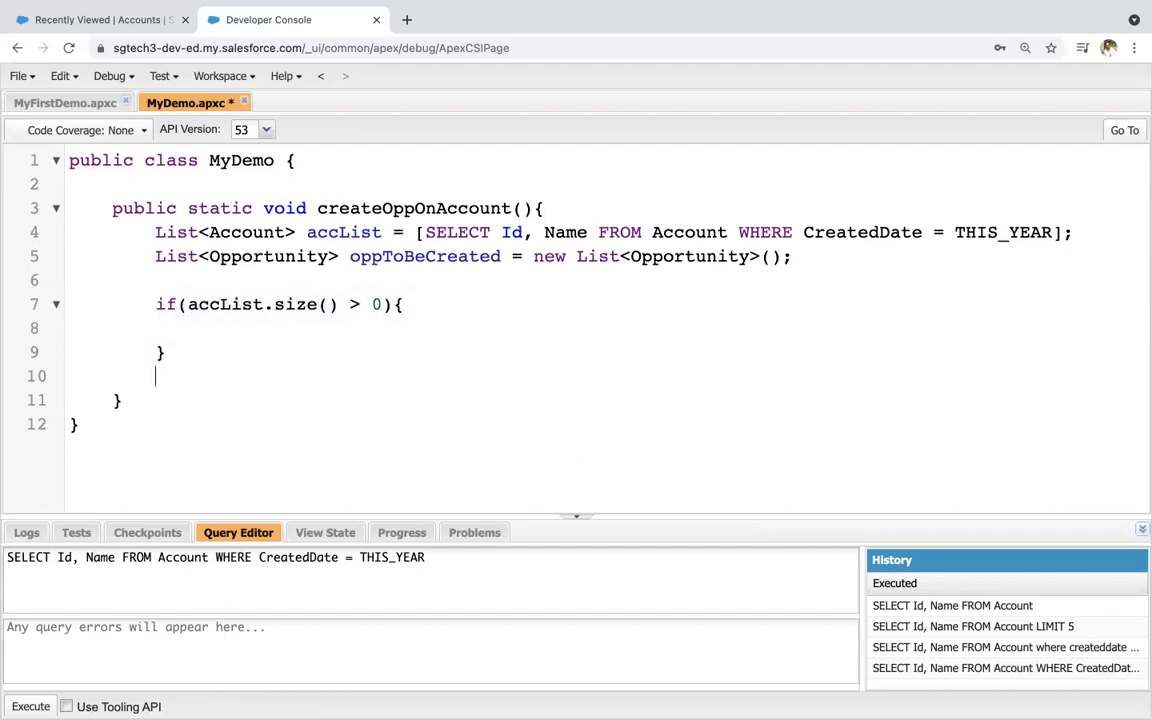
type("if(accList.size() > 0){")
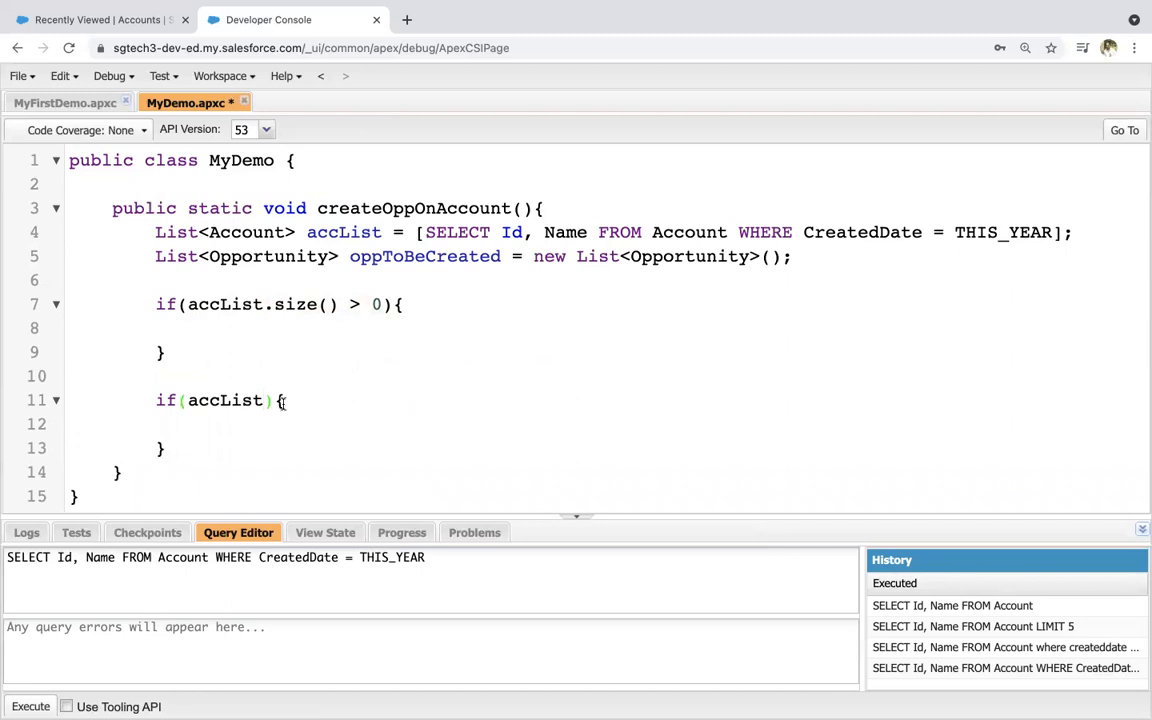
type(".isEmpty()")
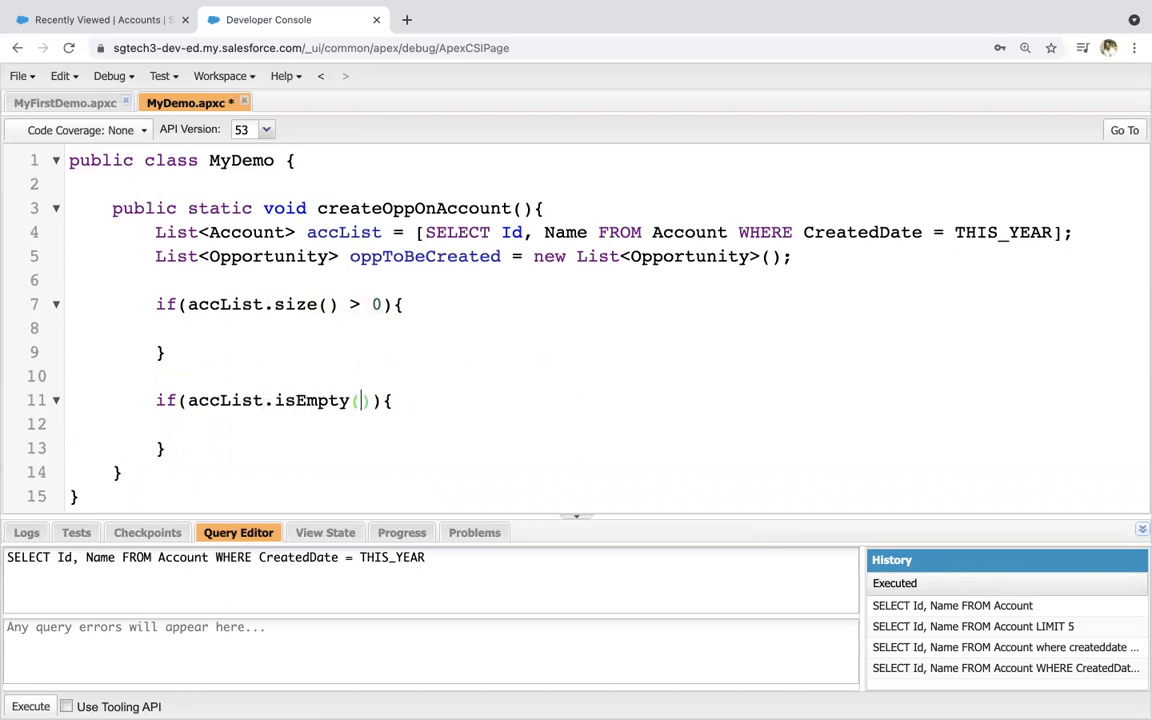
type("()")
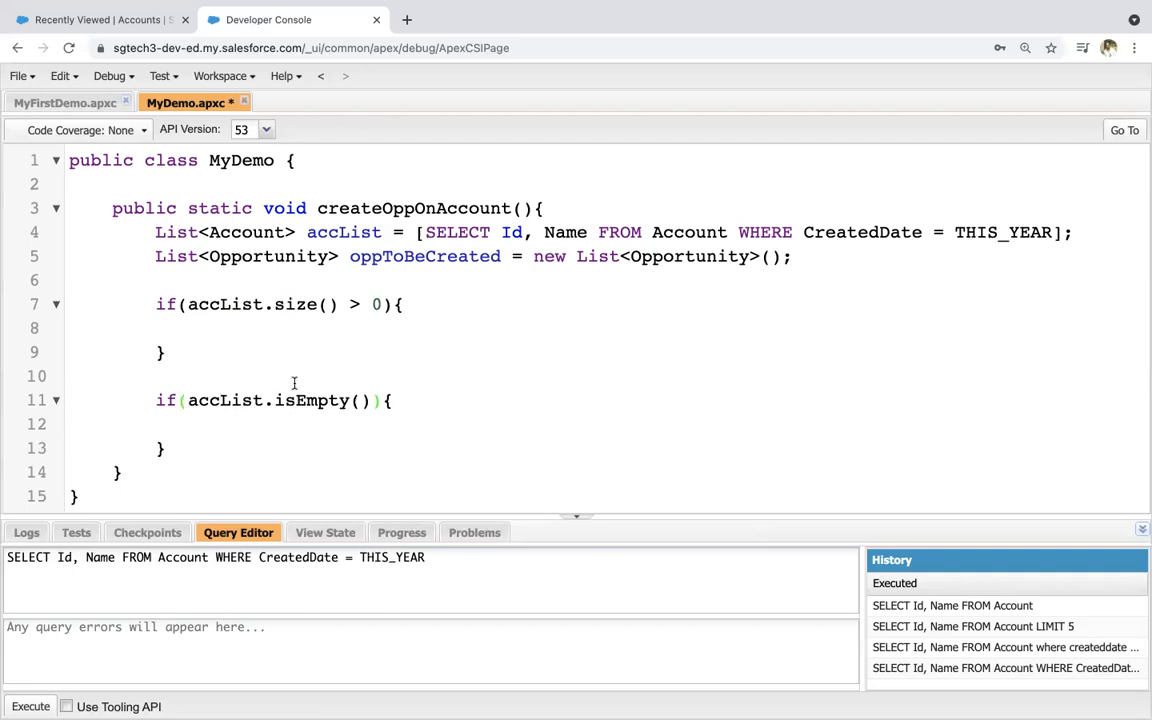
type("!")
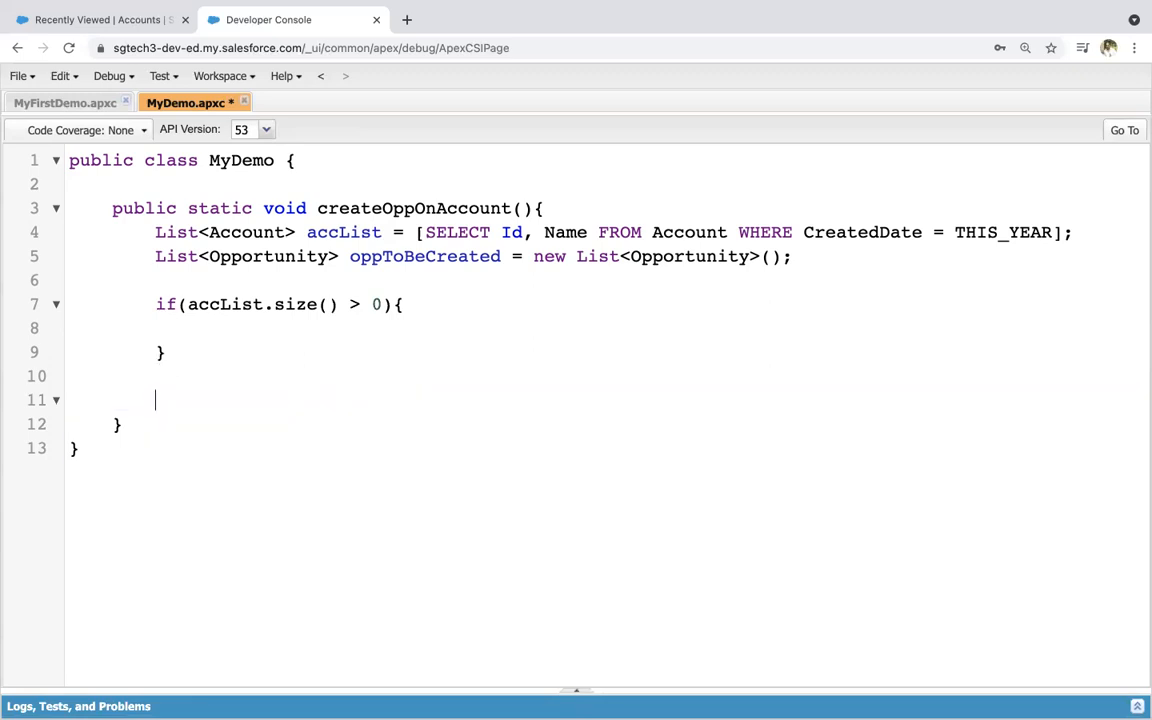
- Write for(Account acc : accList){ inside the if block and place the cursor in its body
type("for")
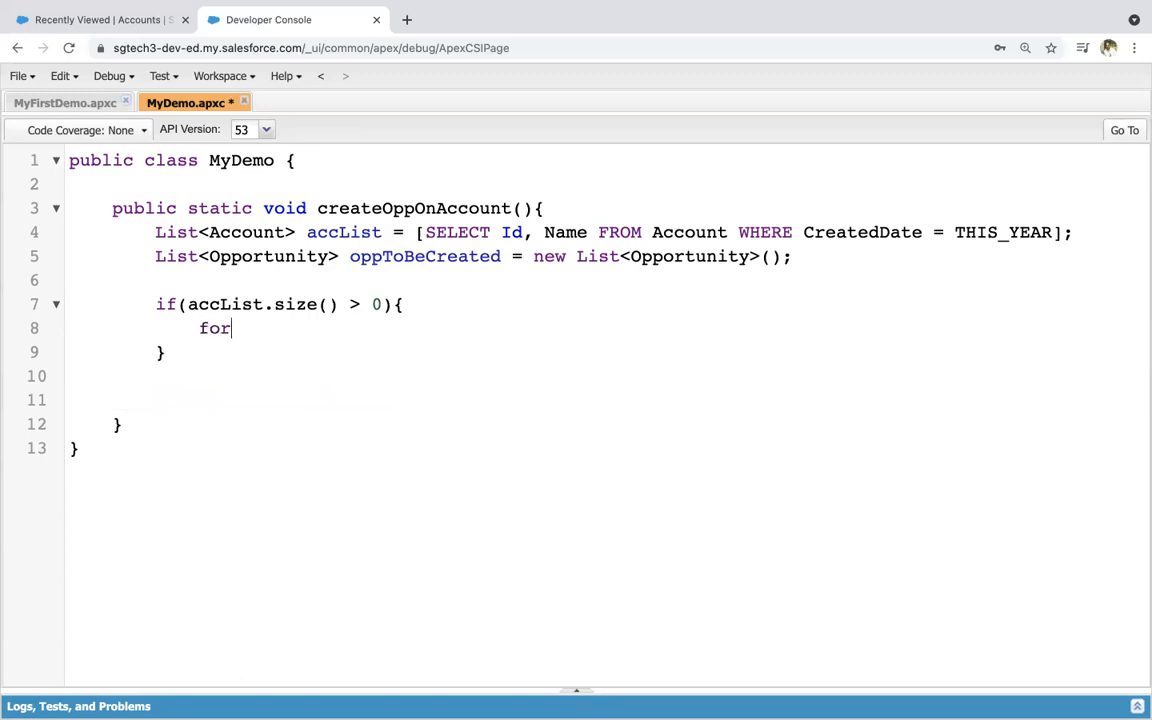
type("(Account")
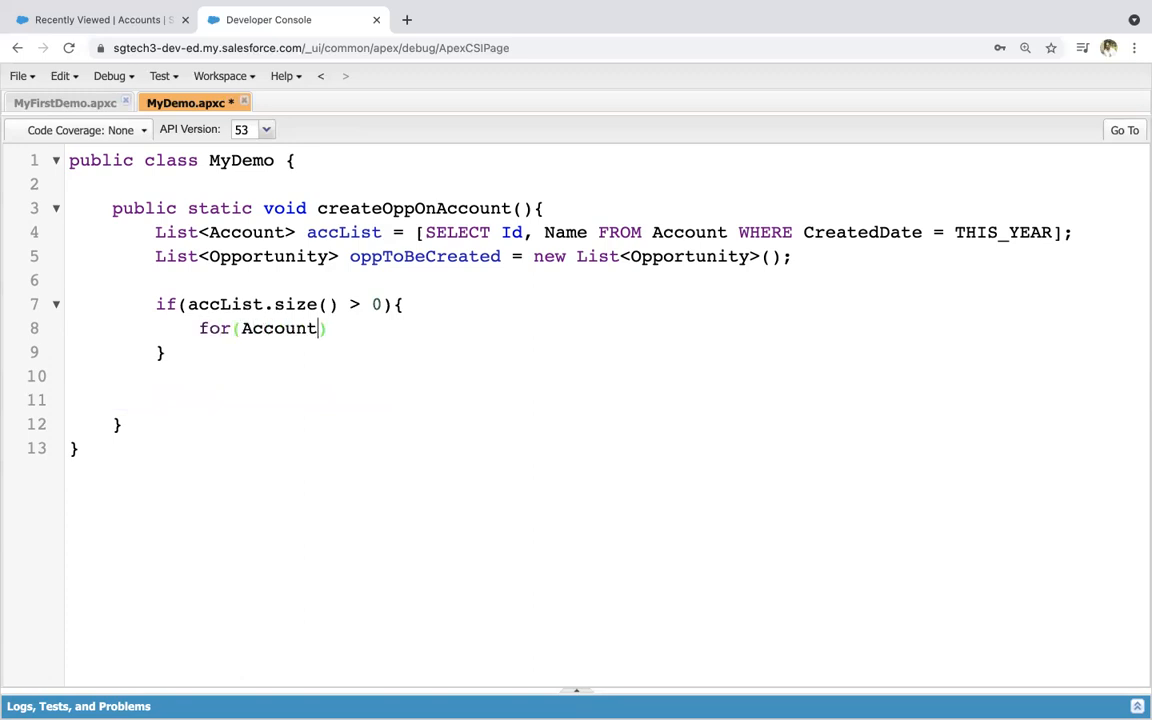
type("acc :")
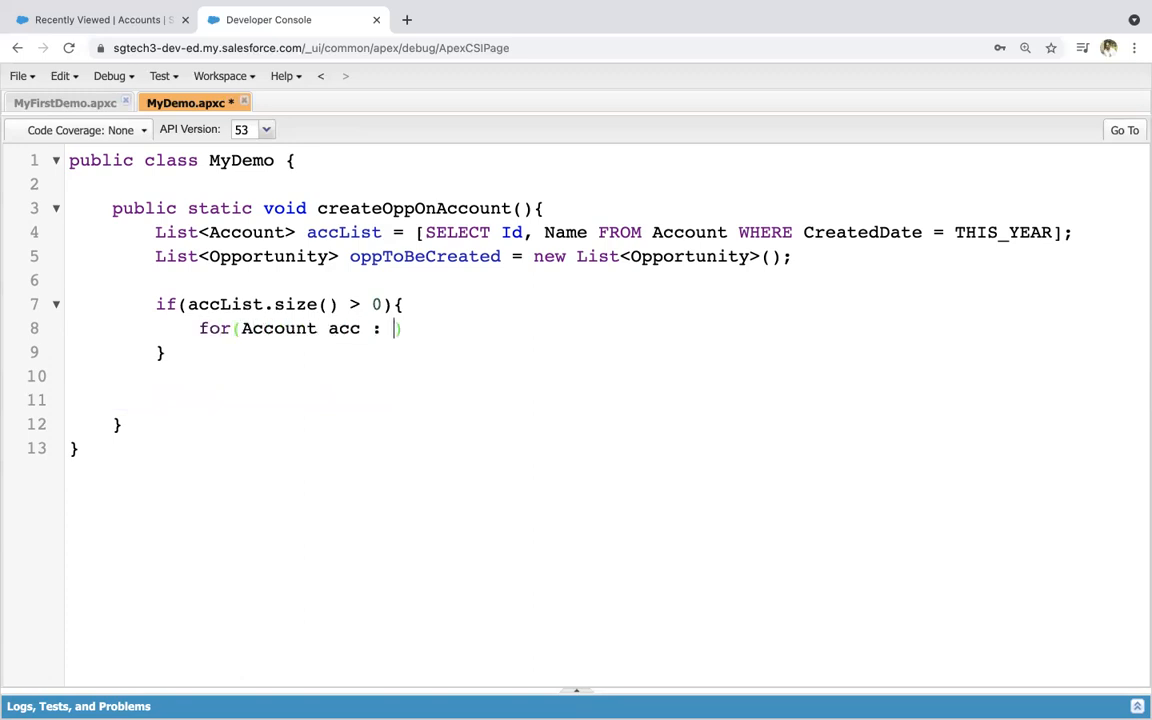
type("accList){")
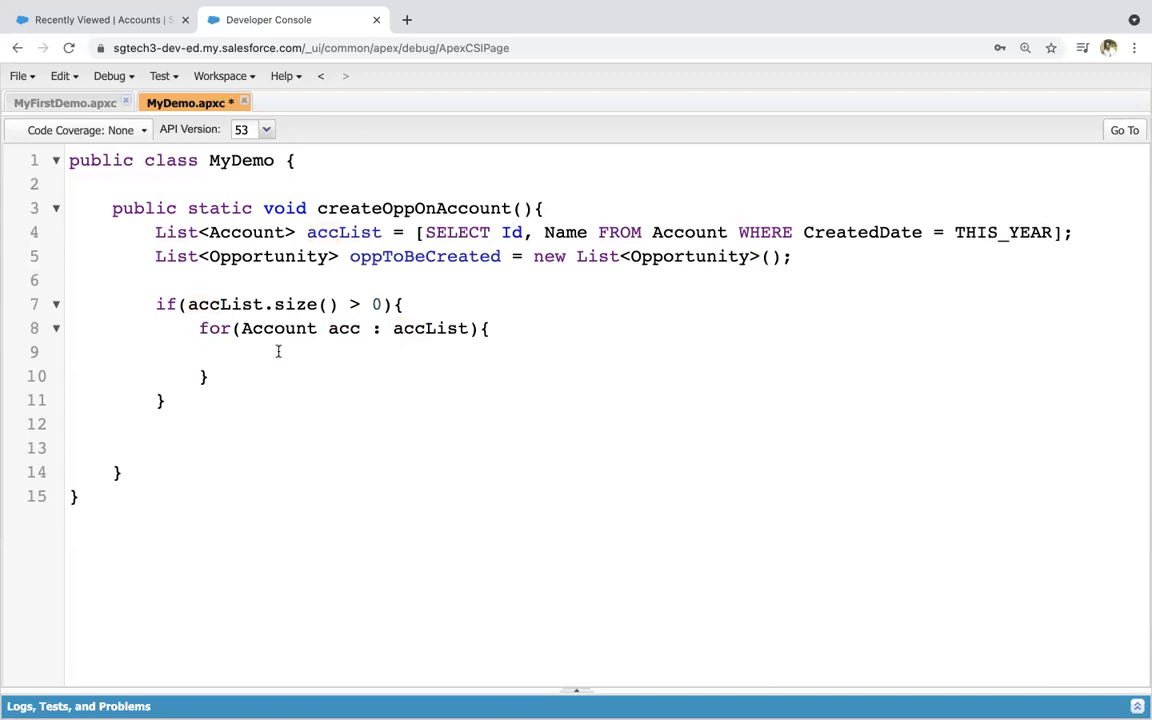
left_click(245, 352)
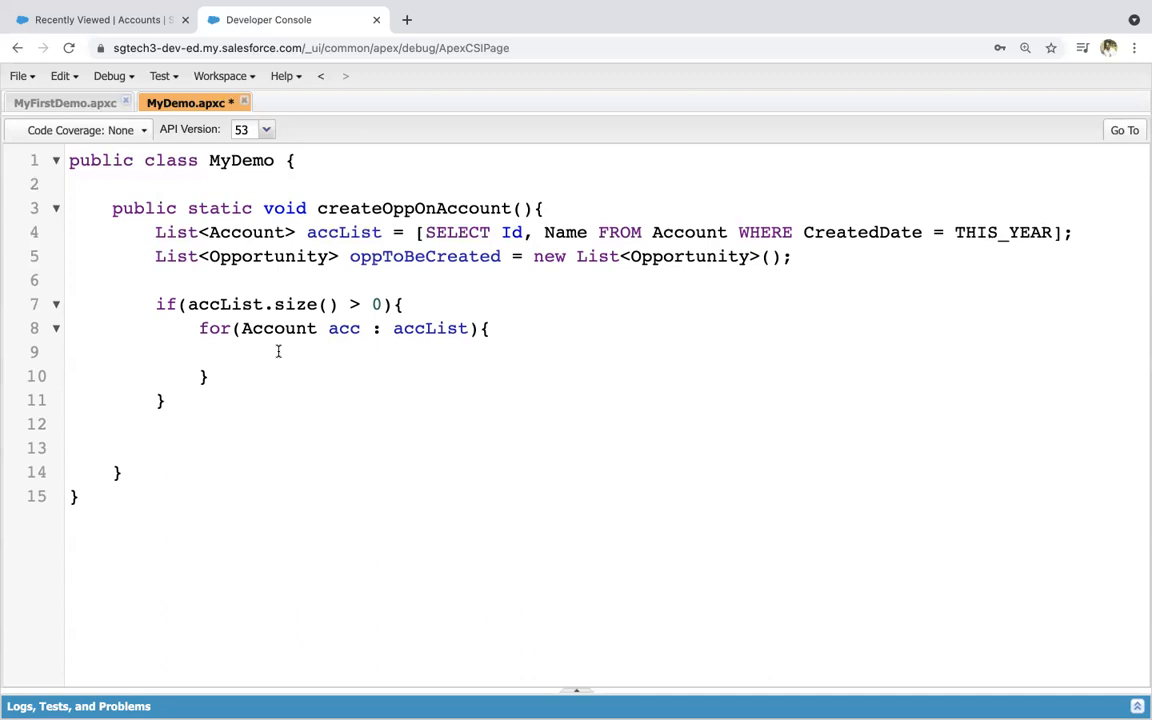
left_click(242, 351)
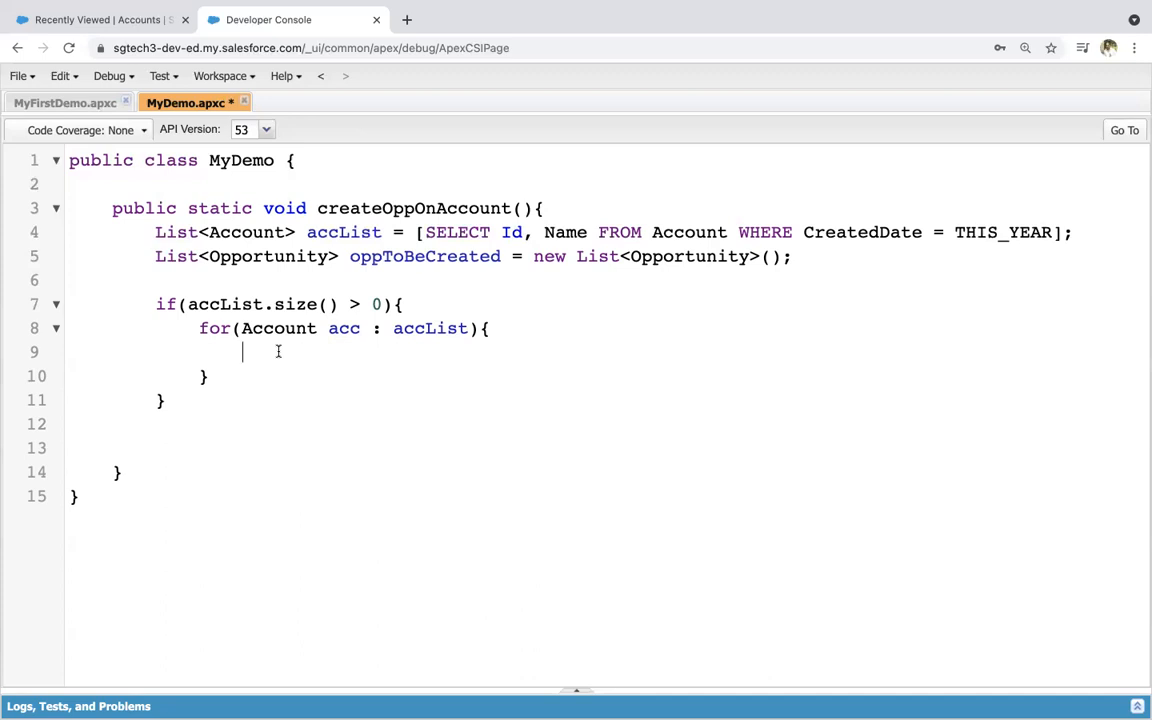
- Create Opportunity opp = new Opportunity() in the loop with Name set to acc.Name
type("Oppor")
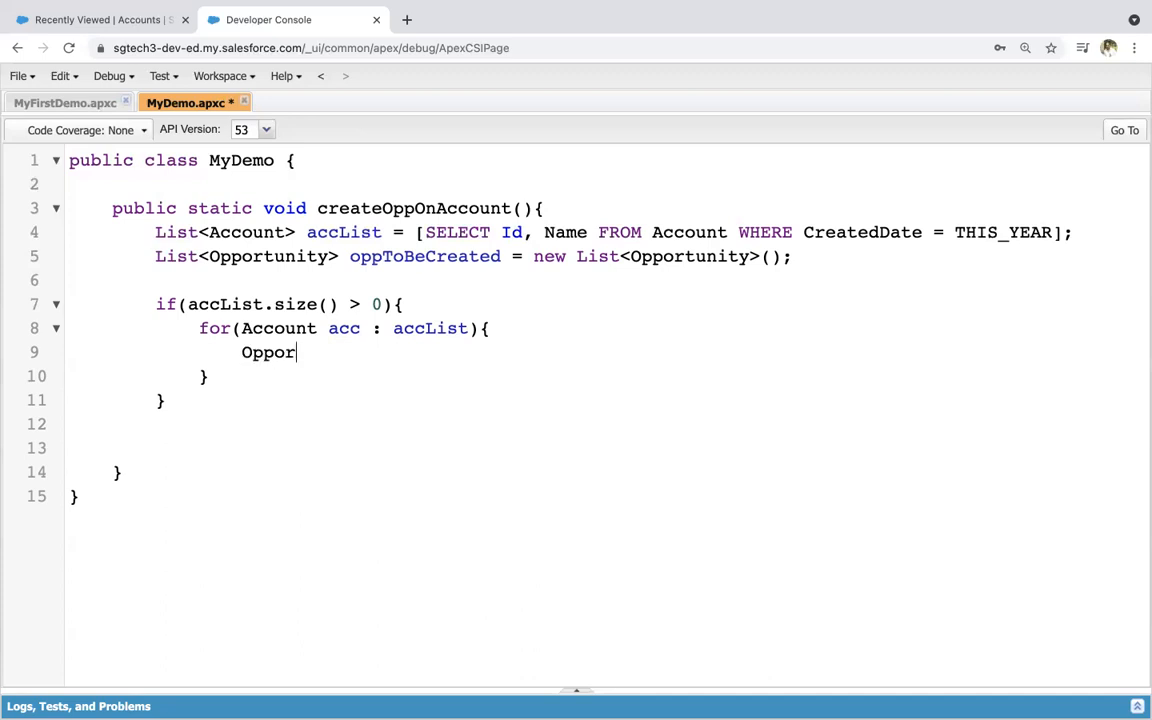
type("tunity opp")
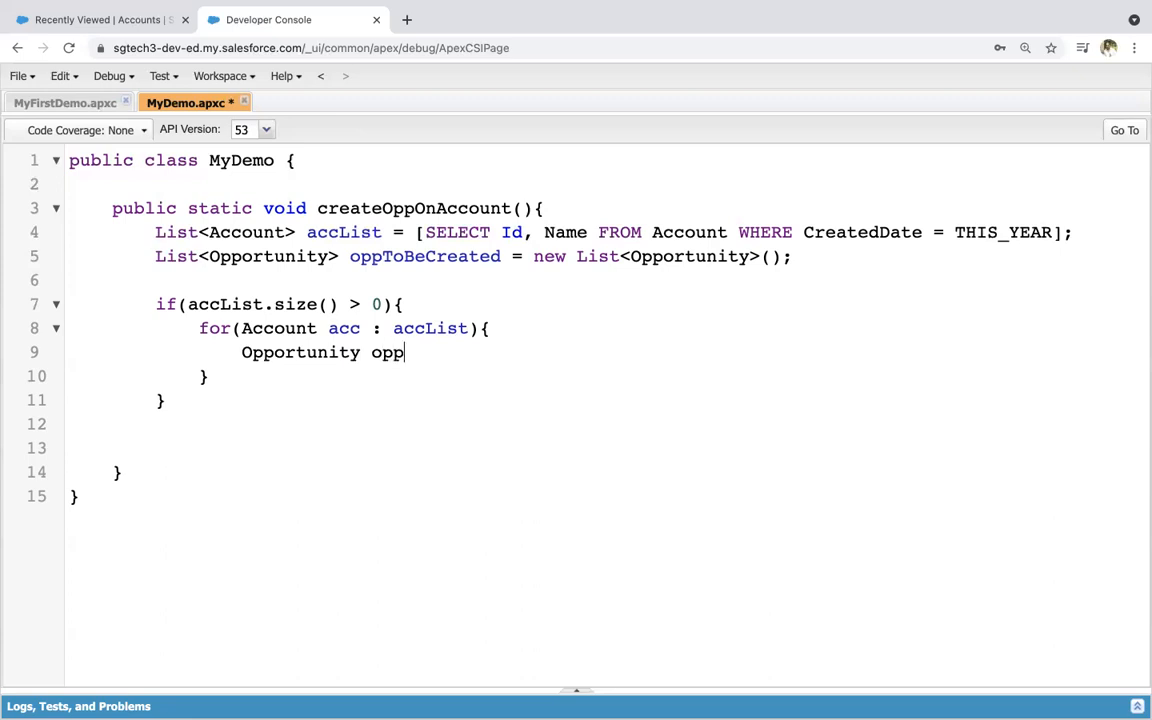
type("= new O")
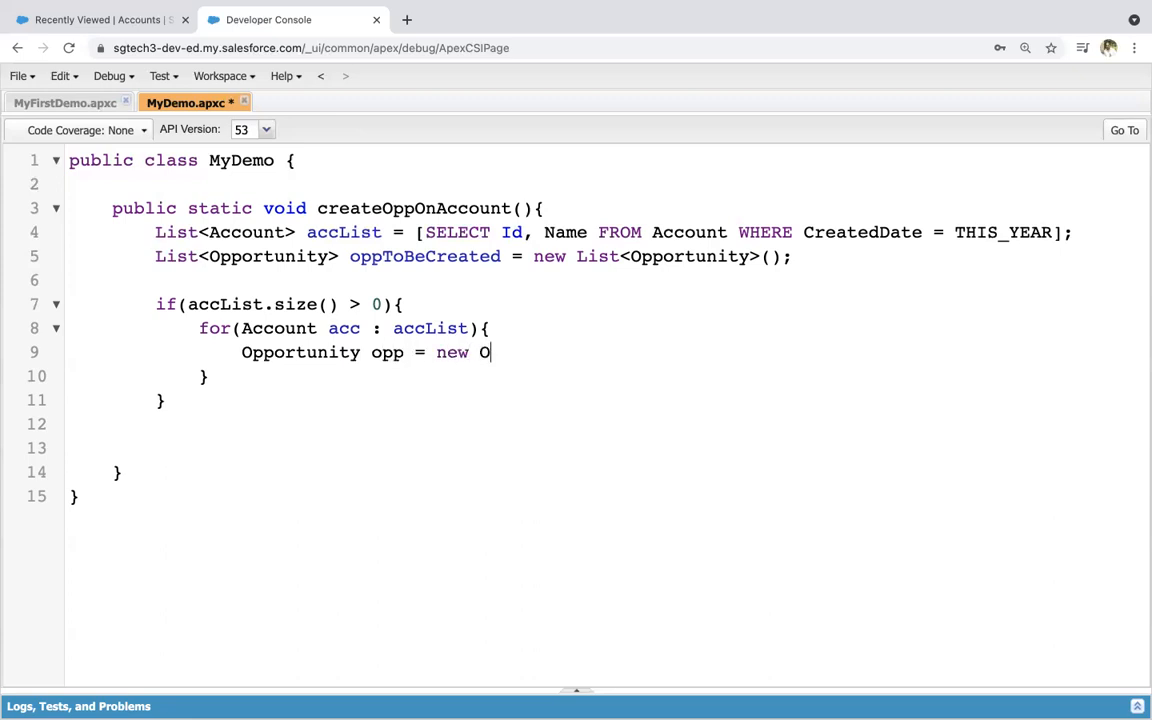
type("pportunity")
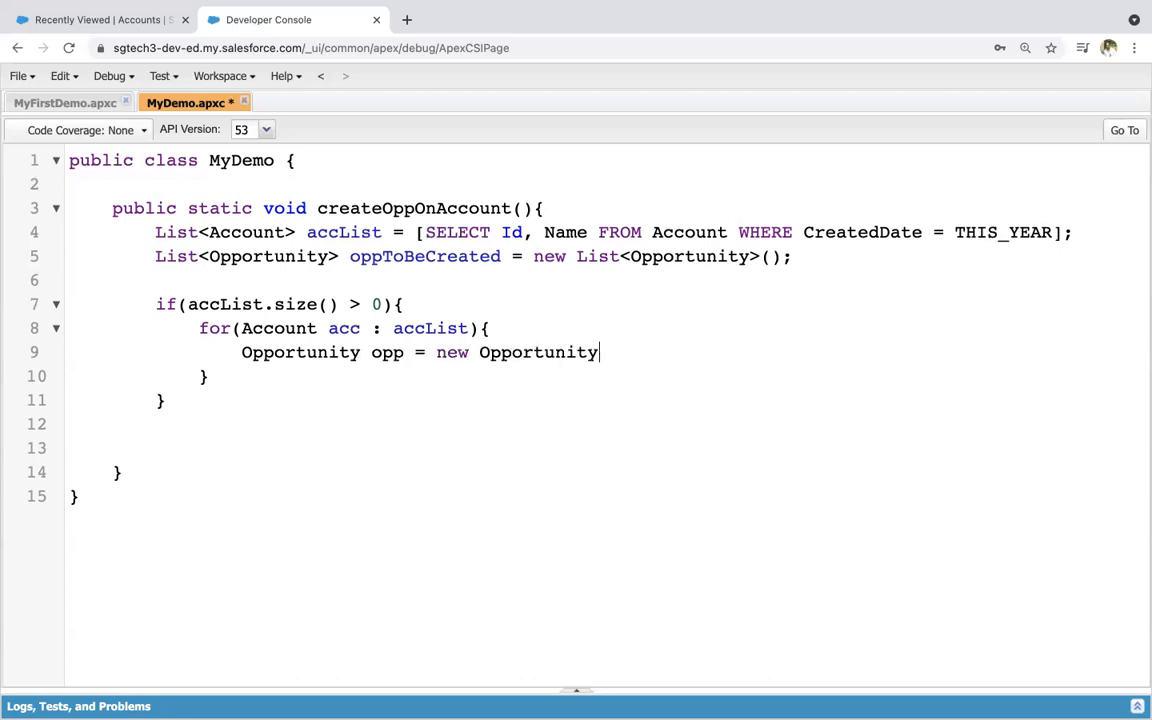
type("();")
type("opp.Name")
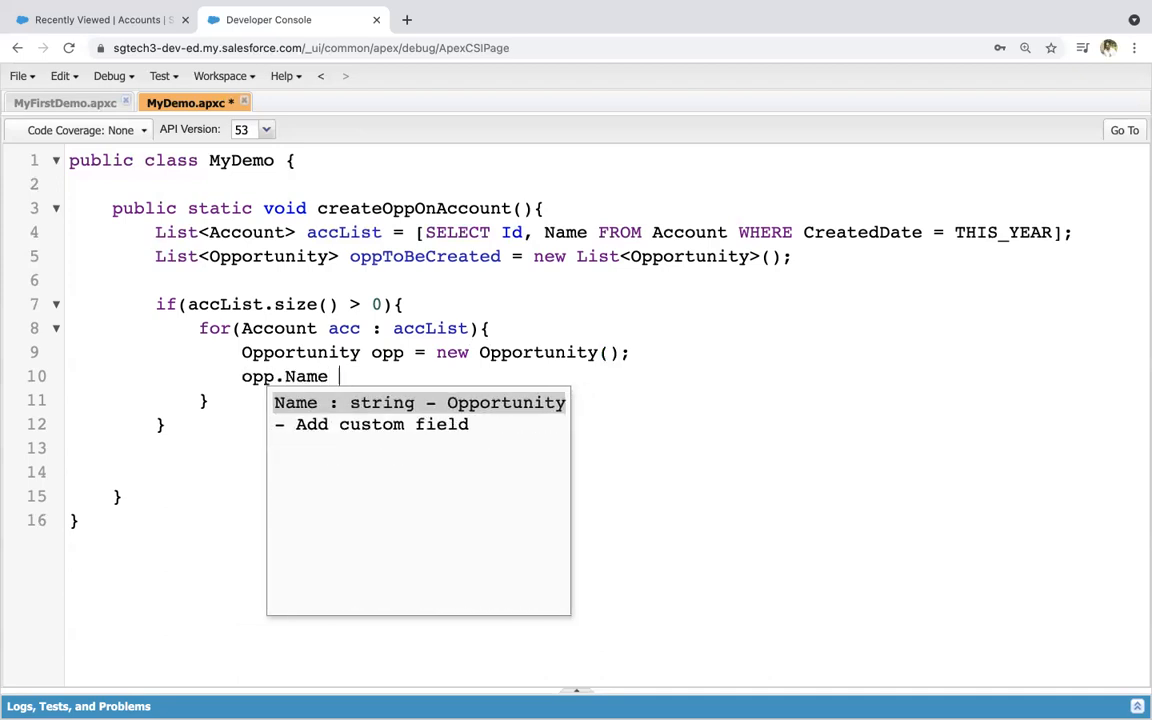
type("= acc")
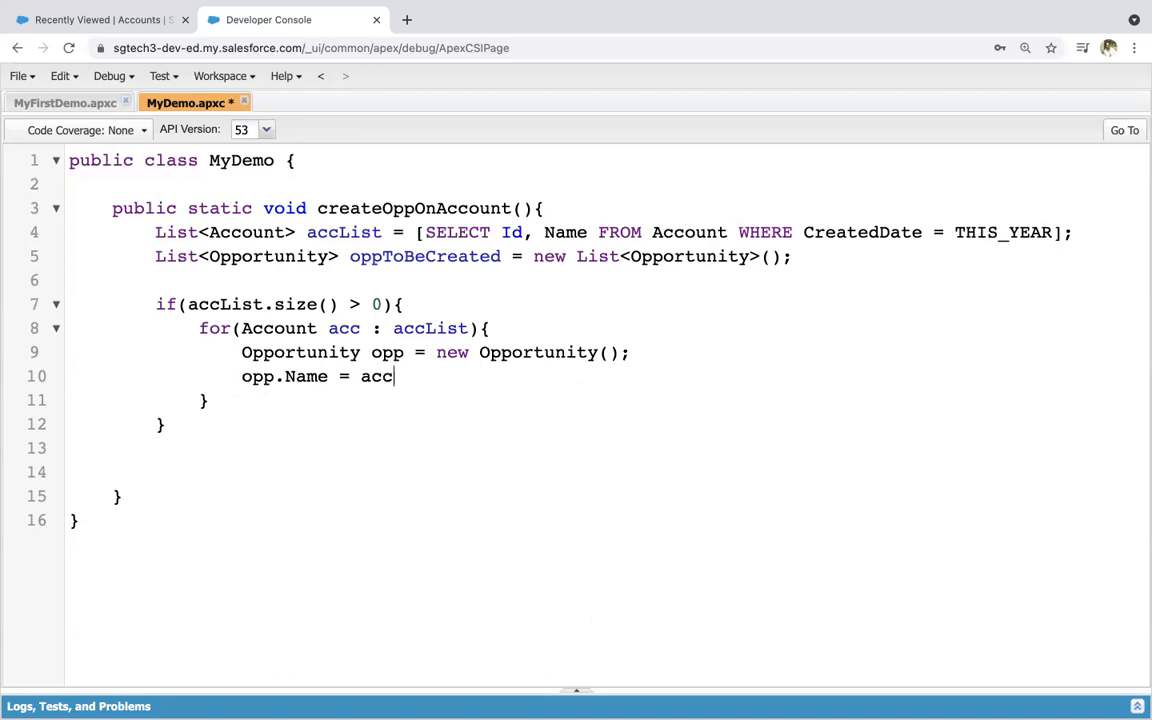
type(".Name;")
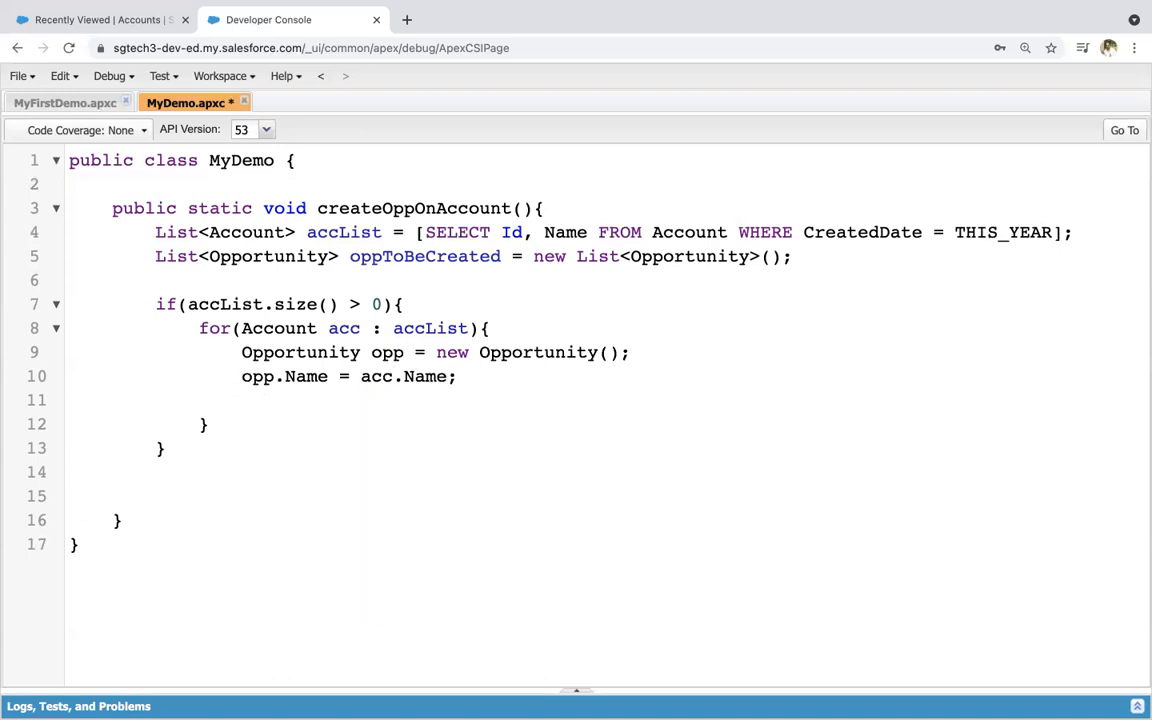
- Set opp.CloseDate to System.today() and opp.StageName to 'Prospecting'
left_click(242, 400)
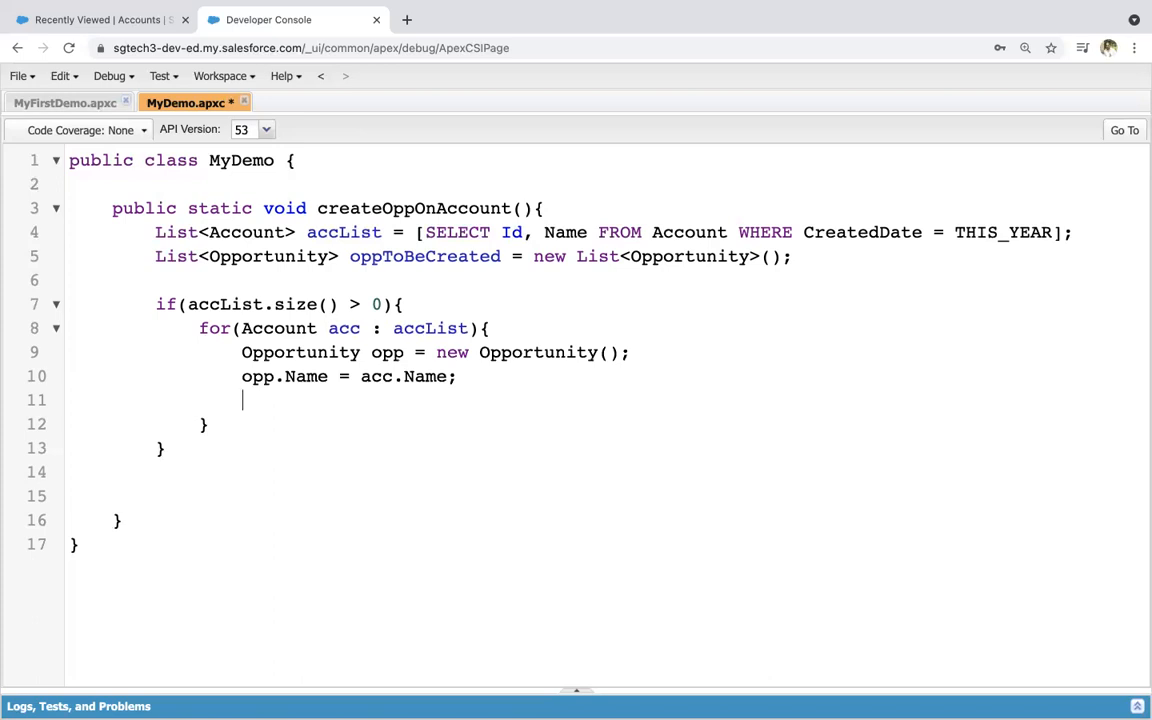
type("opp.CloseDate = S")
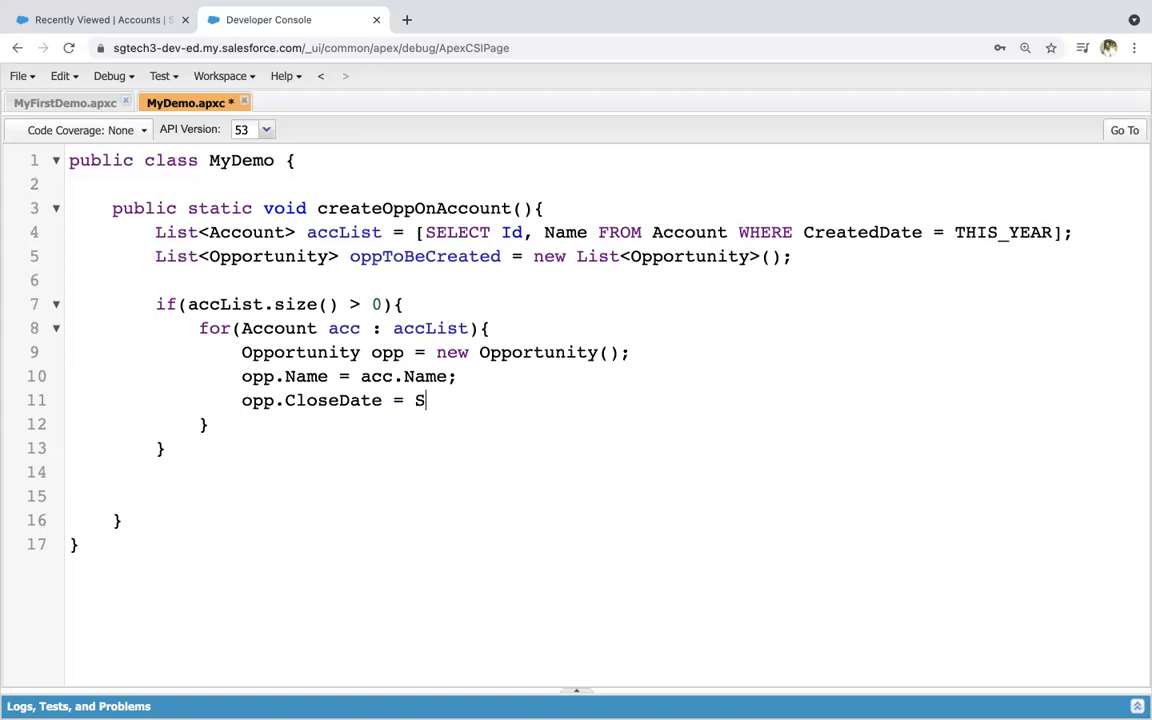
type("ystem")
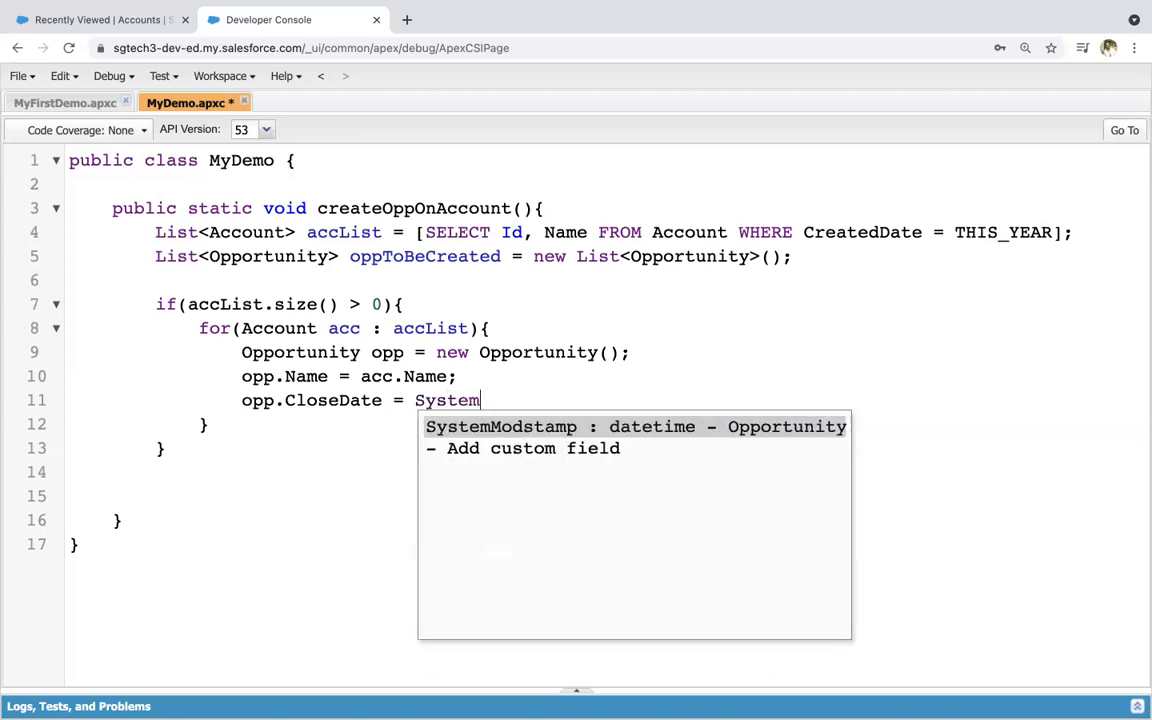
type(".today()")
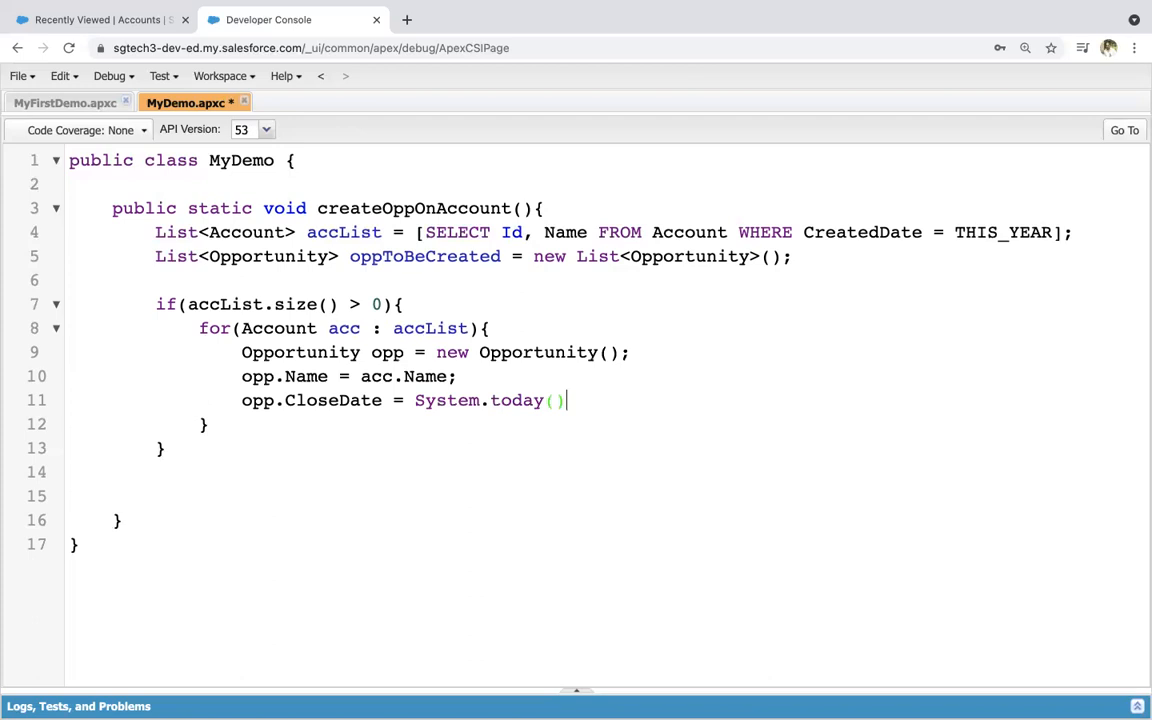
type(";")
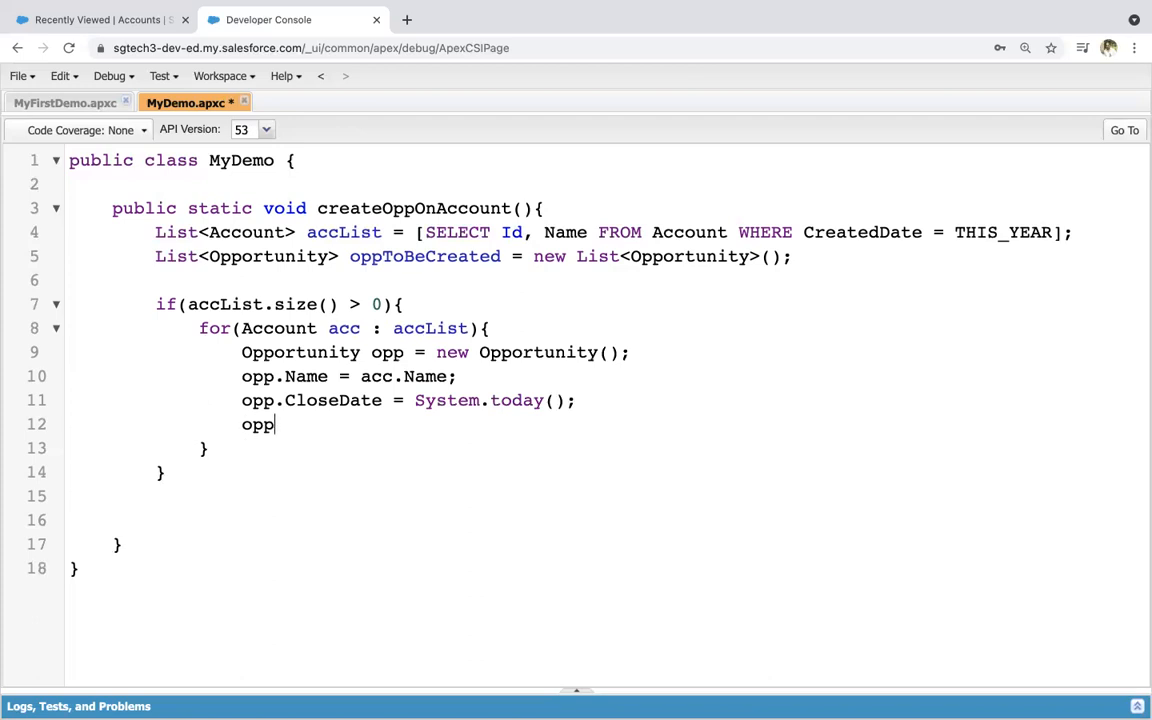
type(".st")
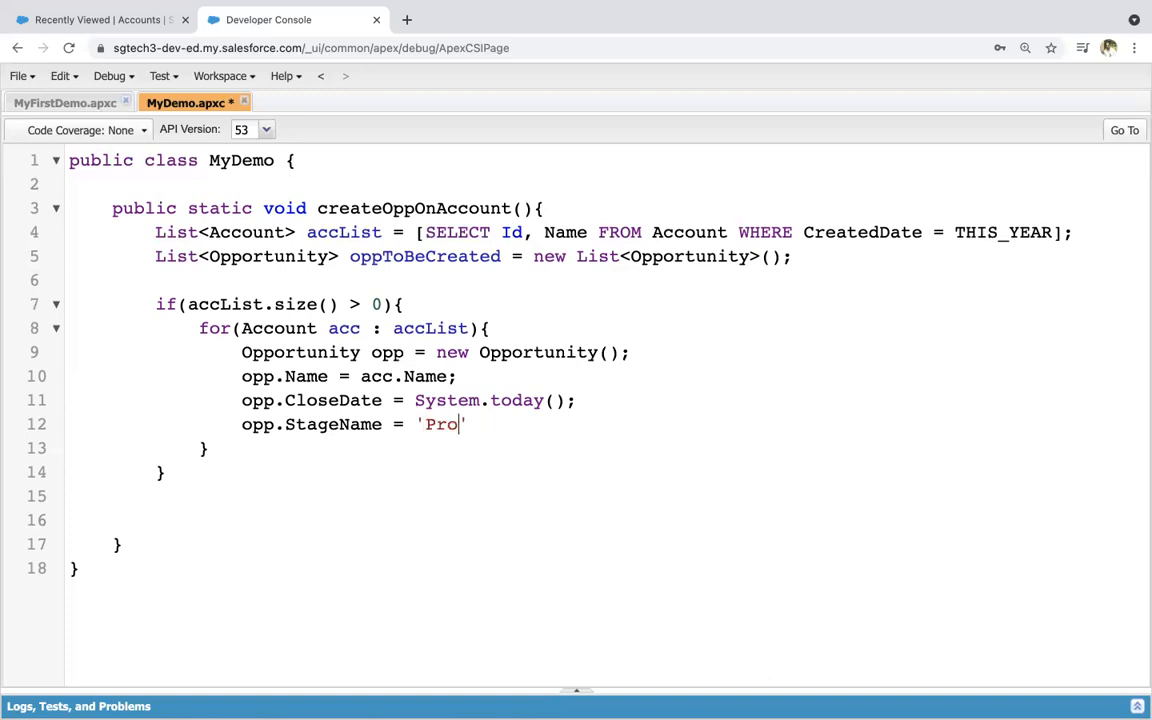
type("specting")
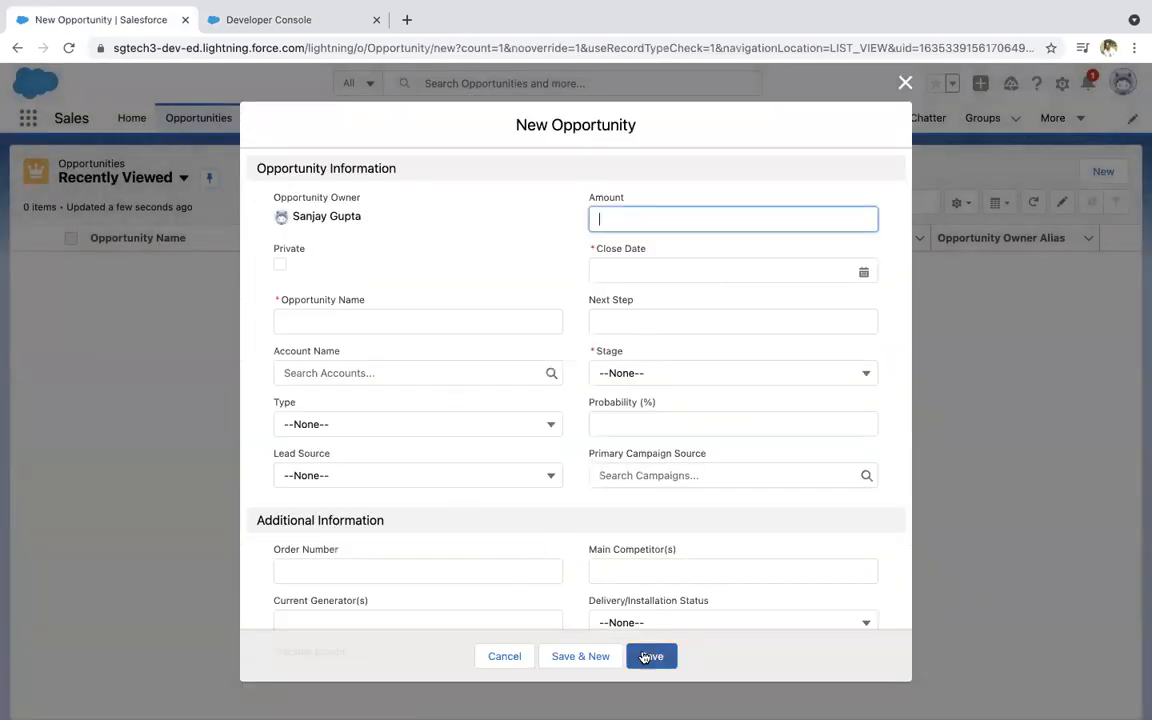
- Save the empty New Opportunity form to see required Close Date, Name and Stage fields
left_click(651, 656)
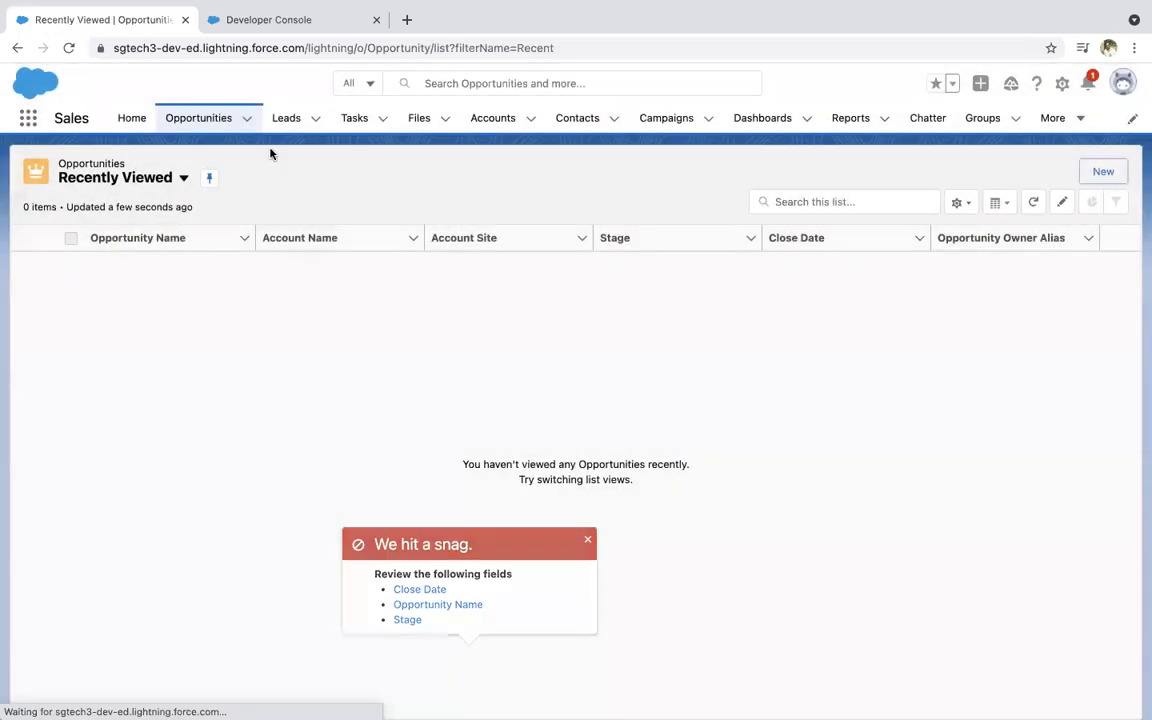
left_click(268, 19)
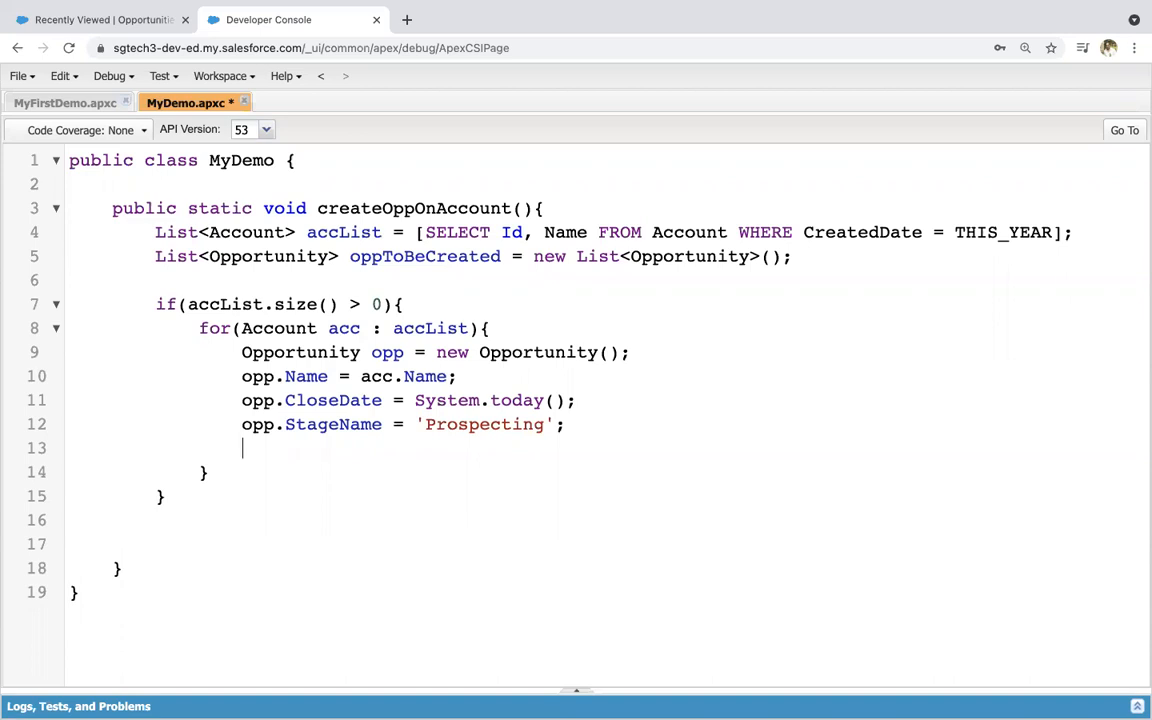
mouse_move(456, 344)
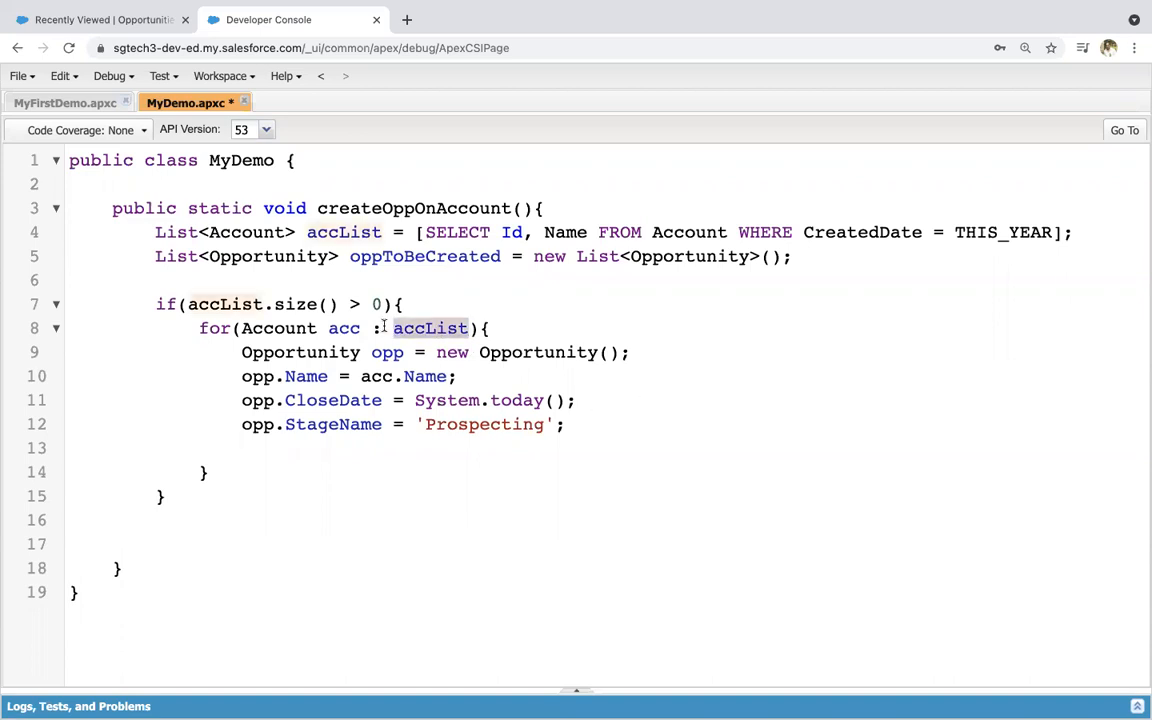
- Add opp.AccountId = acc.Id; below the StageName line using the Id suggestion
double_click(344, 328)
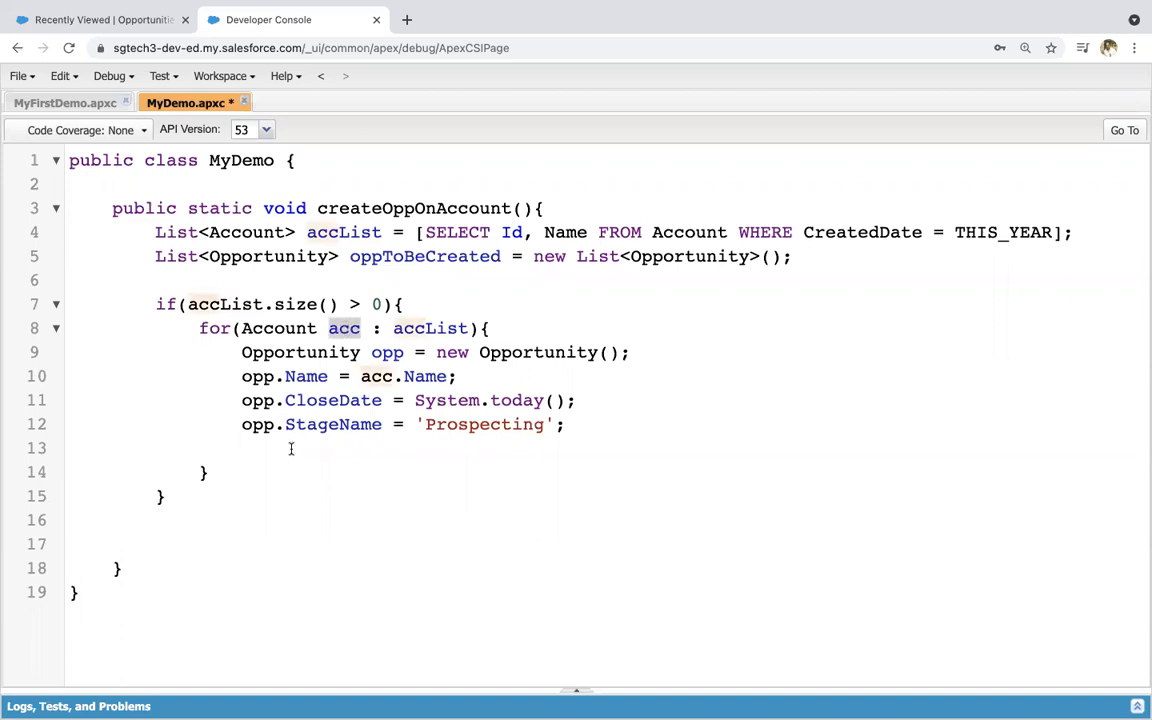
type("opp.AccountId")
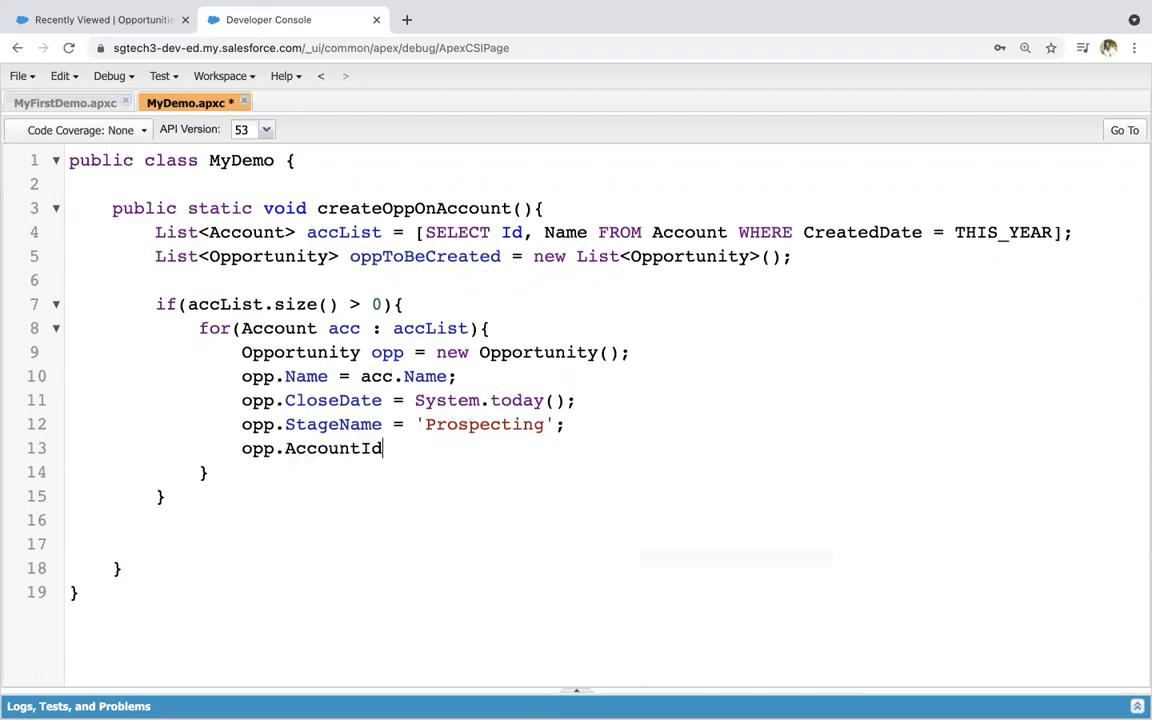
type("=")
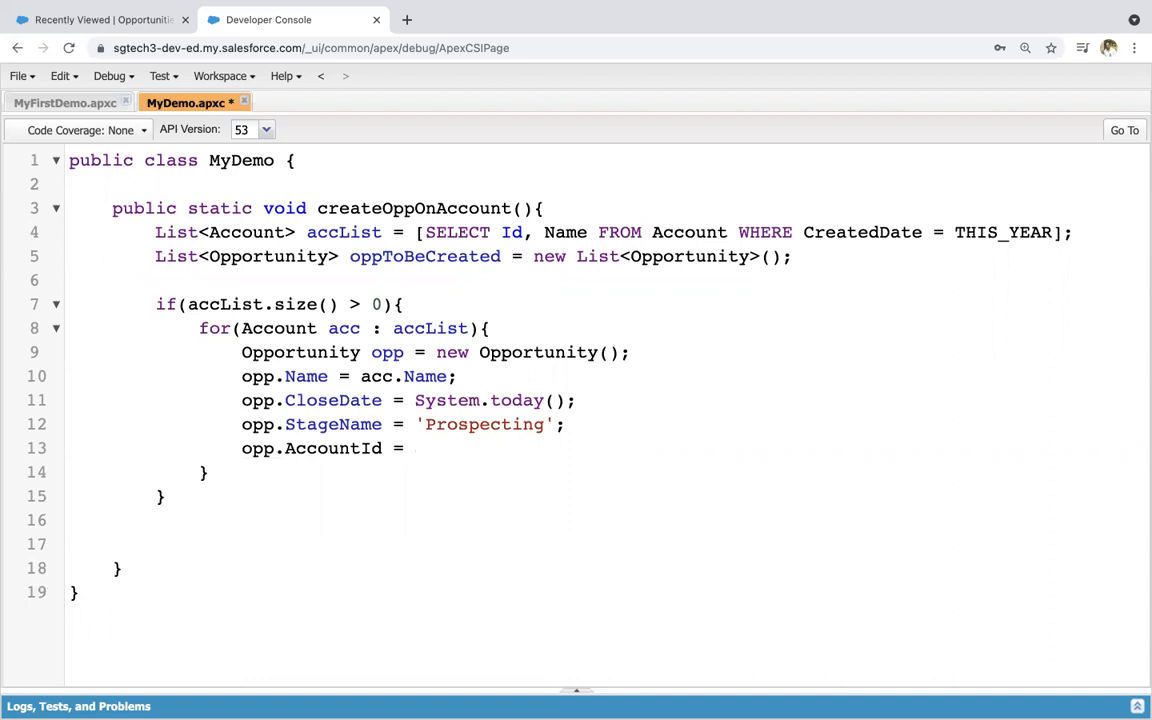
type("acc.id")
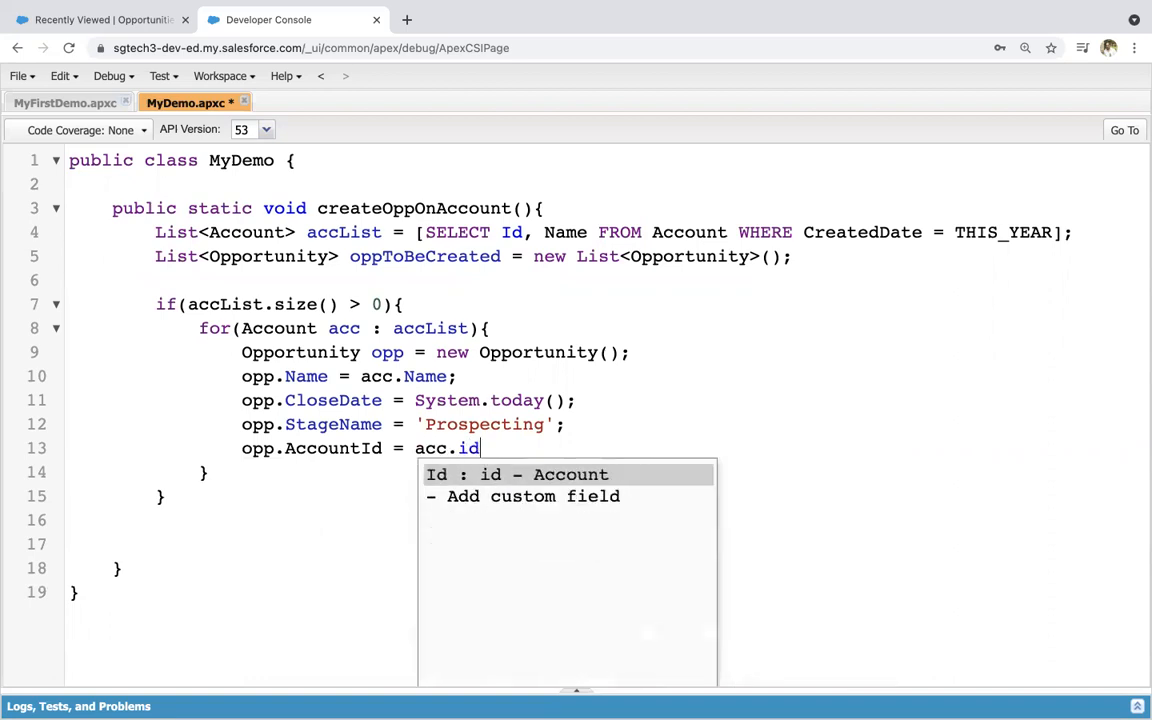
left_click(516, 474)
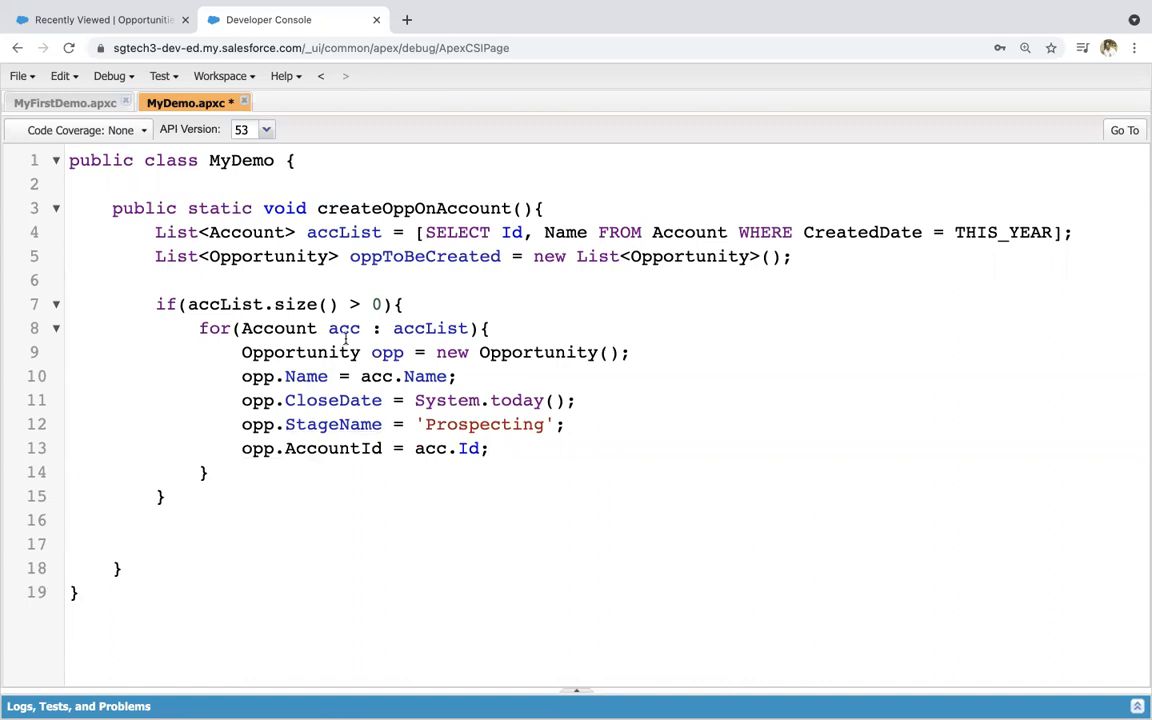
double_click(344, 328)
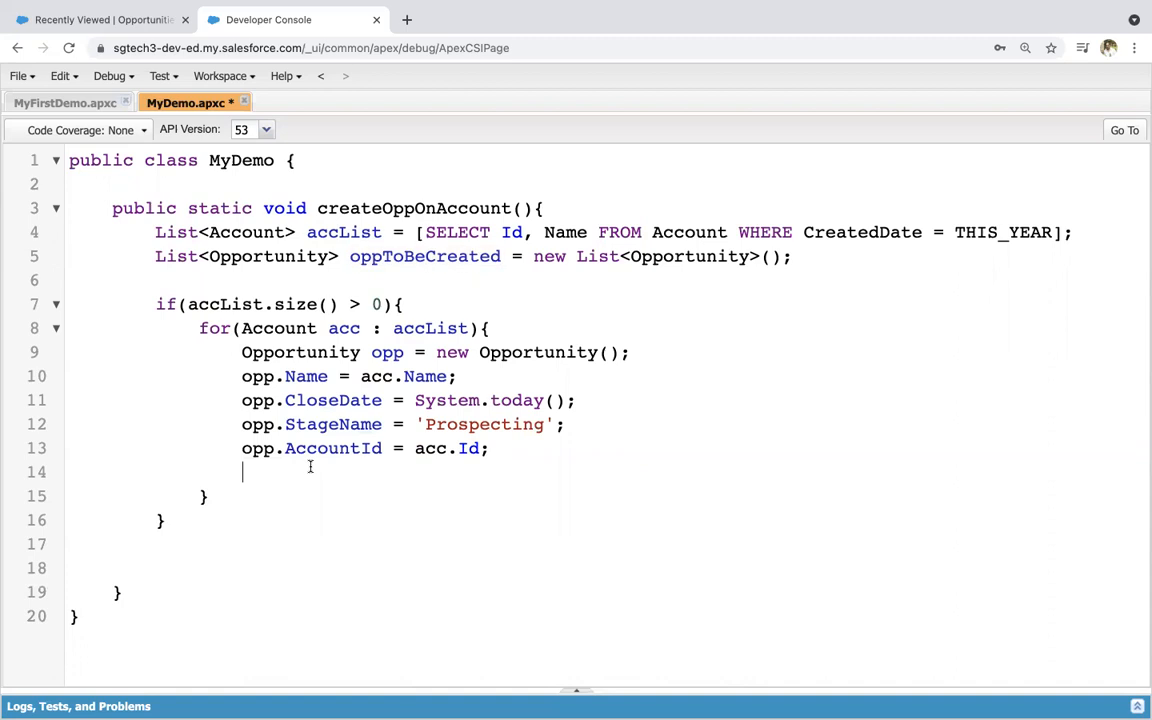
- Add each opp to the list with oppToBeCreated.add(opp); inside the loop
type("oppToBeCreated.add")
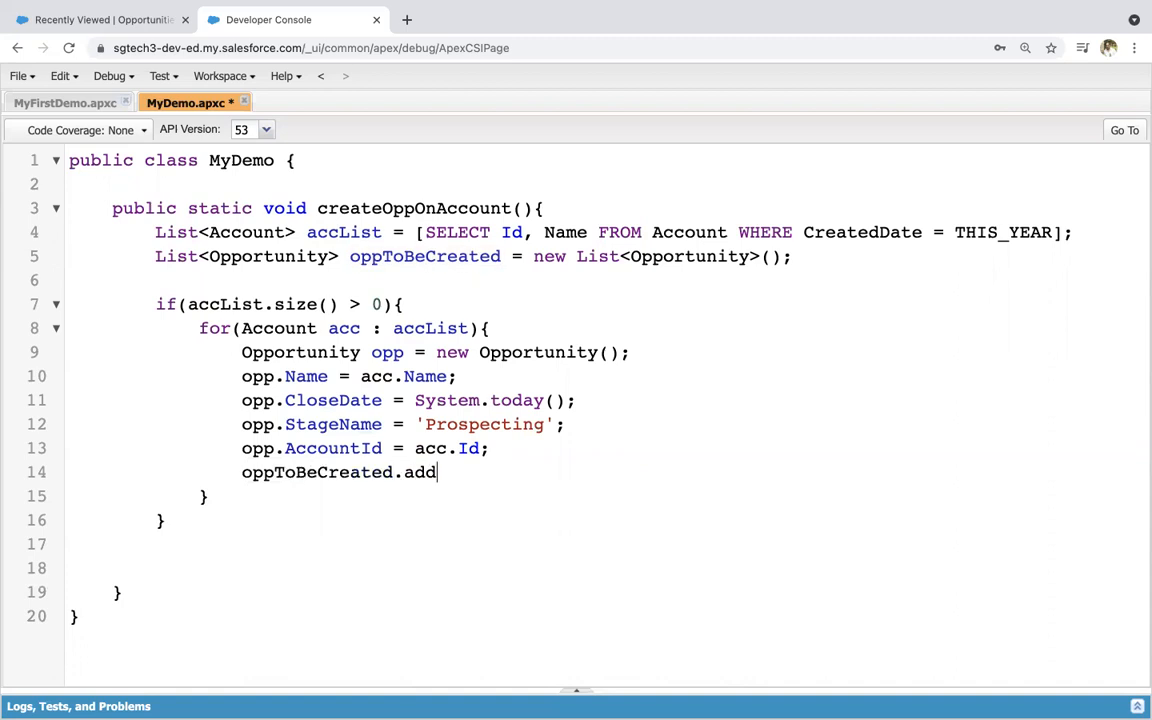
type("(opp")
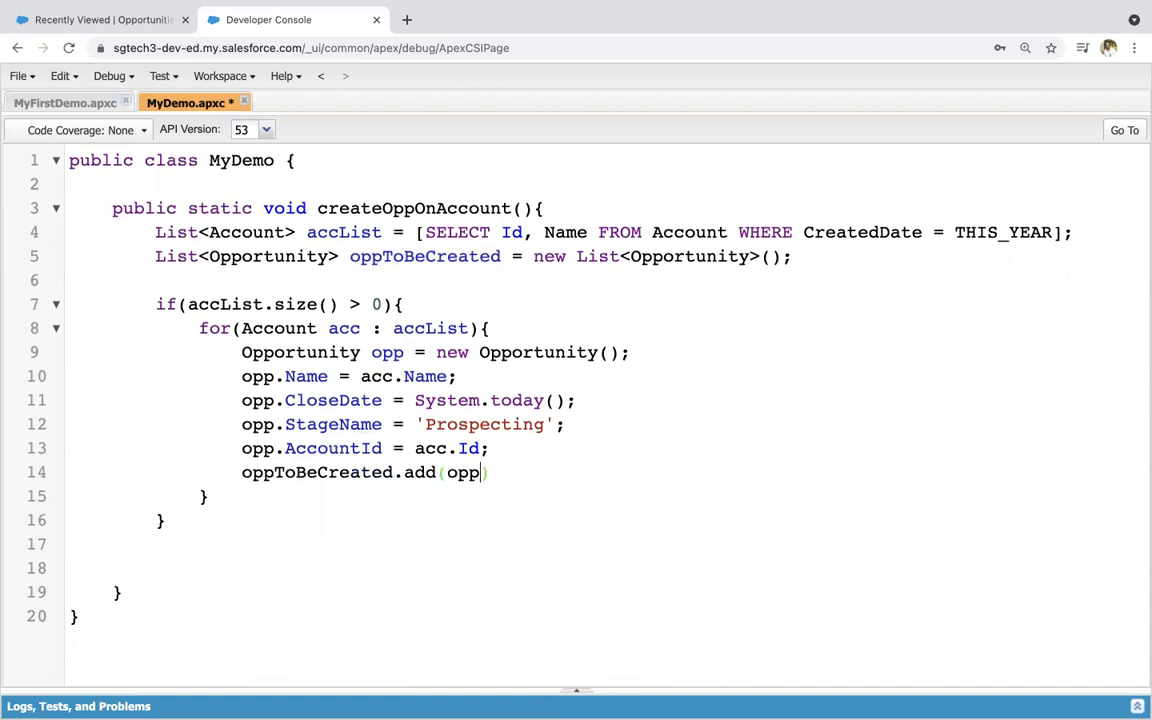
type(");")
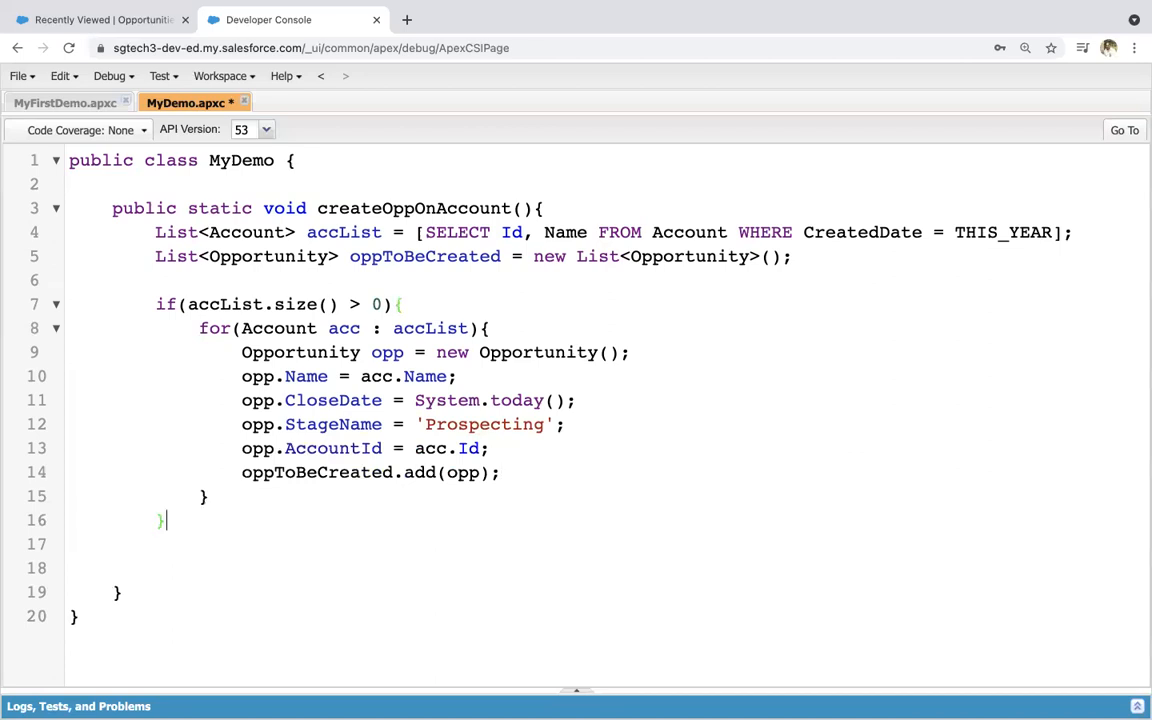
key("enter")
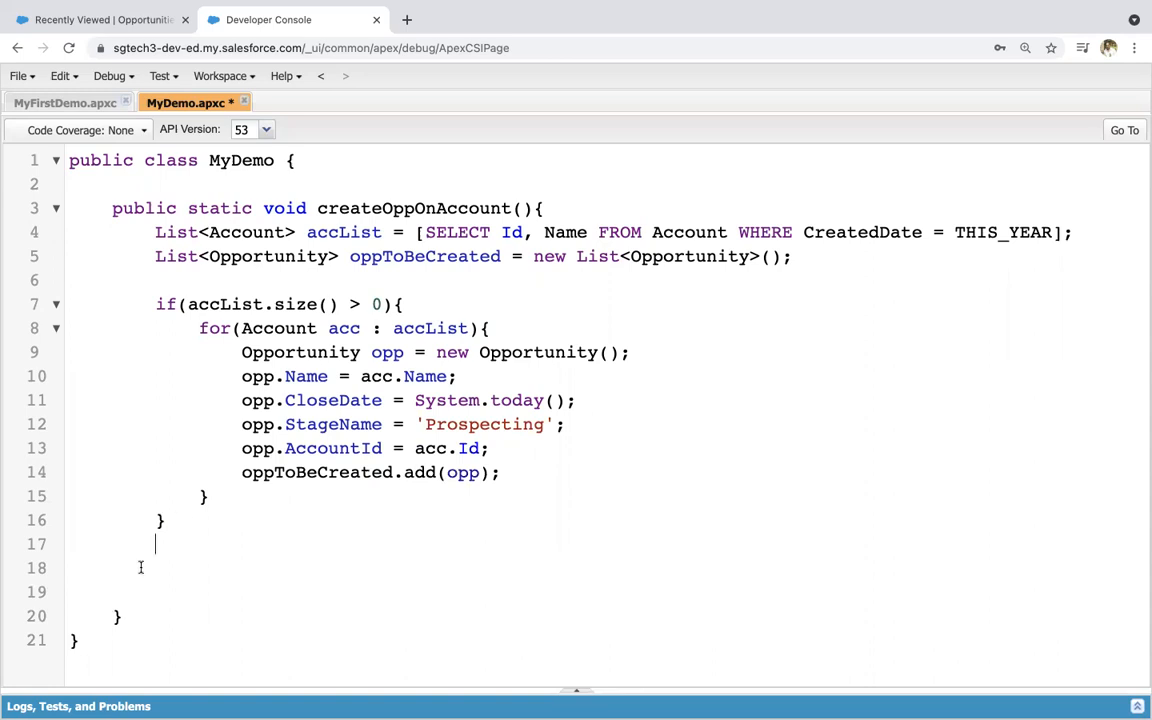
- Insert oppToBeCreated inside an if(oppToBeCreated.size()>0){ } block
type("if")
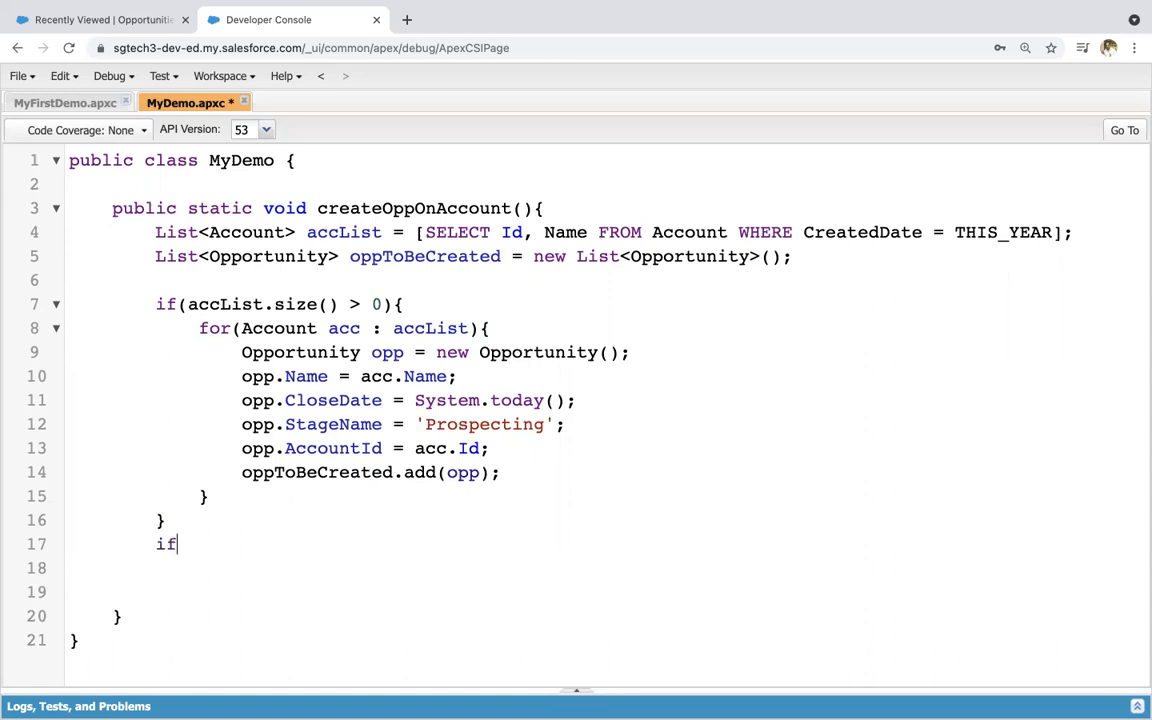
type("()")
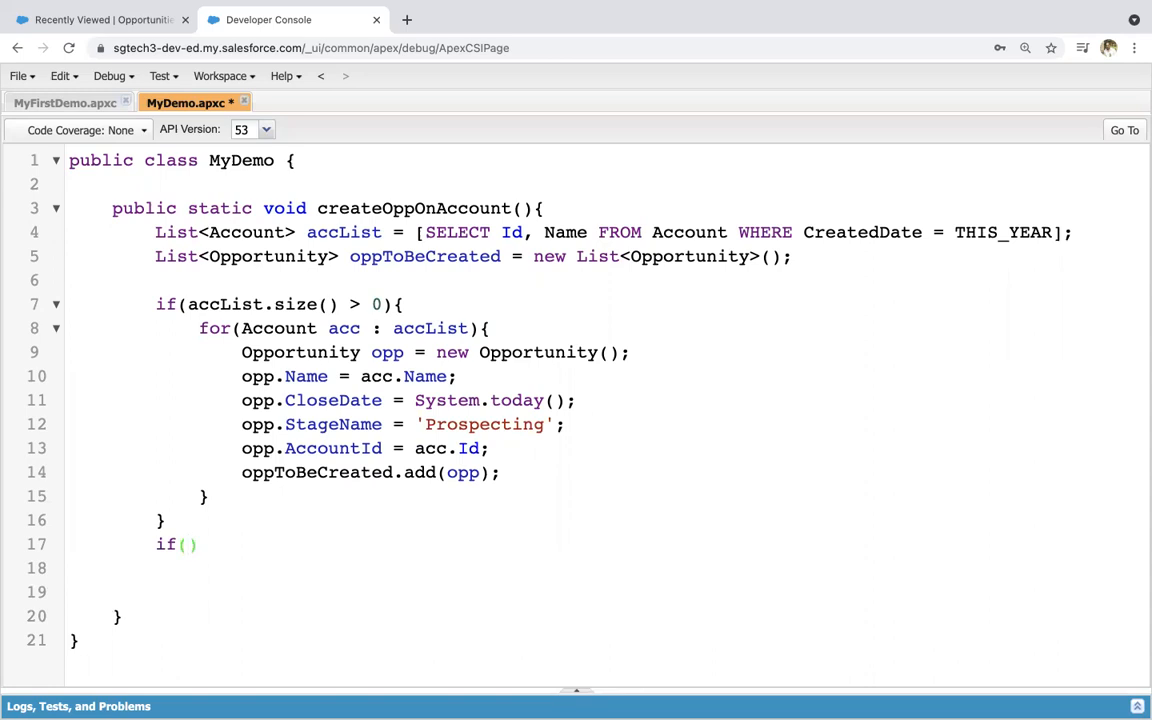
left_click(188, 544)
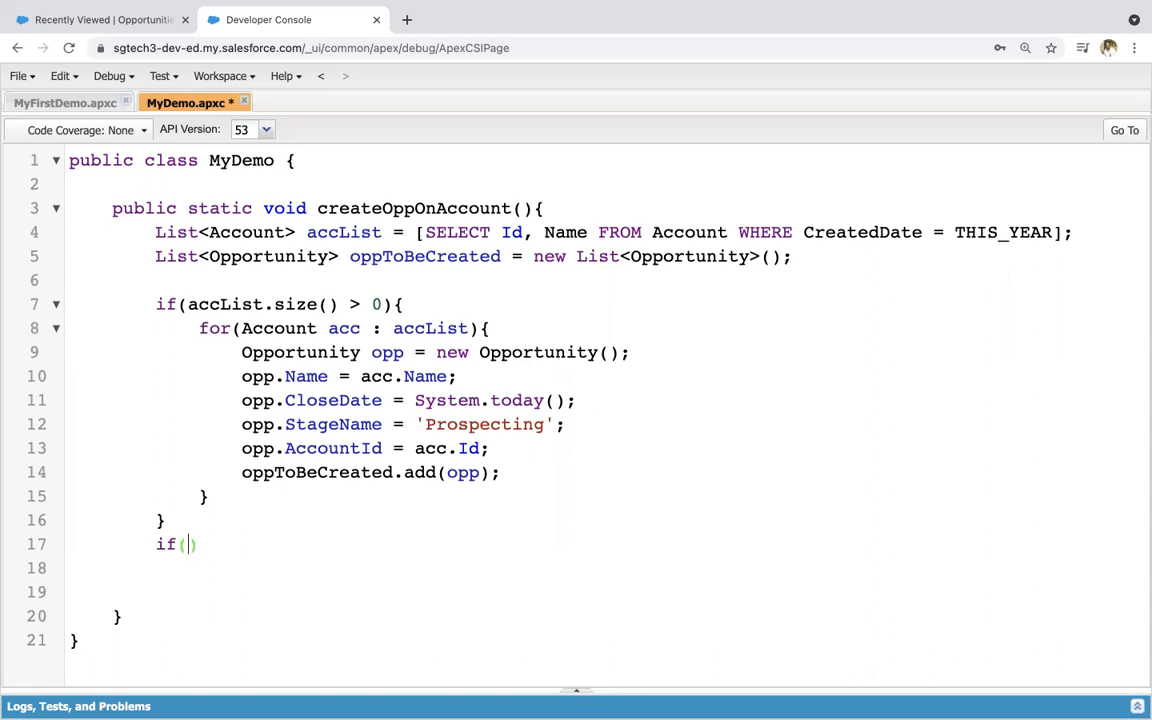
type("oppToBeCreated.")
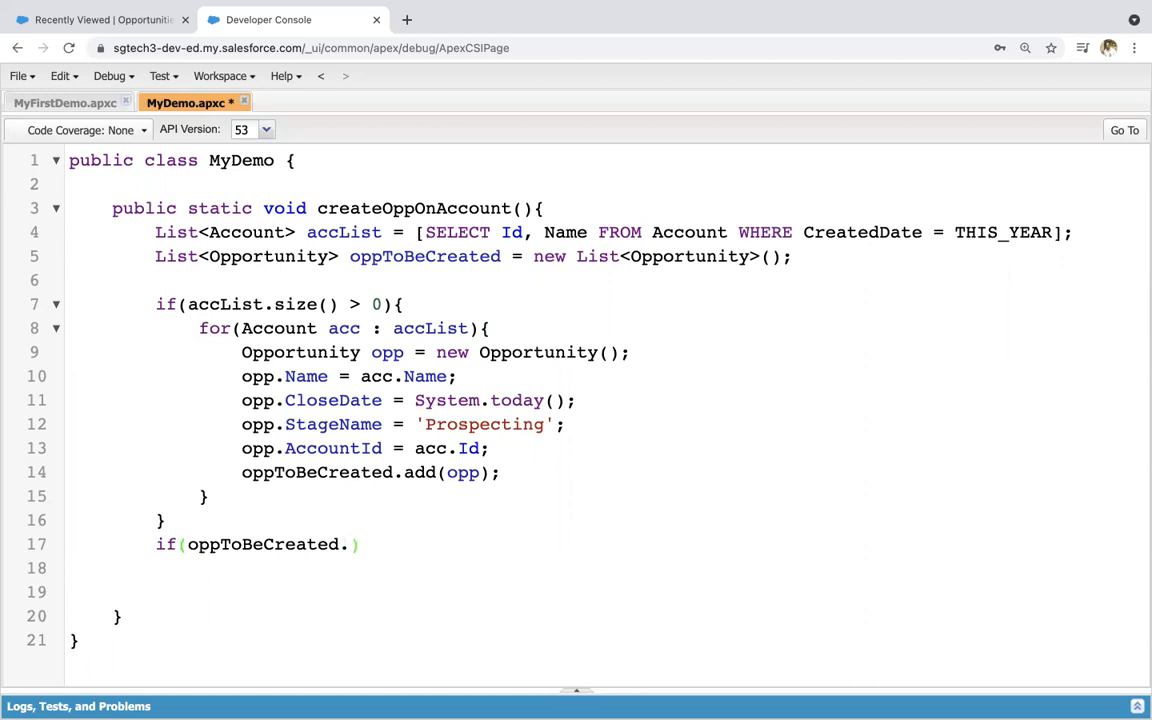
type(".size()>)")
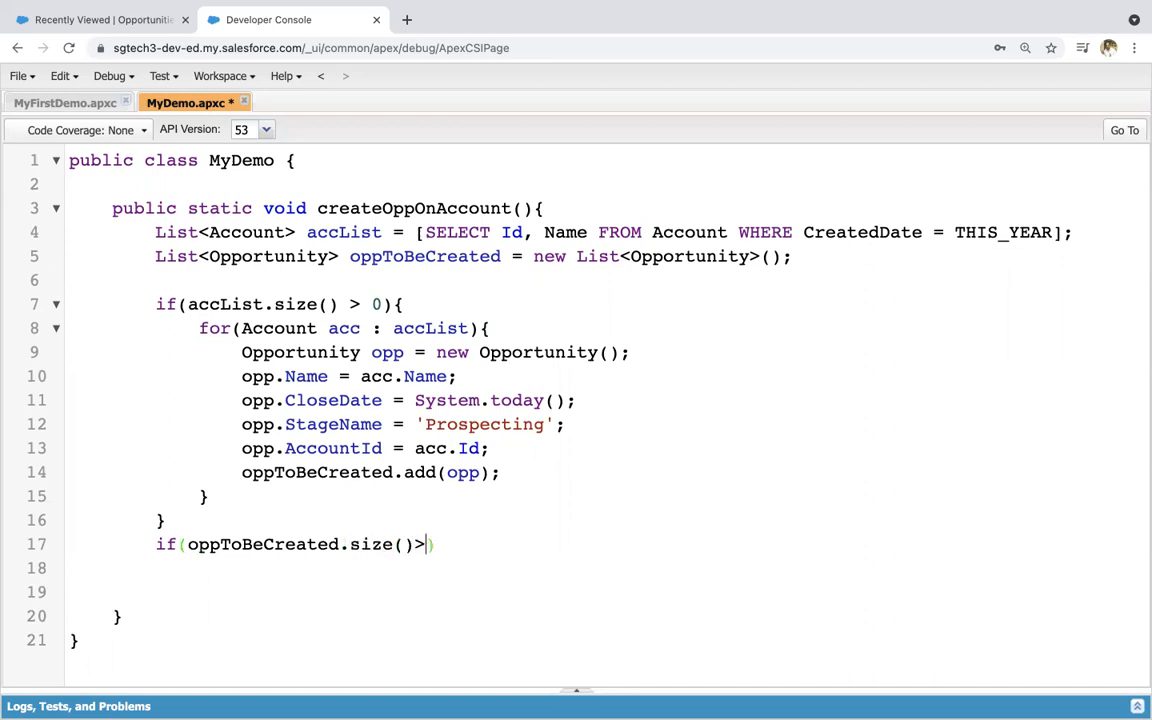
type("0){")
left_click(605, 569)
type("insert oppToBeCreated")
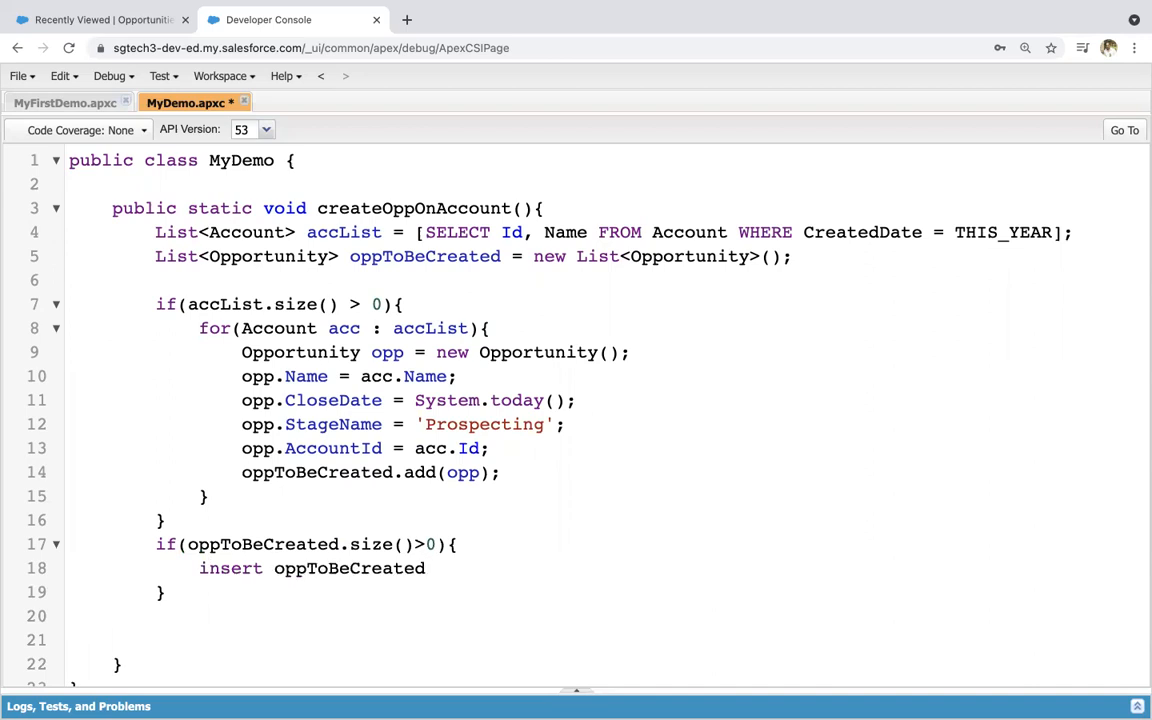
type(";")
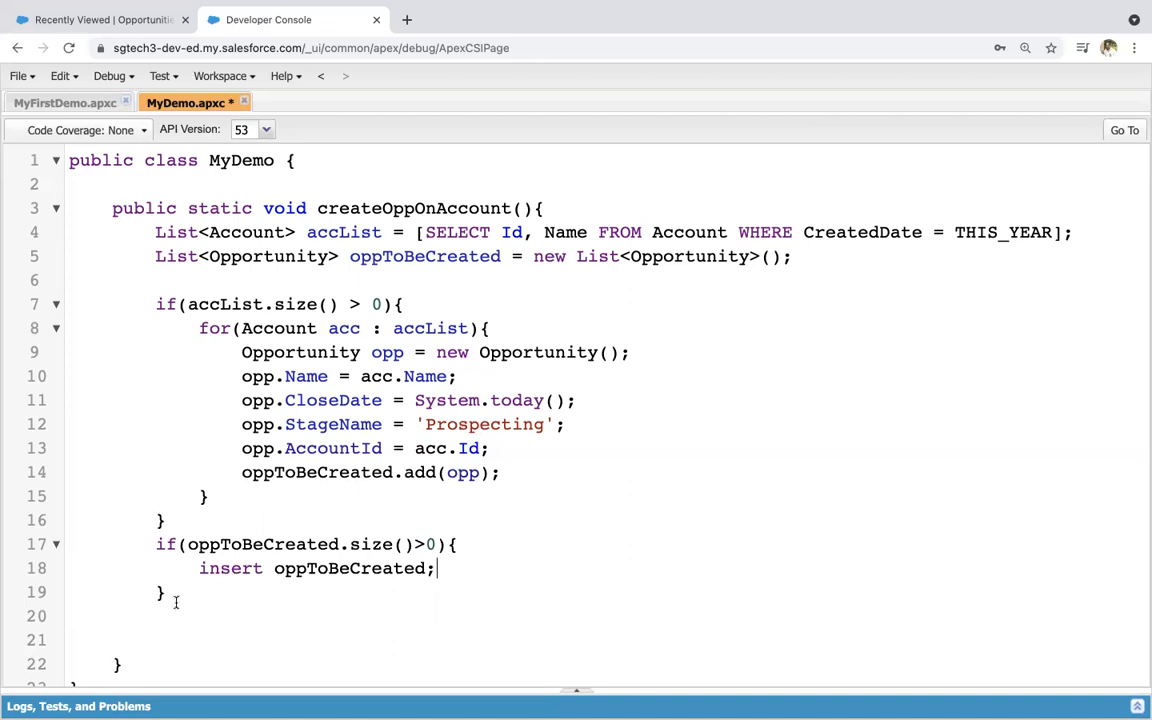
- Remove the leftover blank lines and save the MyDemo class
left_click(123, 640)
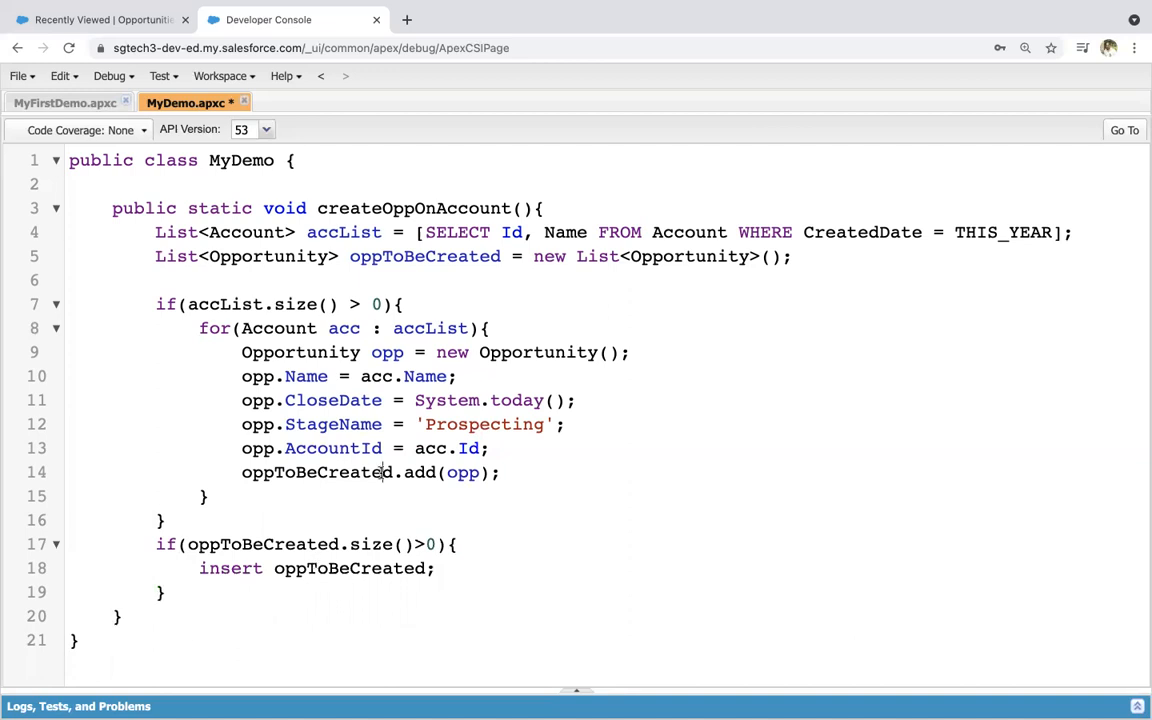
key("ctrl+s")
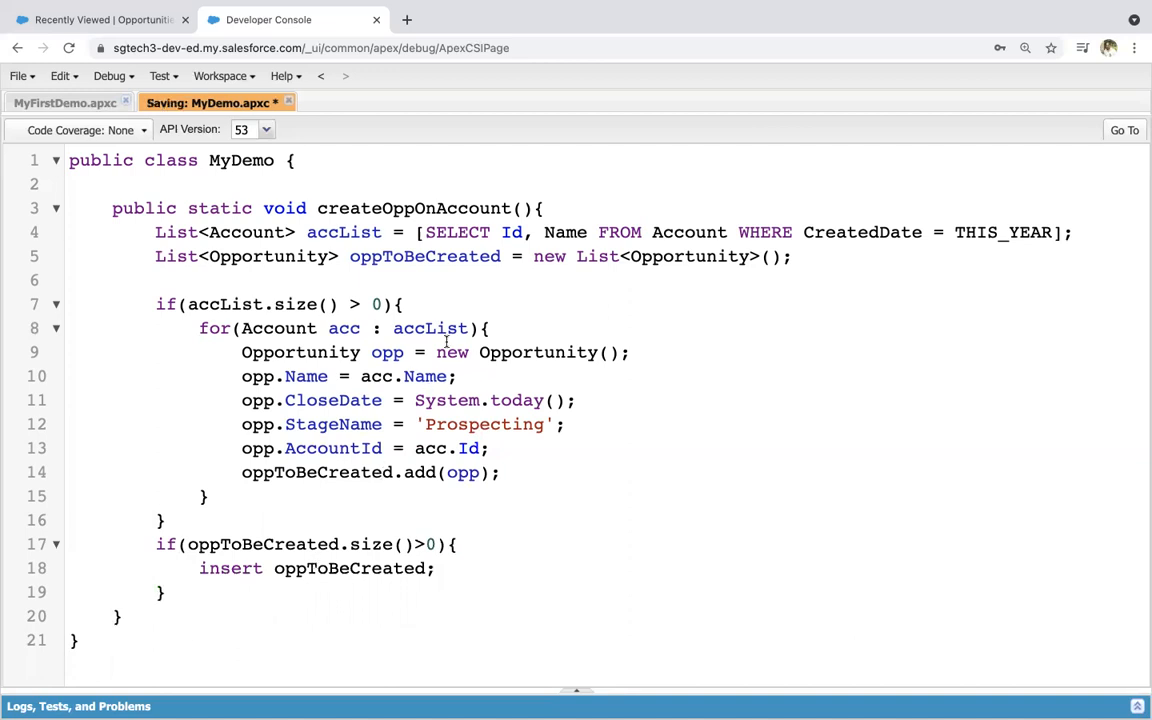
key("ctrl+s")
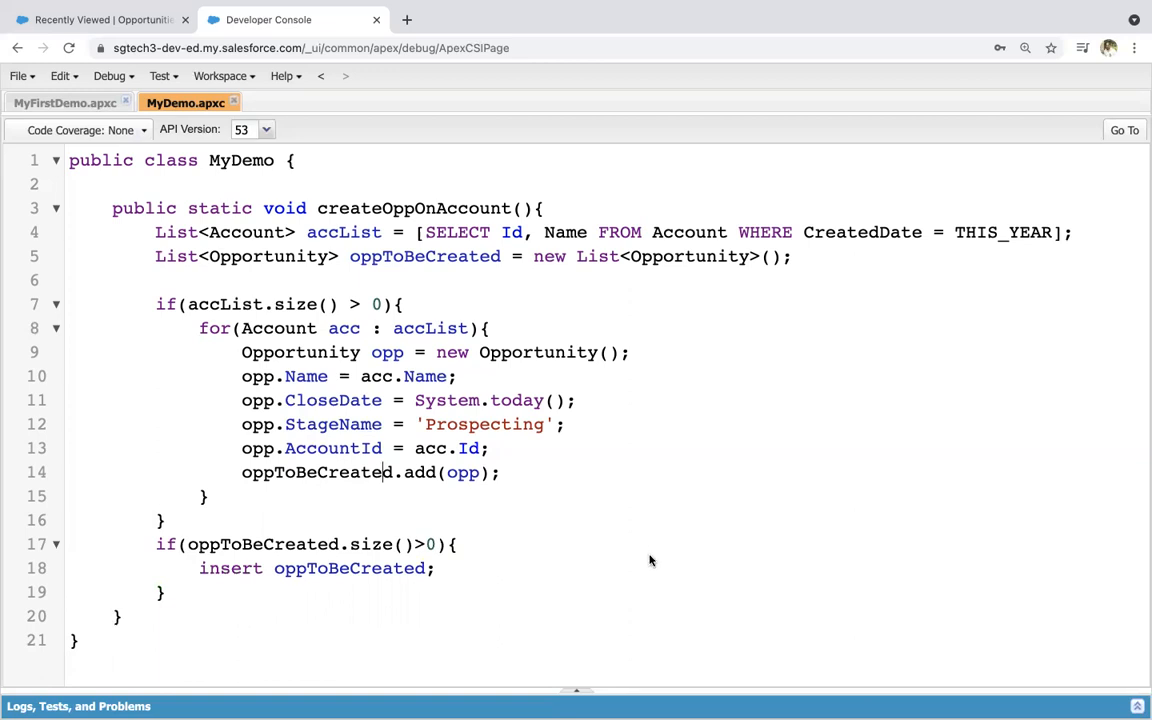
mouse_move(484, 375)
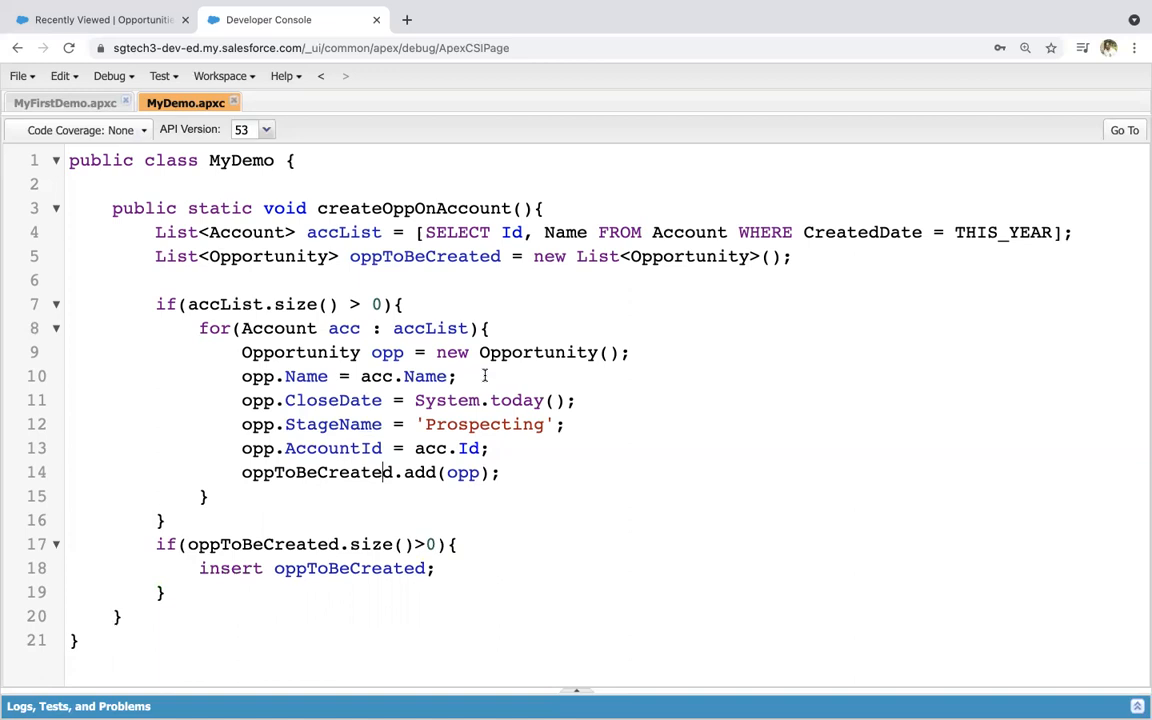
mouse_move(477, 376)
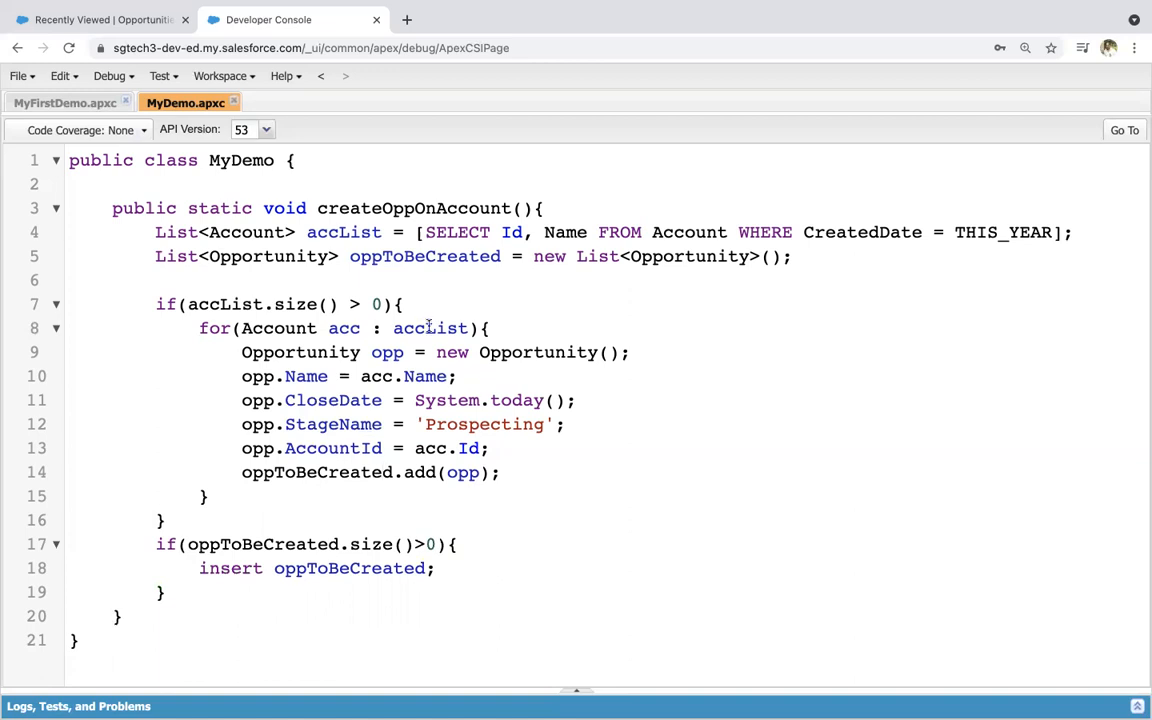
- Enter MyDemo.createOppOnAccount() in the Execute Anonymous window and run it
left_click(110, 75)
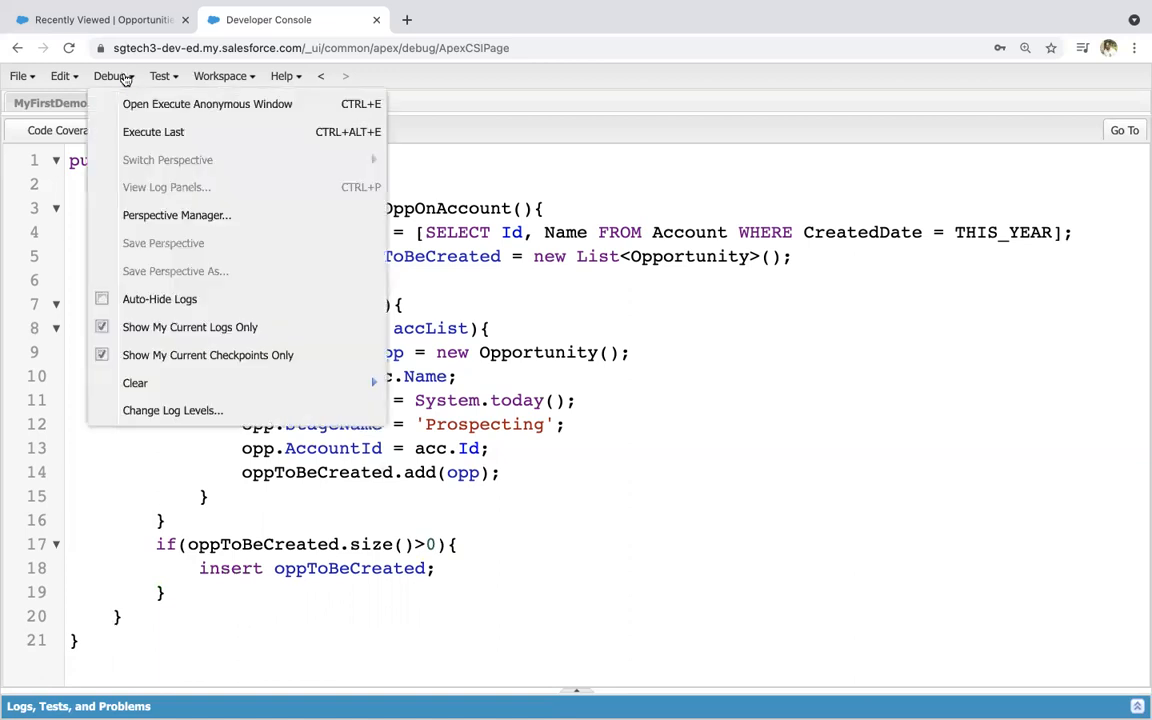
left_click(207, 103)
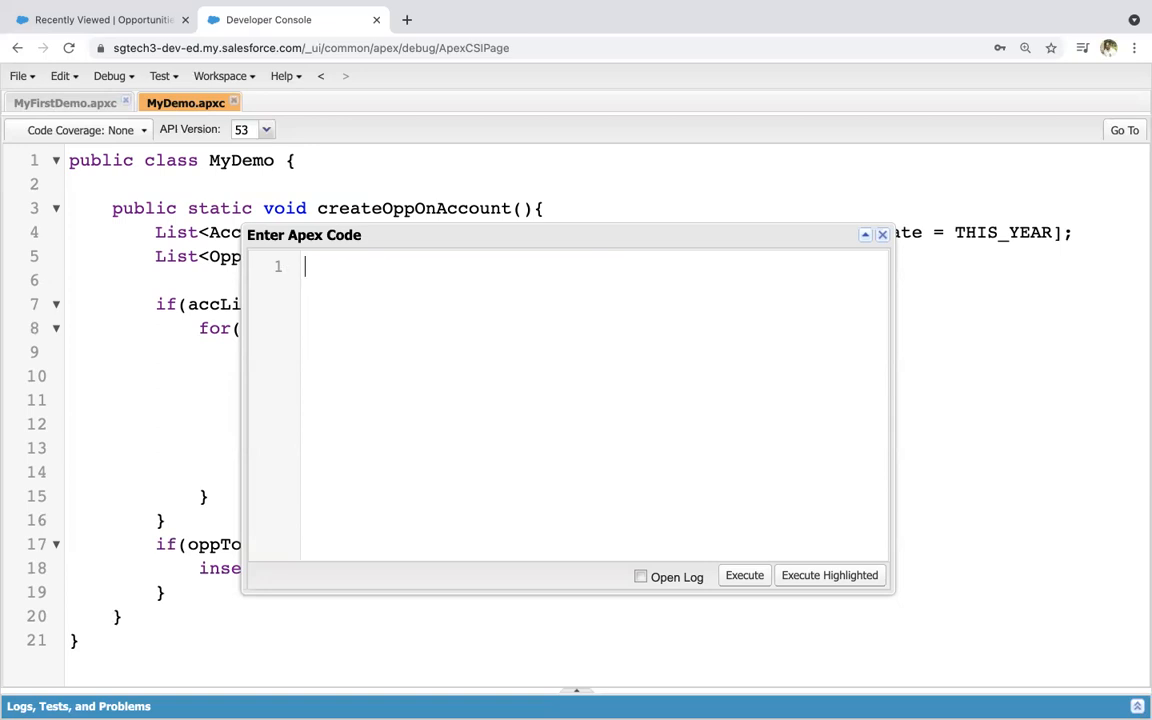
type("MyDemo.")
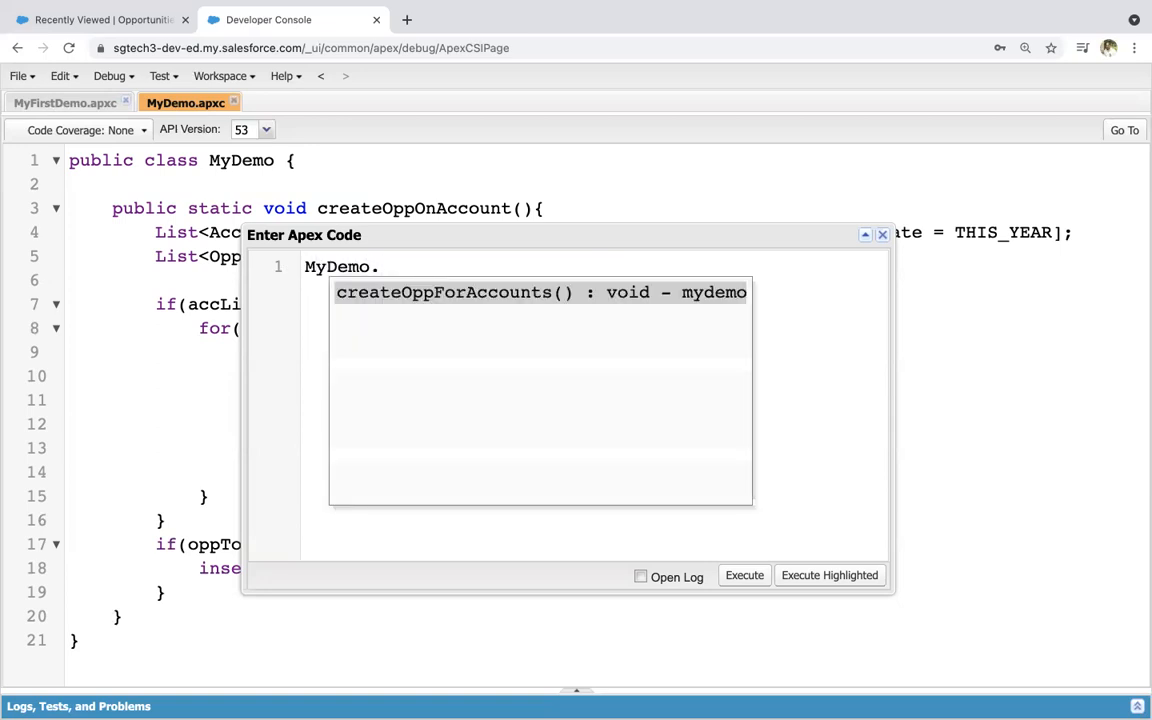
left_click(540, 292)
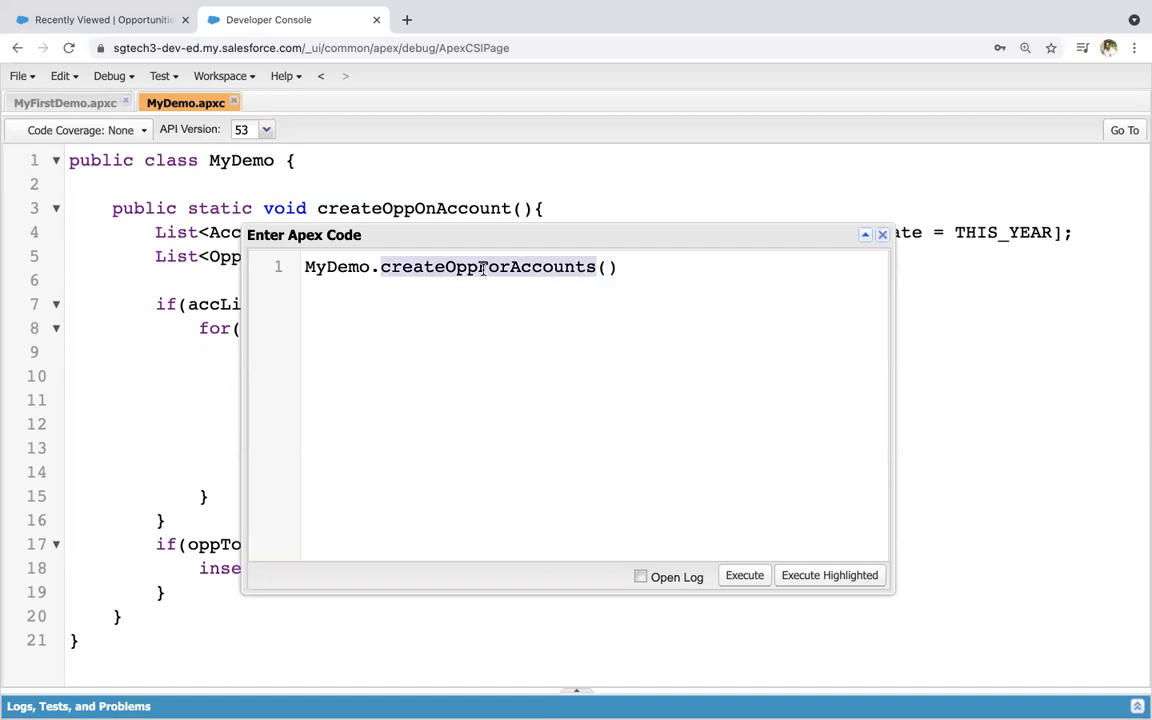
key("Backspace")
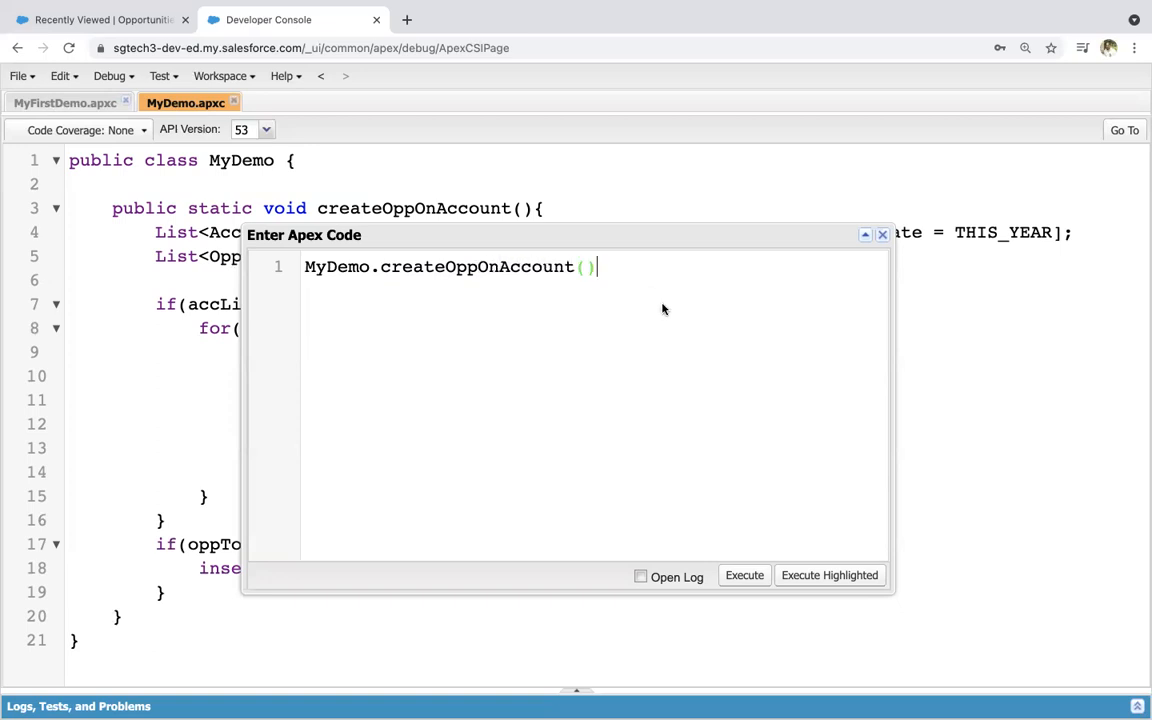
left_click(744, 575)
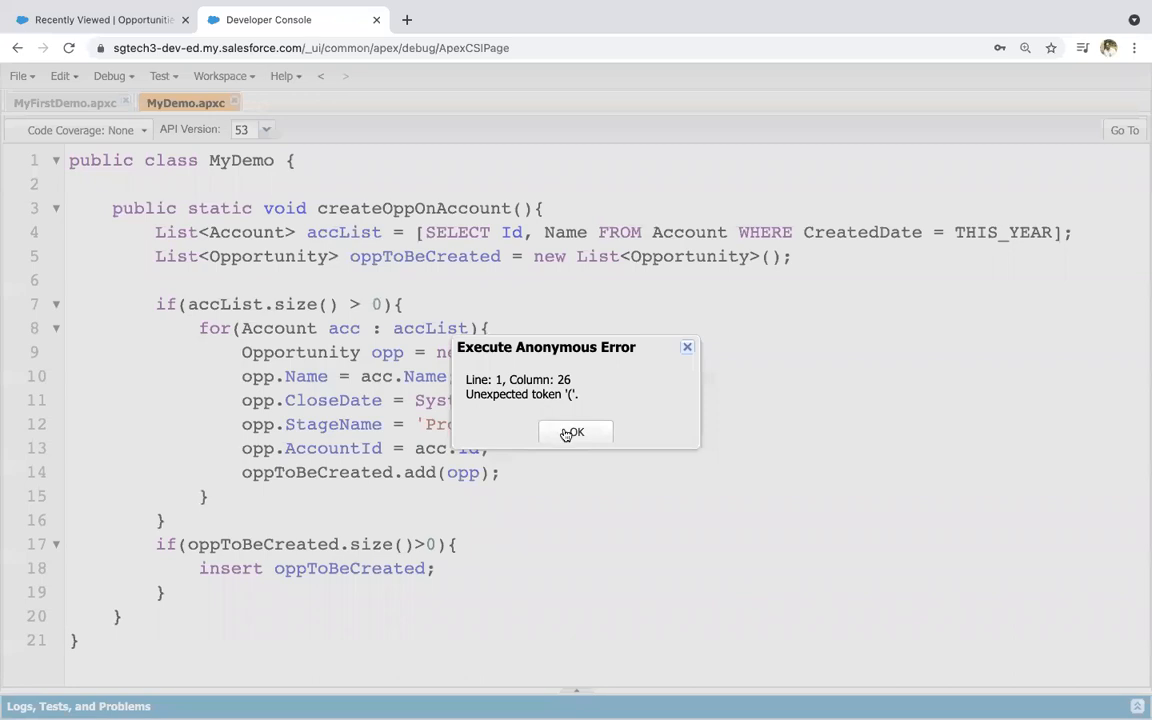
- Dismiss the 'Unexpected token' execution errors and add the missing semicolon
left_click(574, 431)
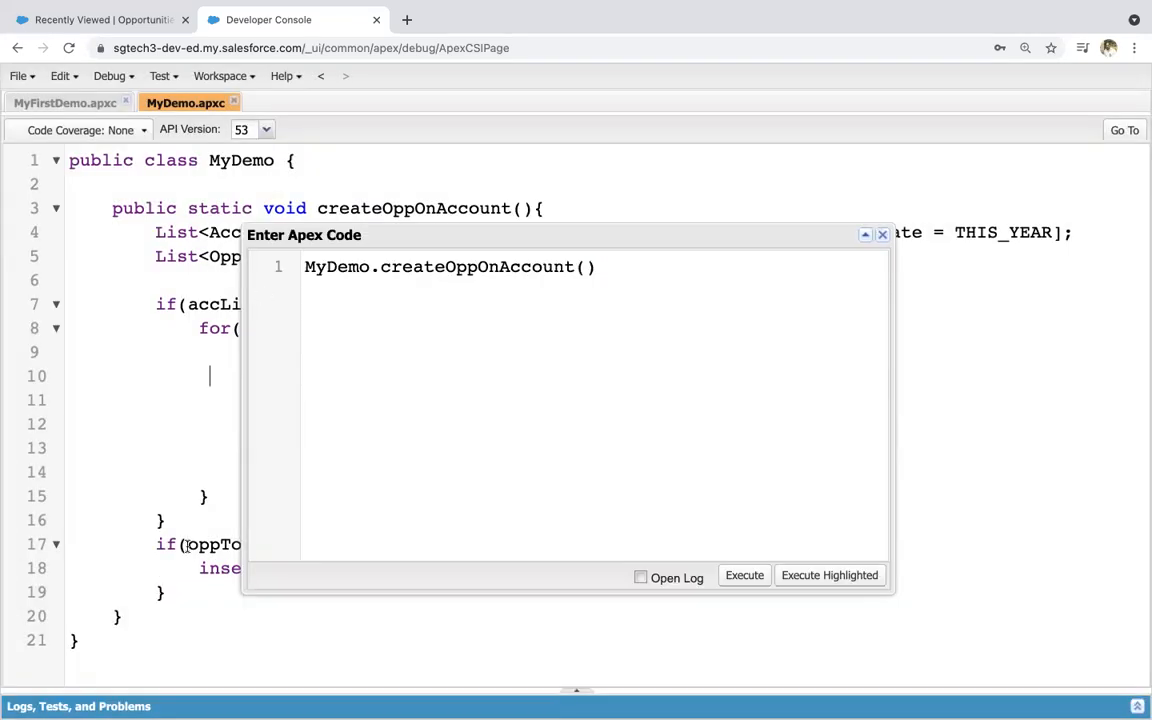
mouse_move(773, 291)
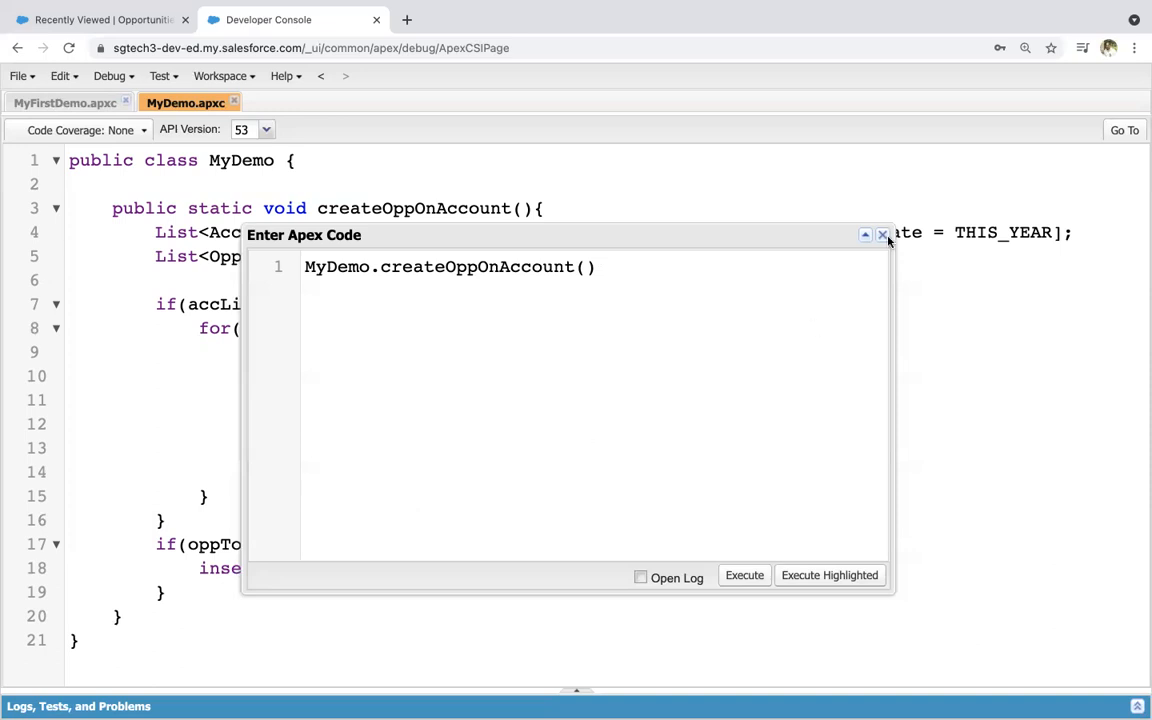
left_click(883, 234)
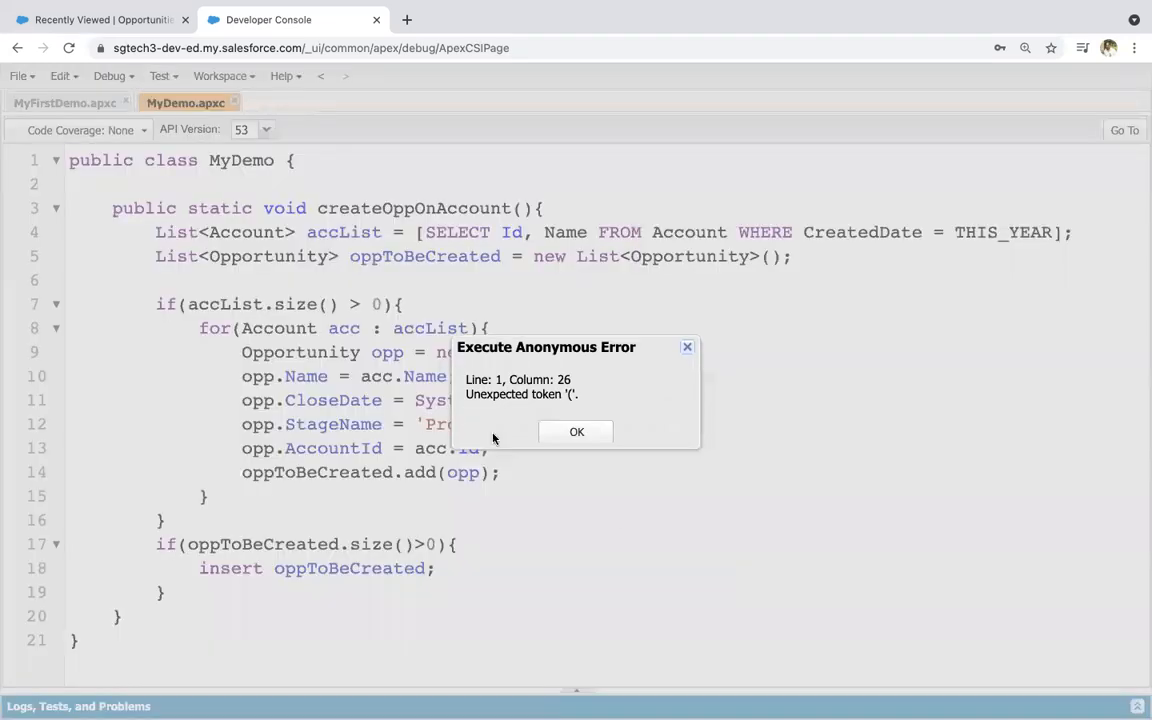
left_click(576, 431)
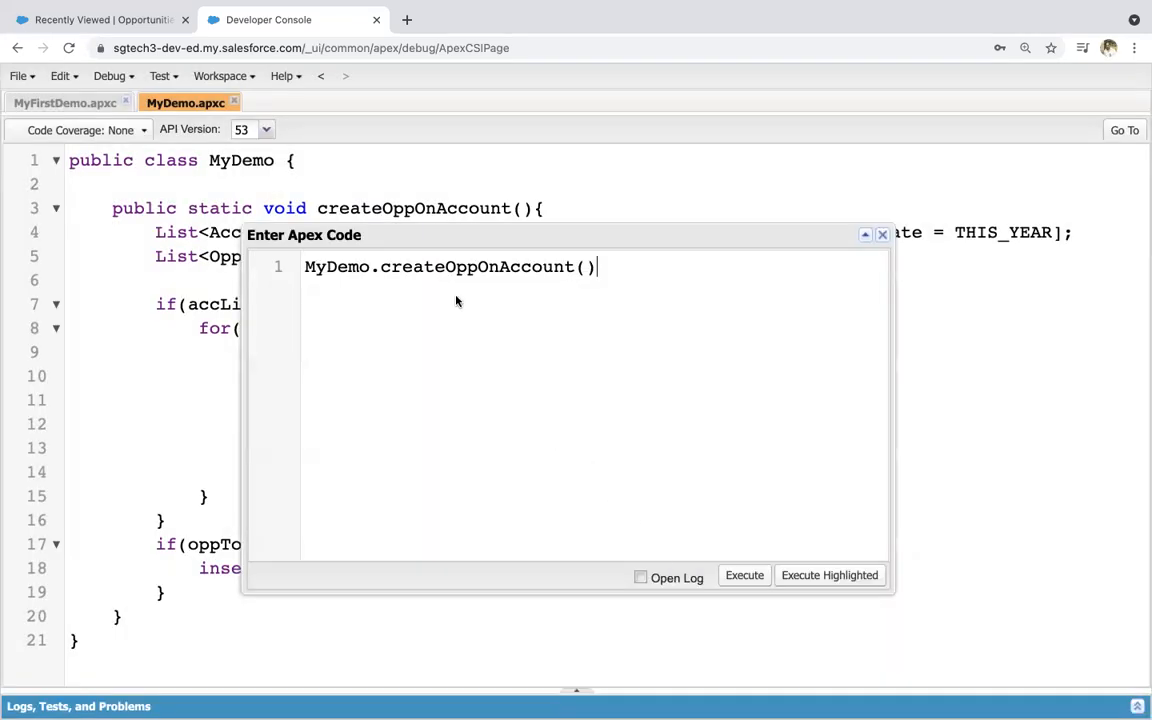
mouse_move(1063, 508)
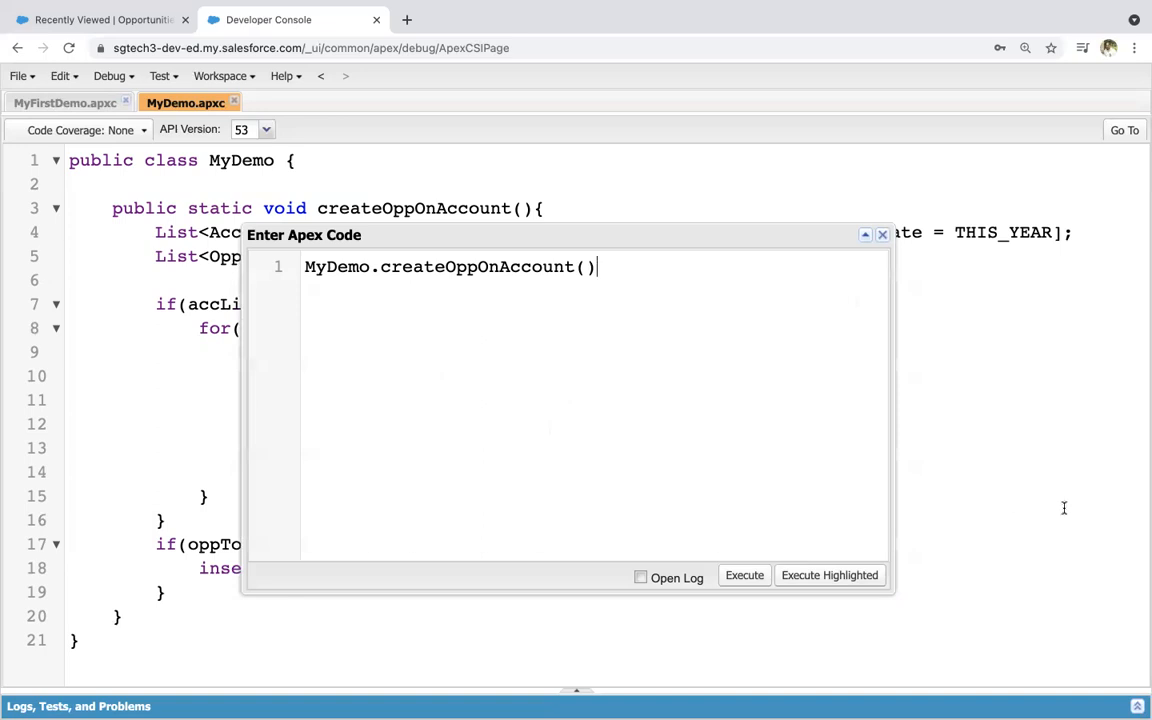
type(";")
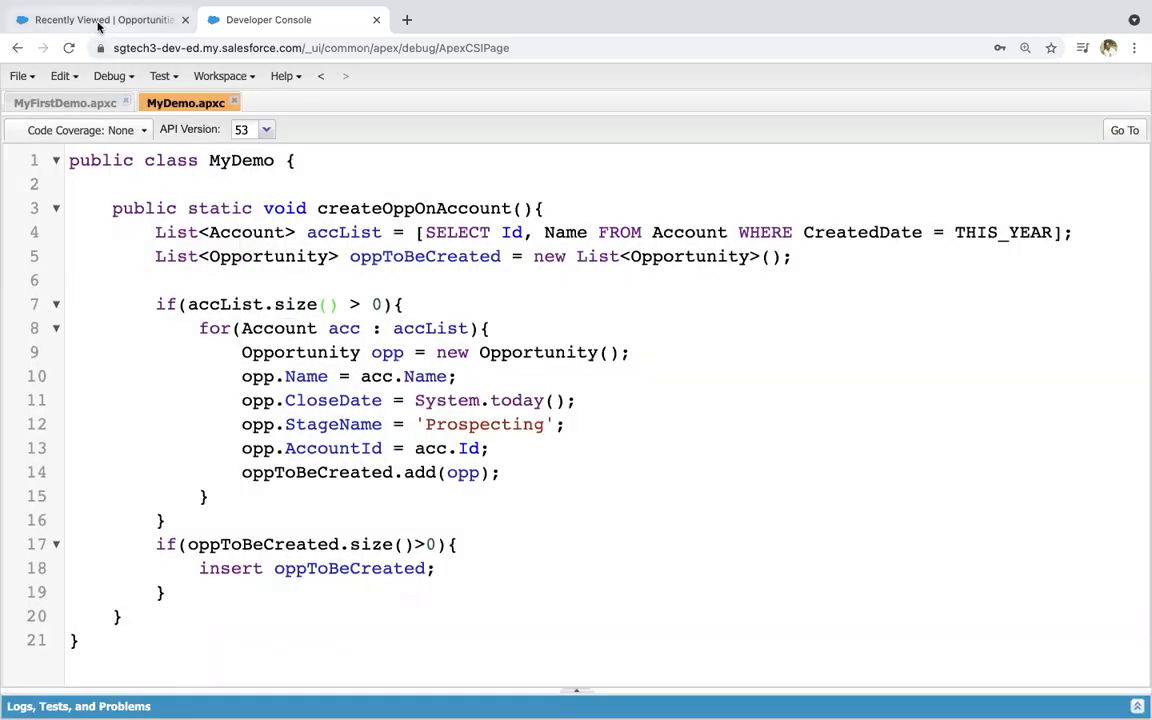
- Show the Recently Viewed Opportunities list with 13 new Prospecting opportunities
left_click(90, 19)
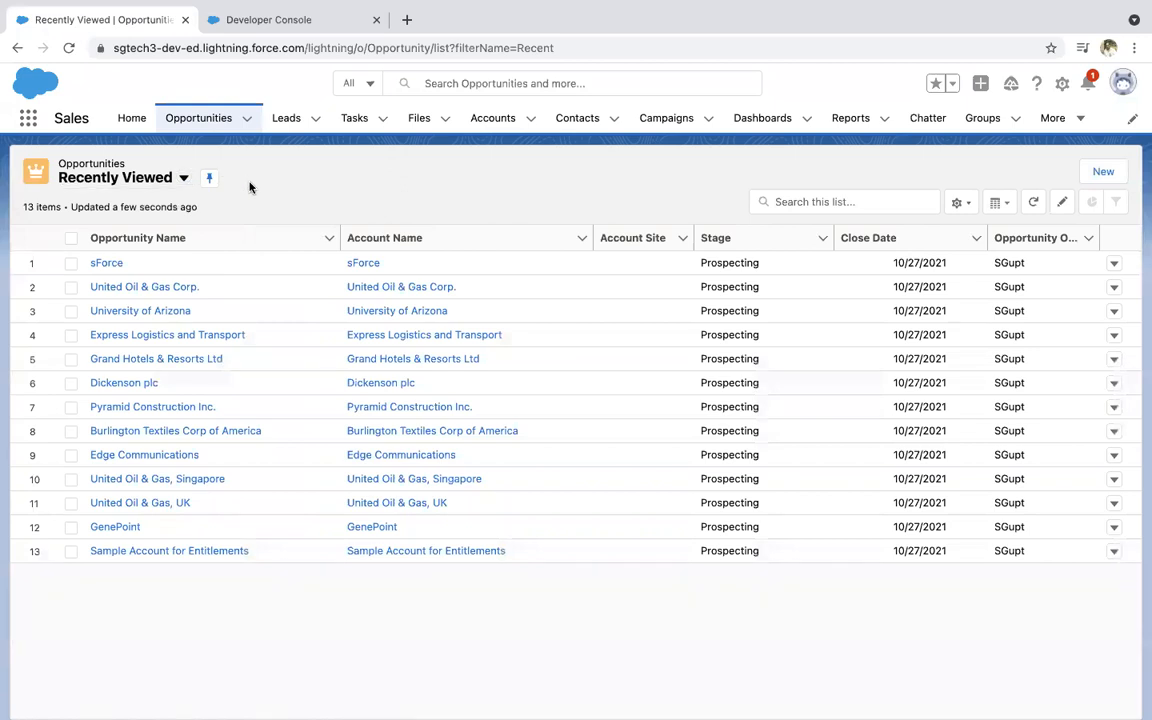
mouse_move(190, 262)
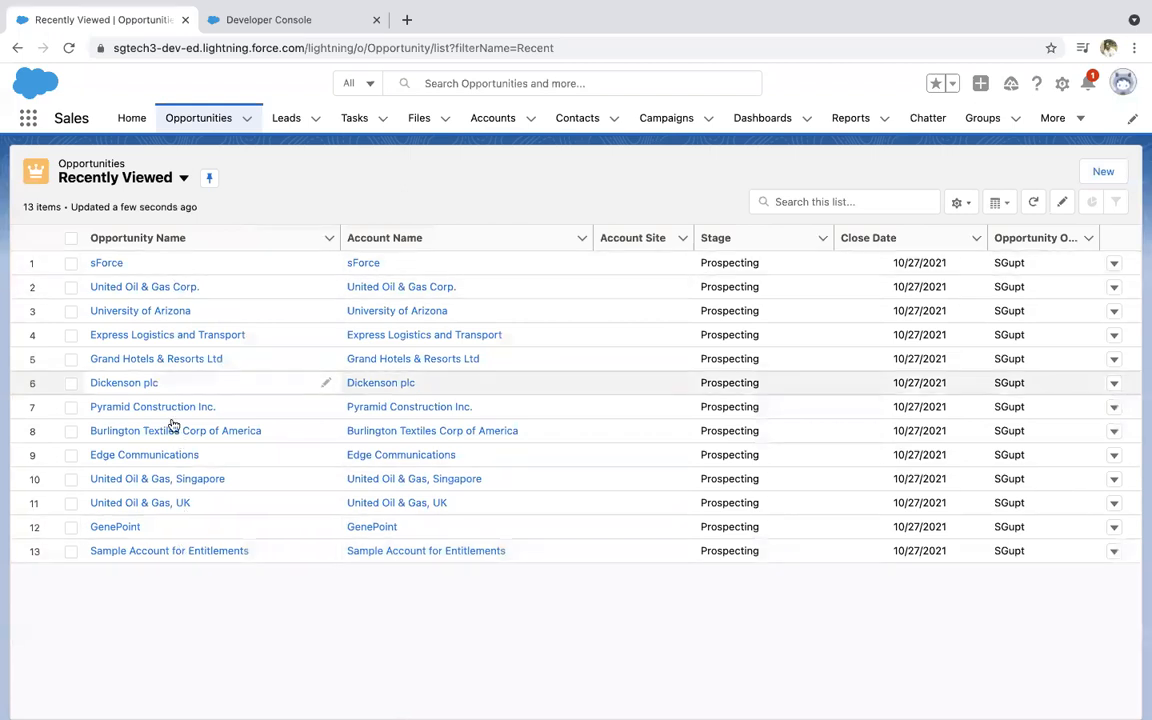
mouse_move(397, 310)
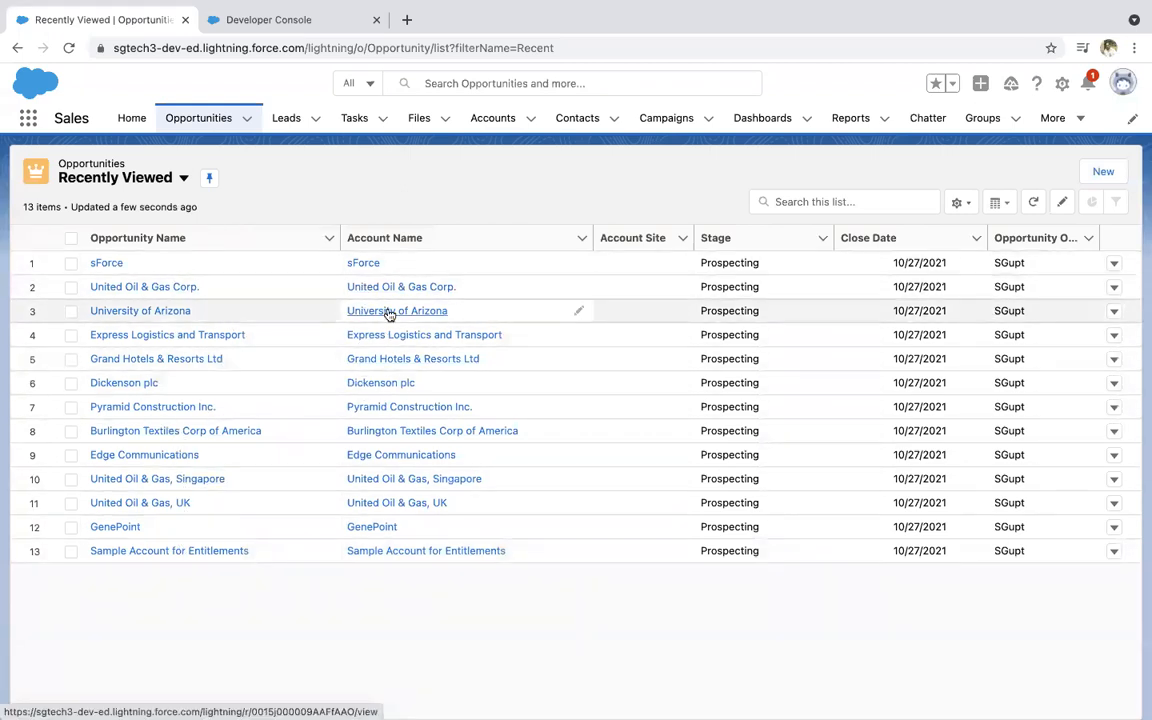
mouse_move(318, 390)
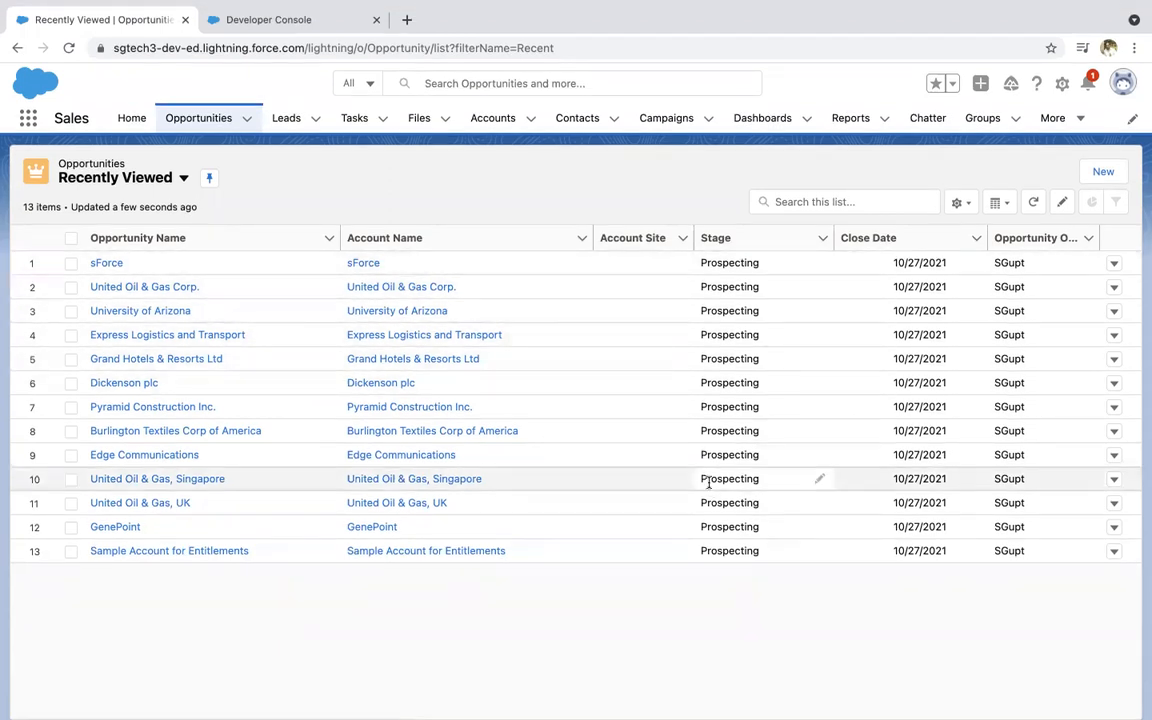
mouse_move(790, 252)
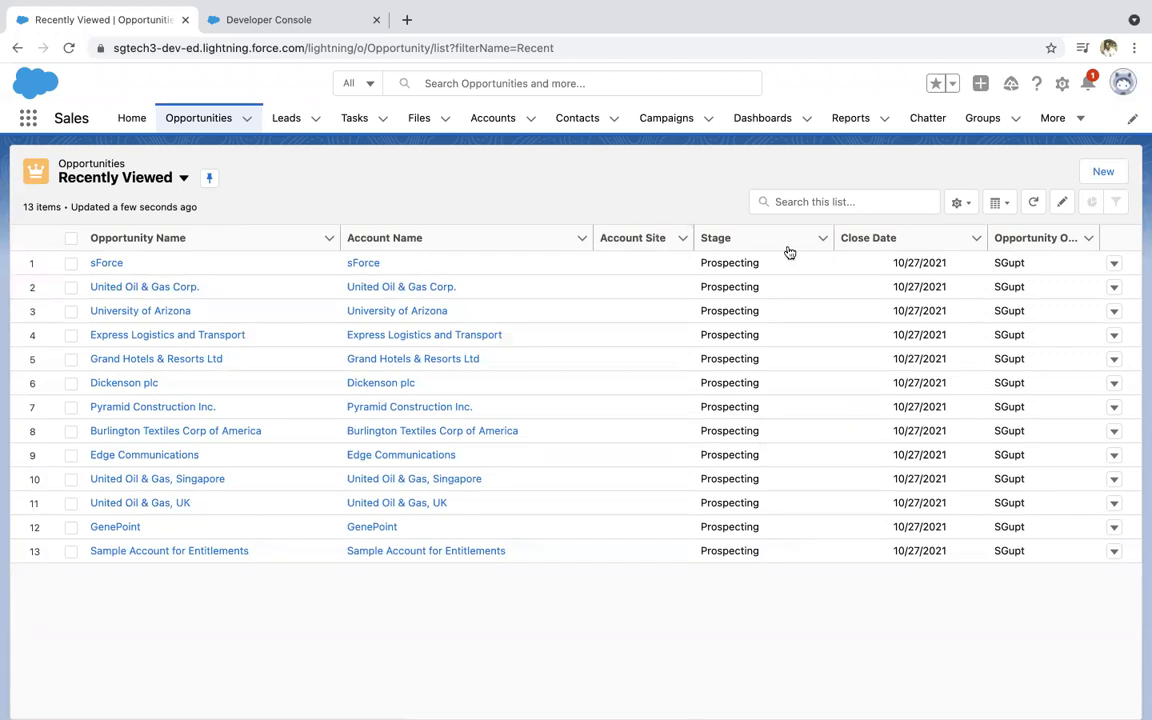
mouse_move(672, 184)
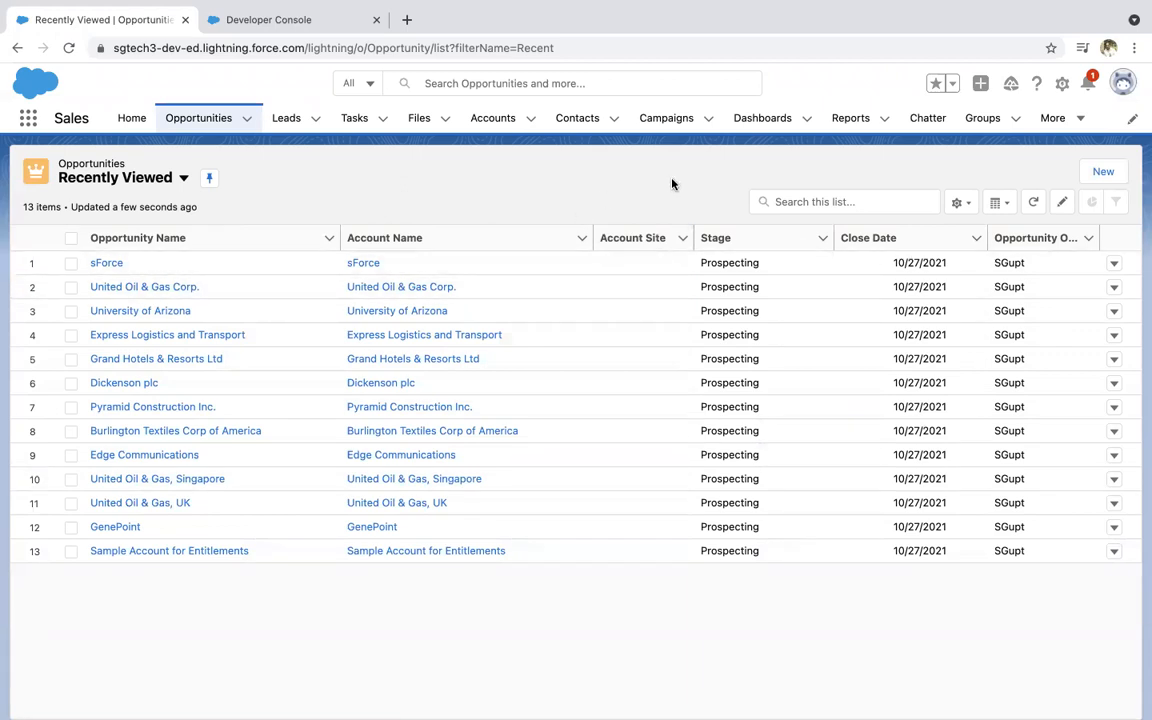
mouse_move(492, 118)
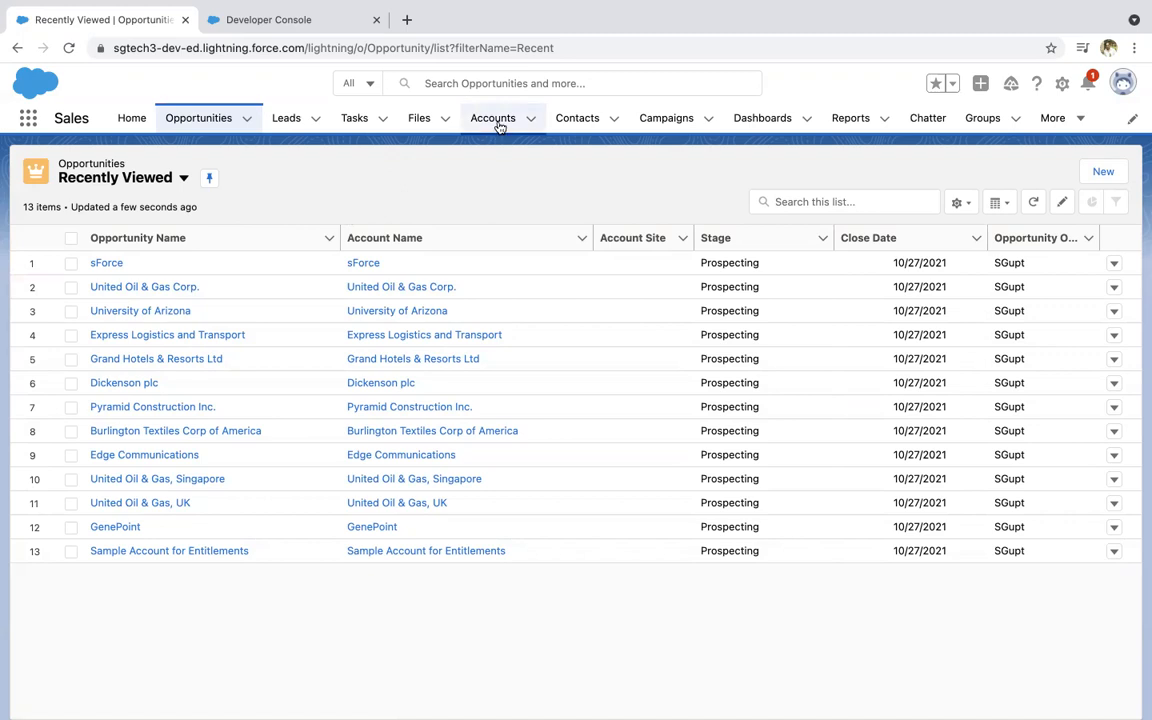
- Check United Oil & Gas Corp.'s Opportunities section, then return to the Developer Console
left_click(492, 117)
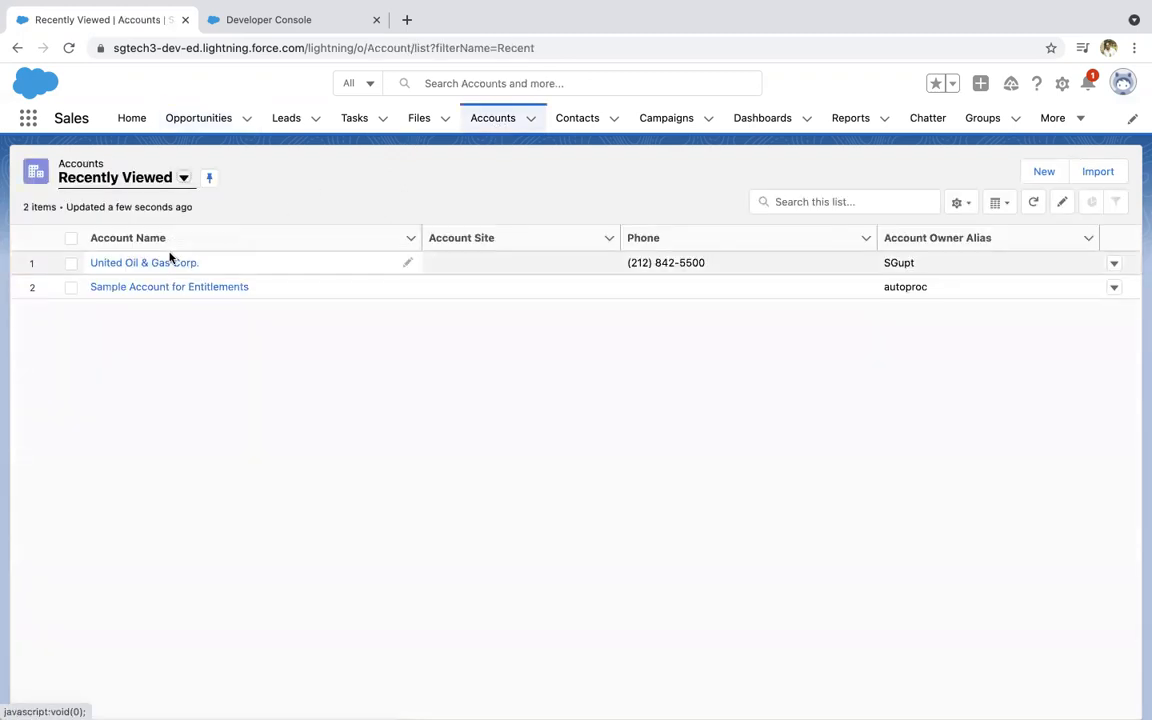
left_click(144, 262)
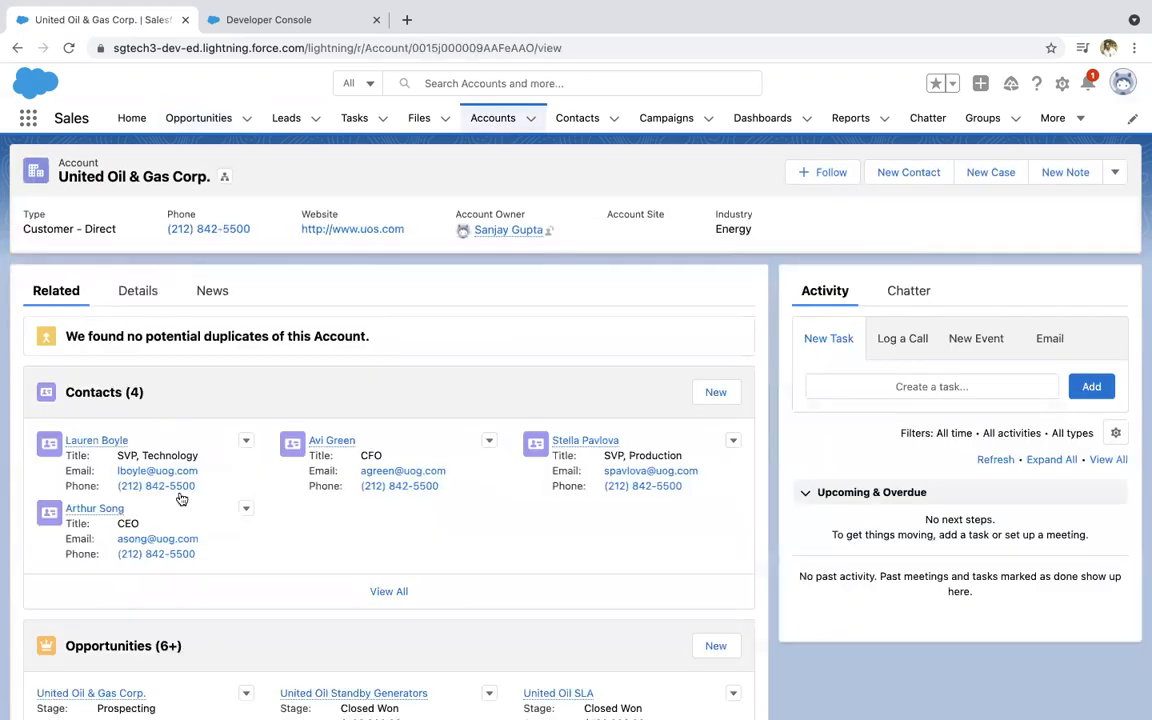
scroll("down", 3)
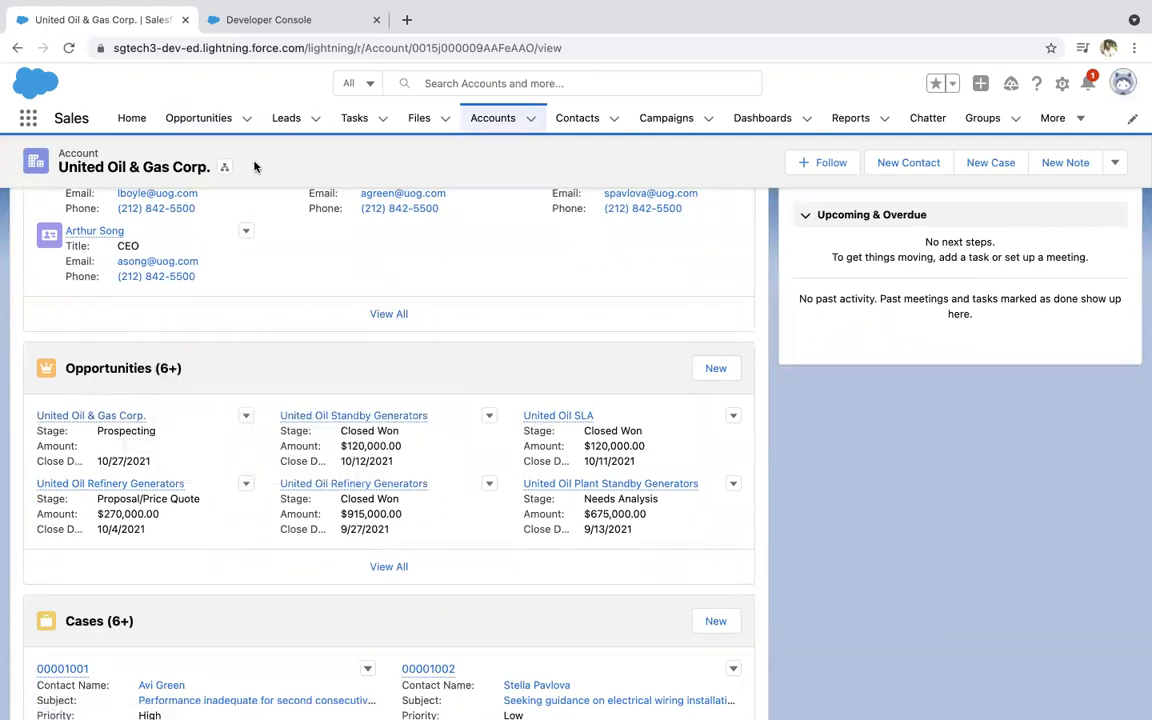
left_click(492, 118)
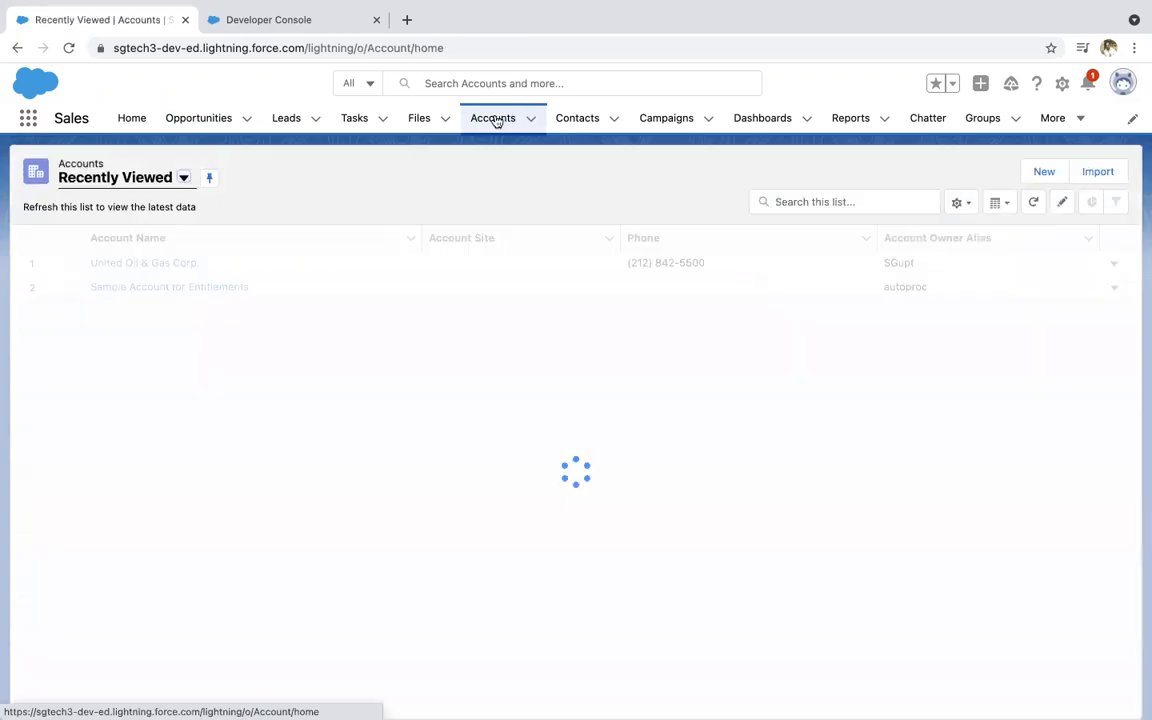
left_click(268, 19)
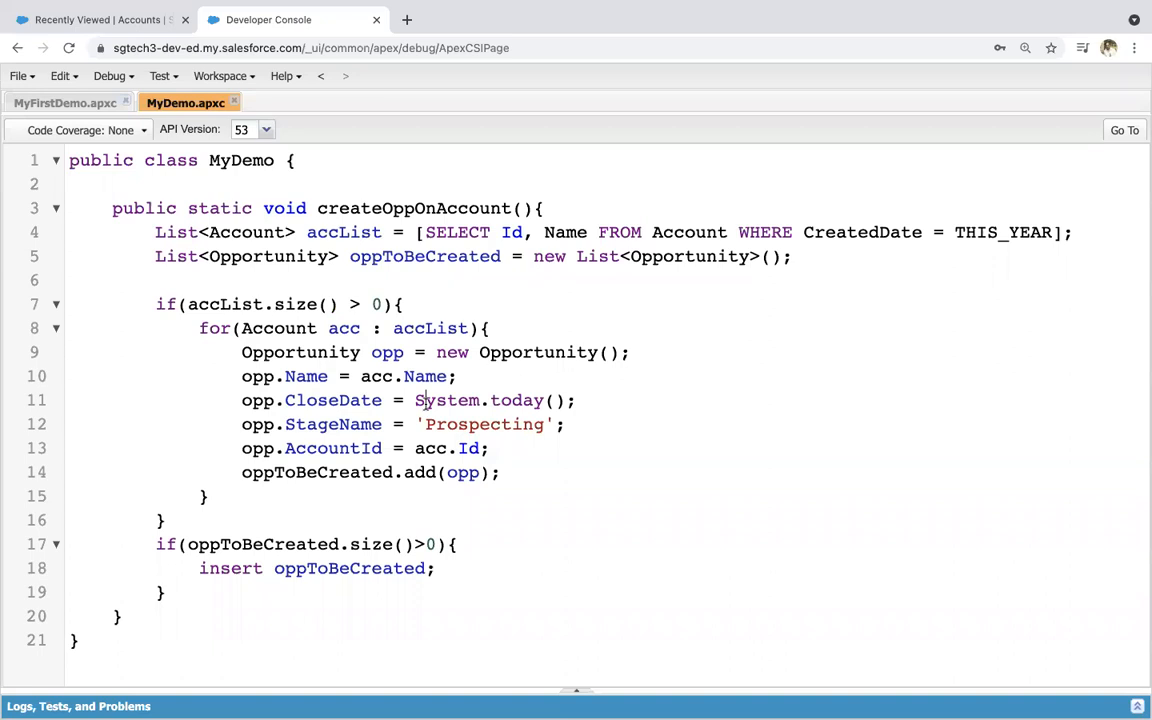
- Add // comments to the accList query and if check in MyDemo.apxc
left_click(490, 375)
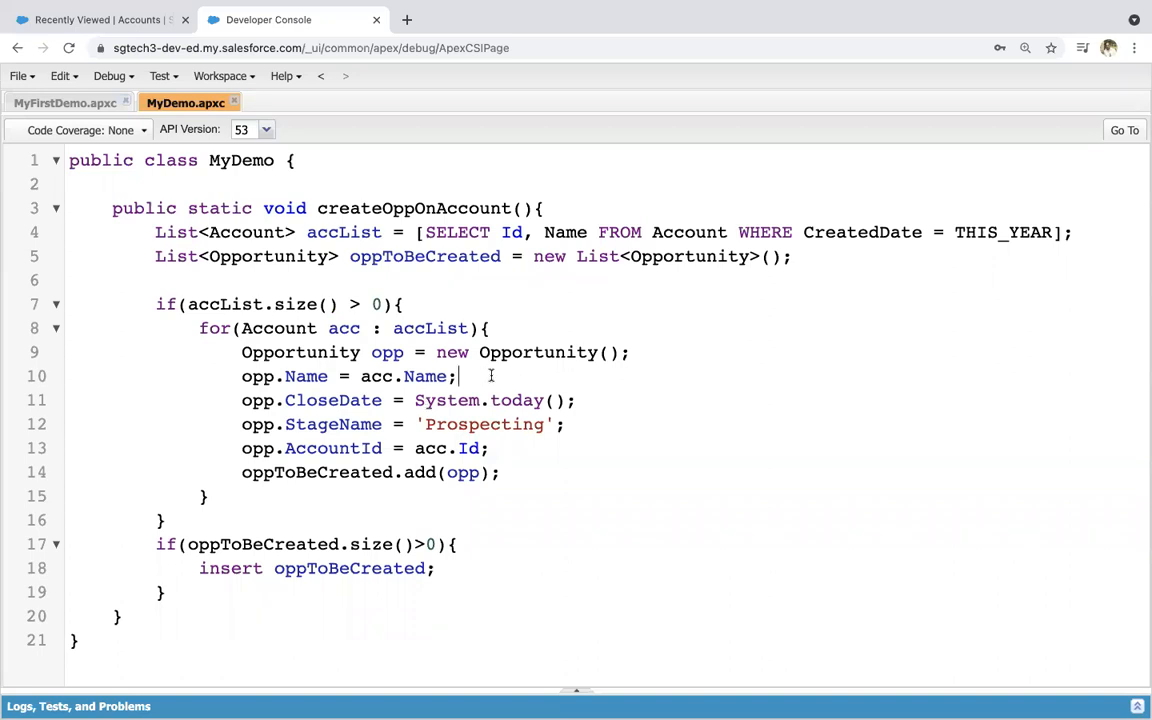
mouse_move(168, 227)
type("//")
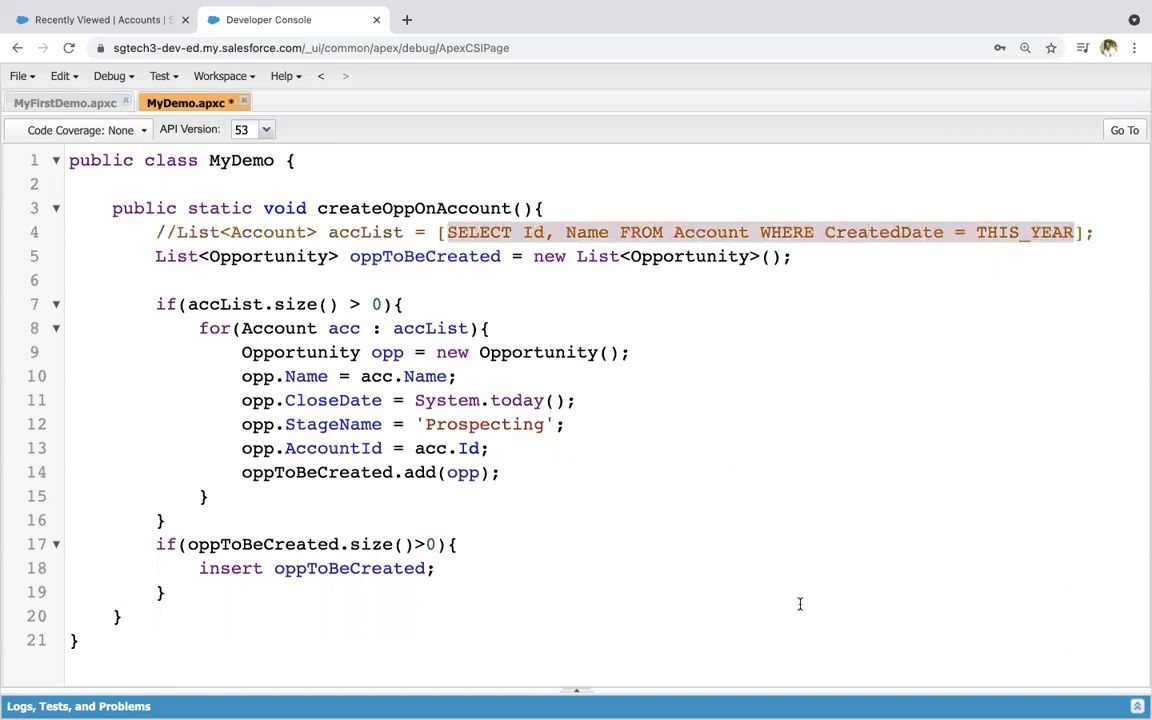
mouse_move(967, 490)
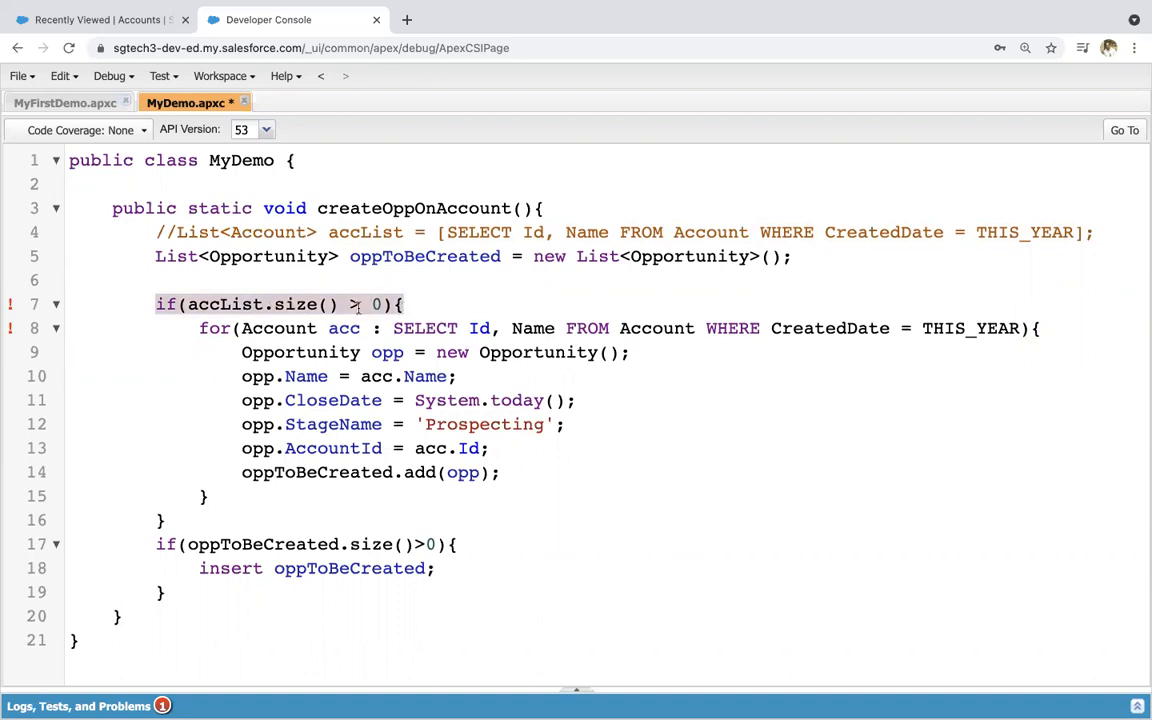
type("//")
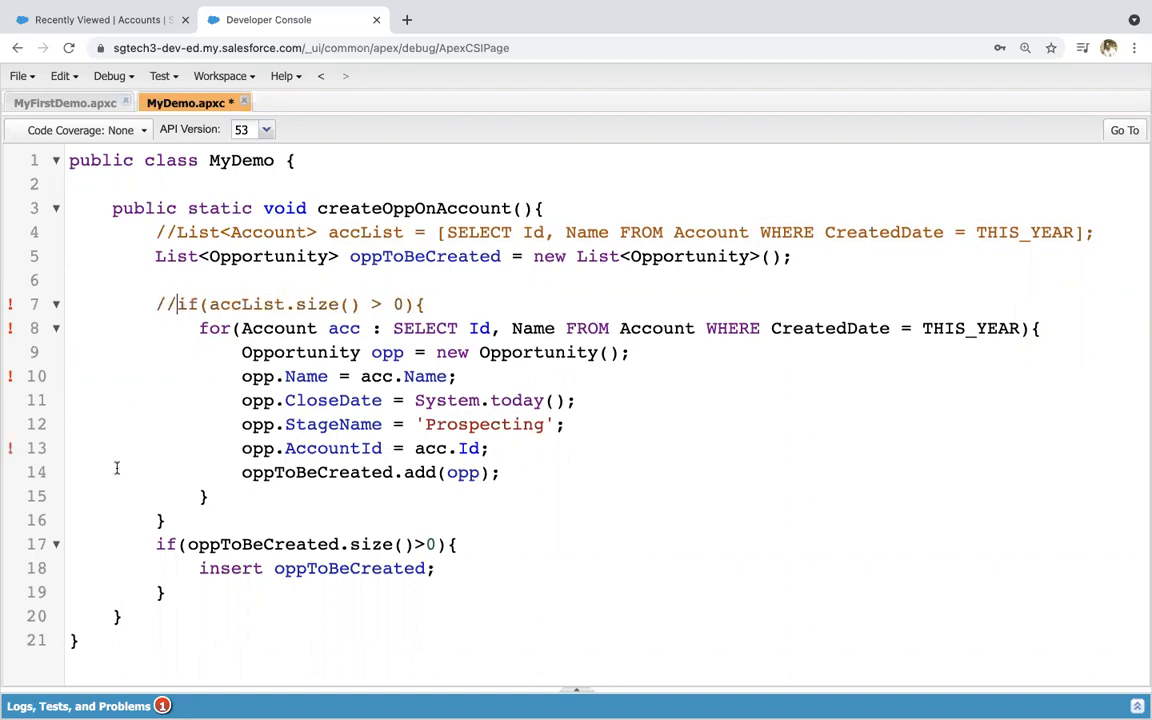
type("//")
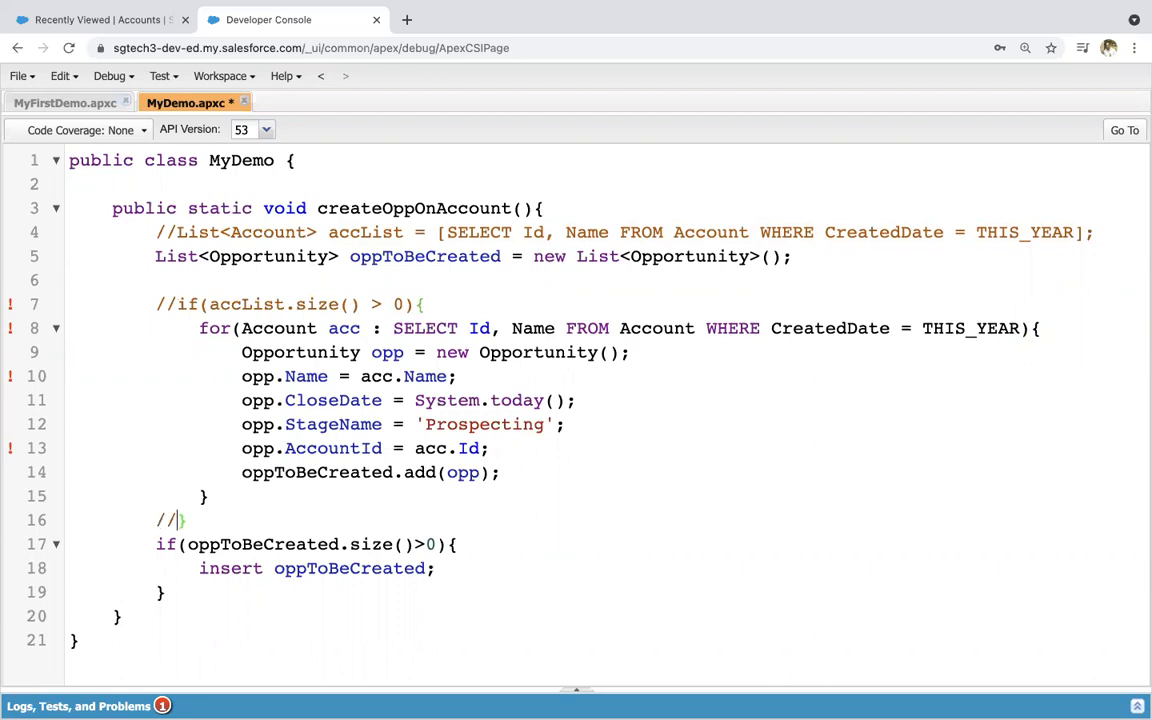